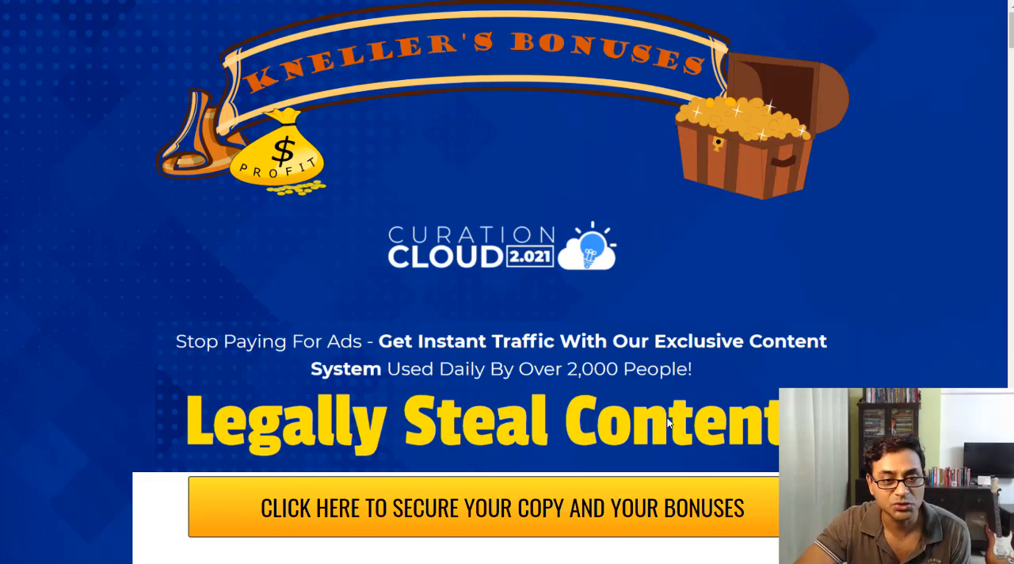
Step: Scroll through the page before heading into the content curation search
scroll(down, 3)
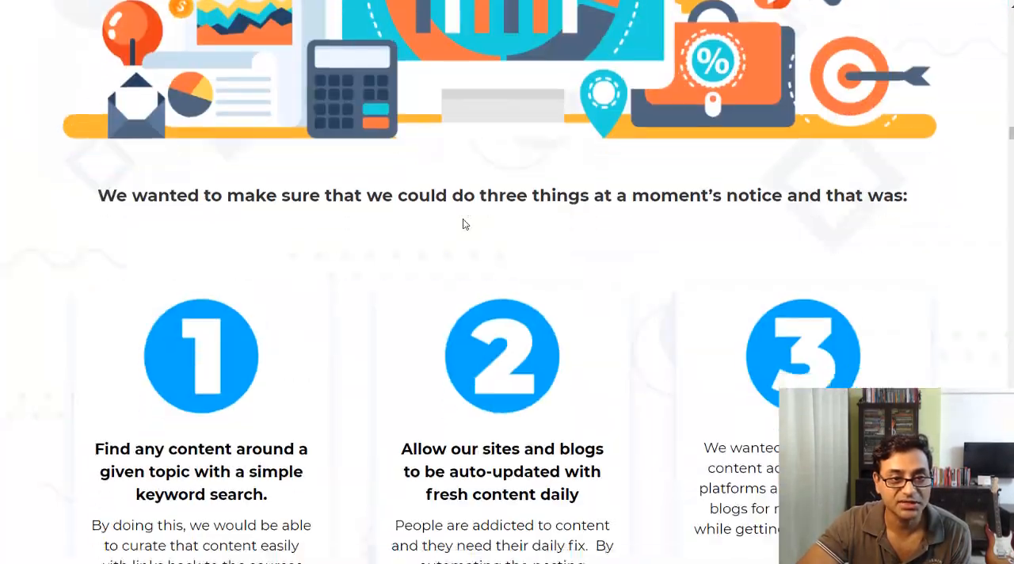
scroll(down, 3)
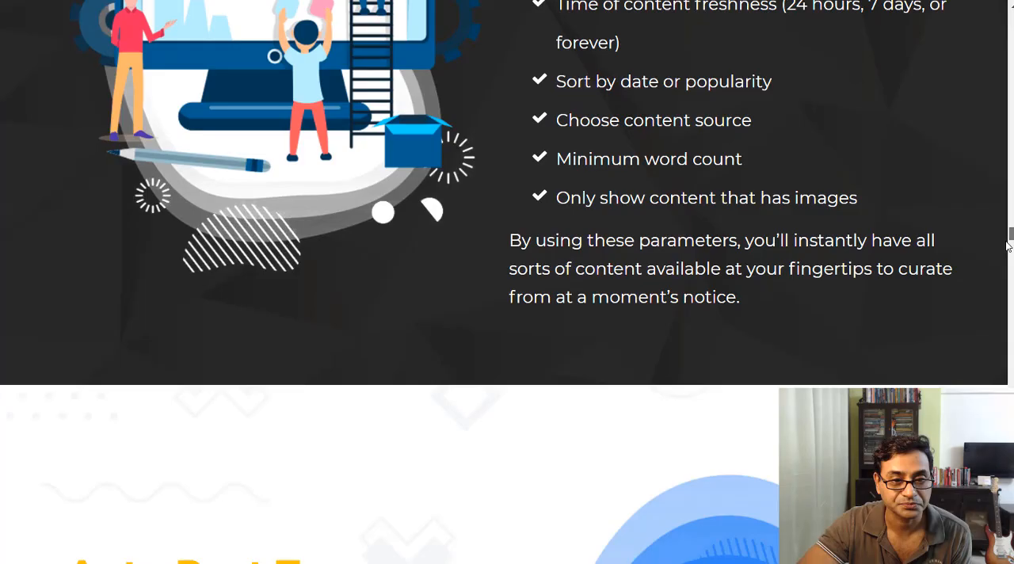
scroll(down, 3)
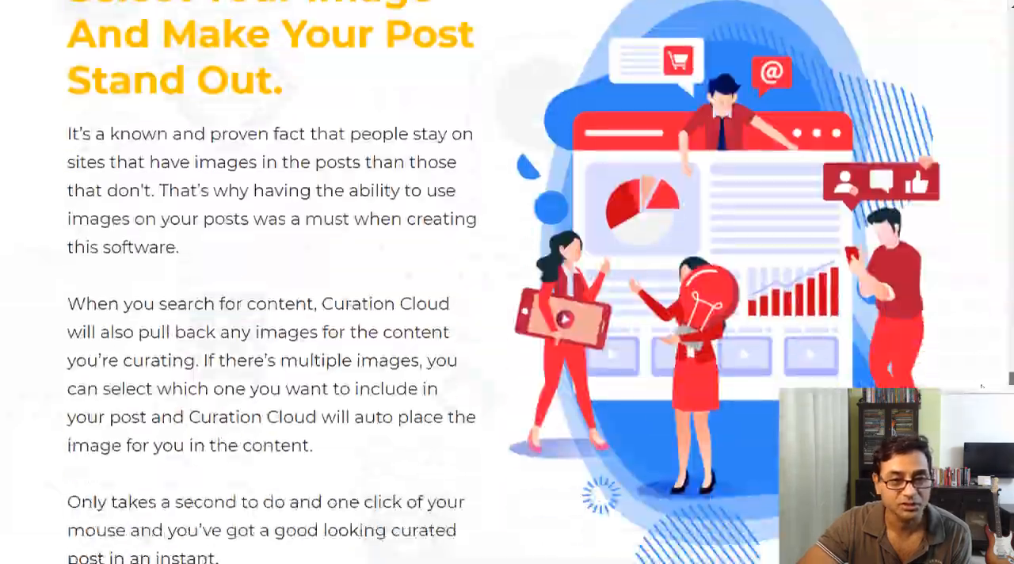
scroll(down, 3)
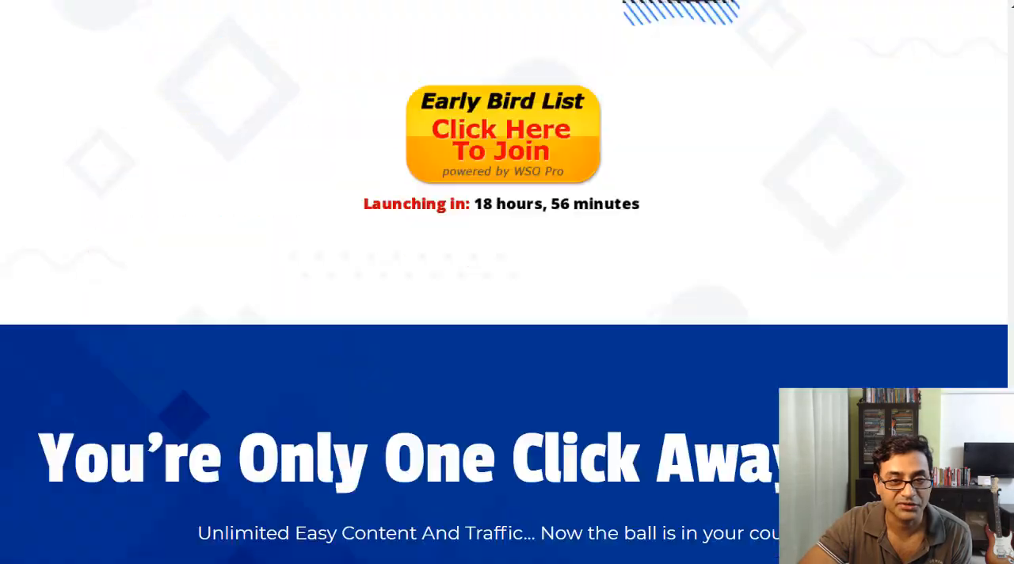
scroll(up, 3)
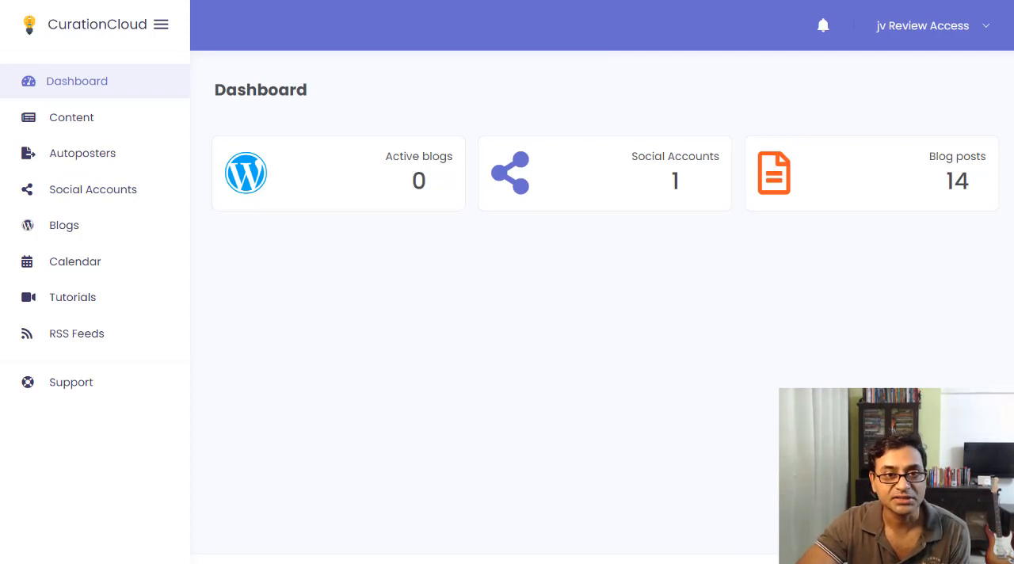
mouse_move(365, 139)
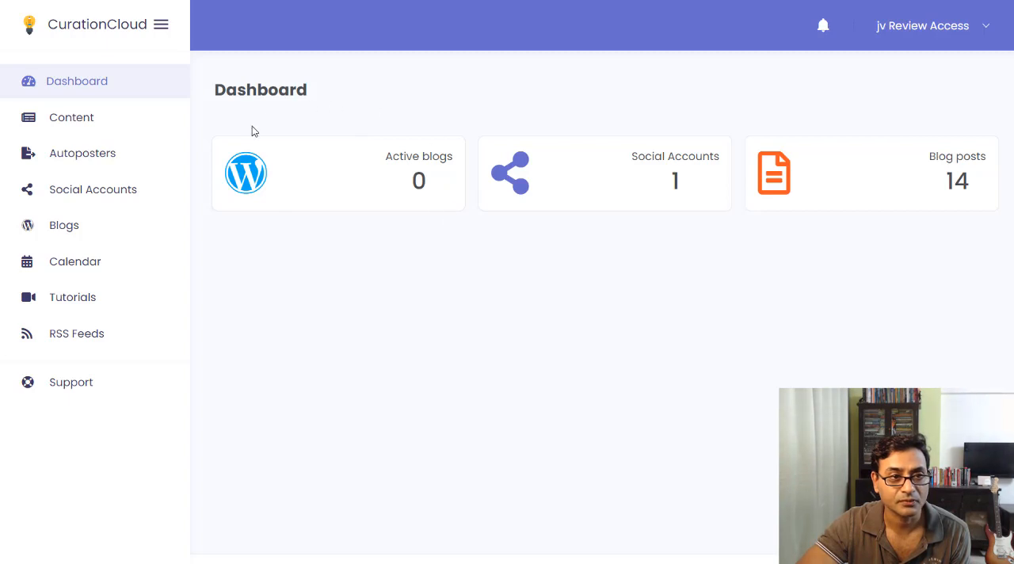
mouse_move(251, 114)
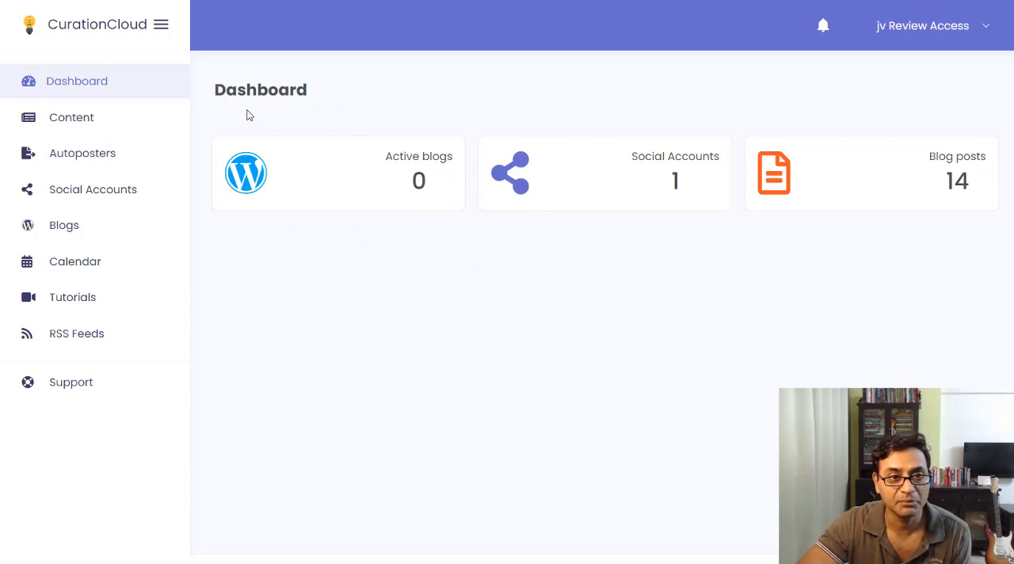
mouse_move(792, 250)
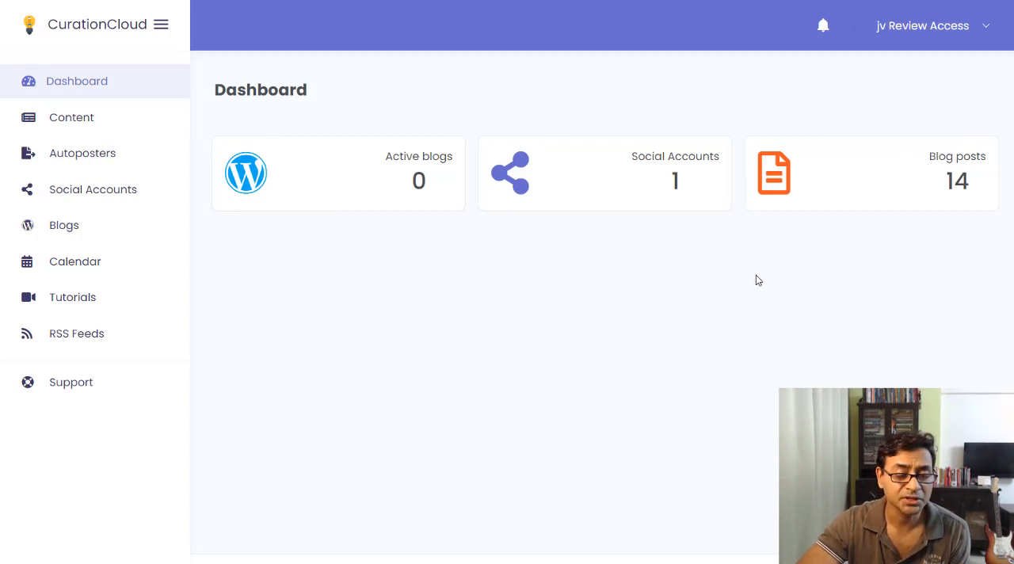
mouse_move(301, 122)
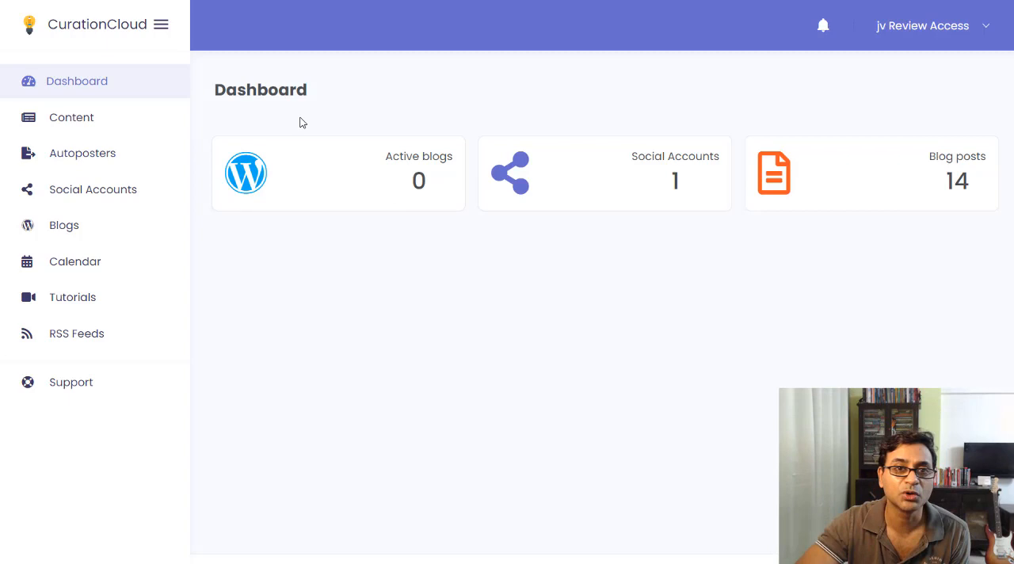
mouse_move(610, 165)
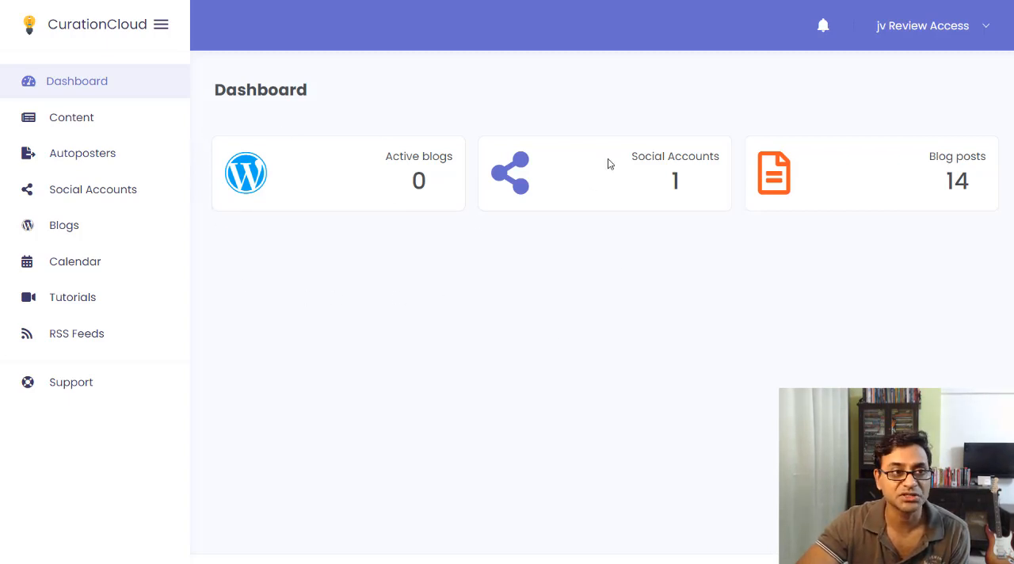
mouse_move(653, 124)
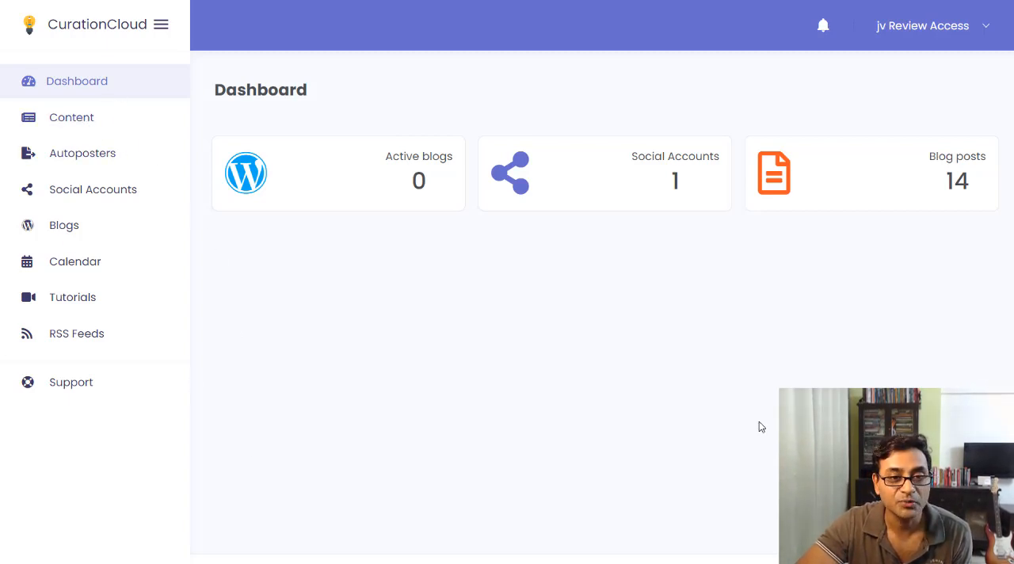
Step: Enter 'money' as the content search term, correcting the misspelled word
click(72, 117)
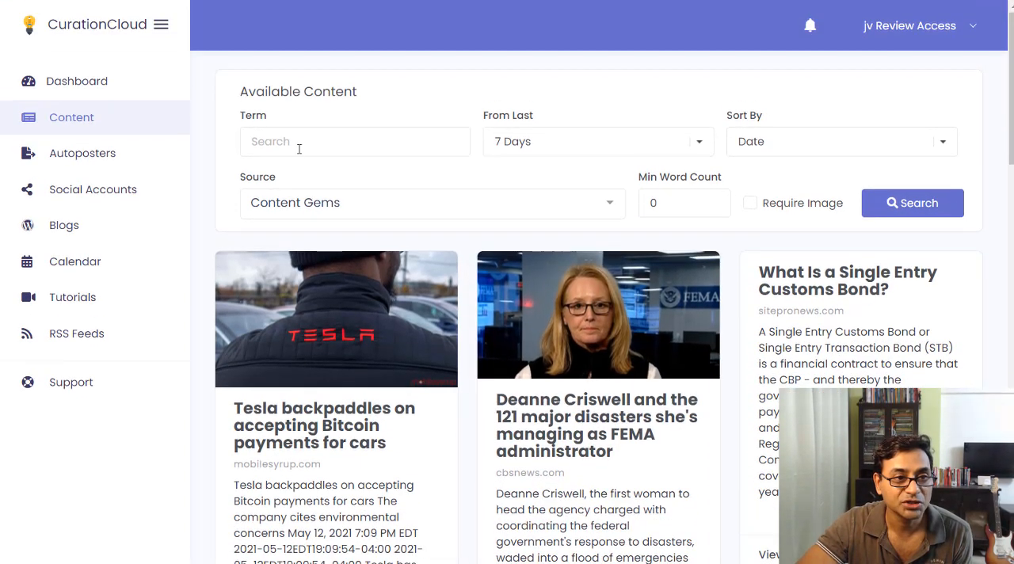
click(355, 141)
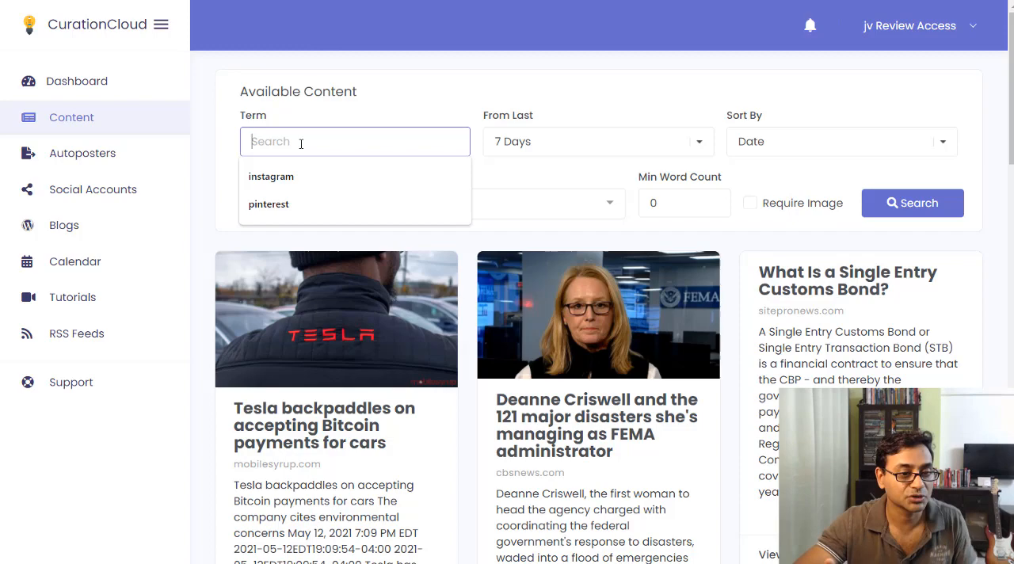
text(m)
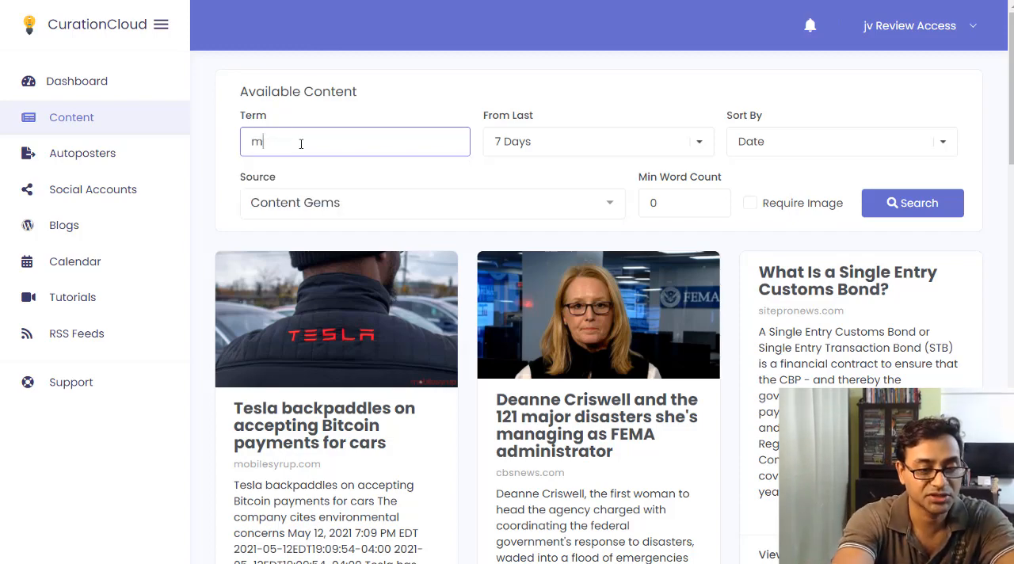
text(oeny)
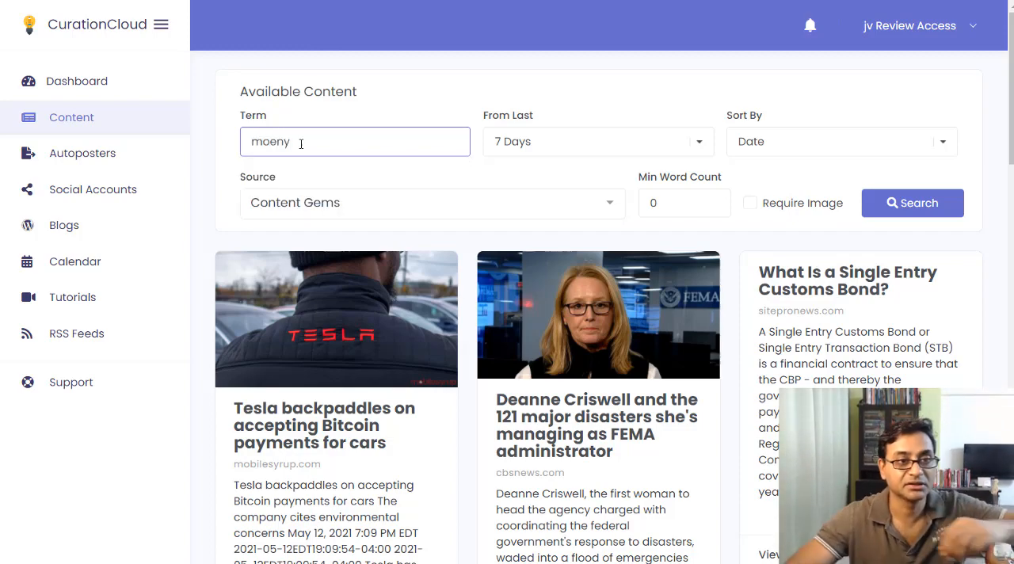
double_click(269, 141)
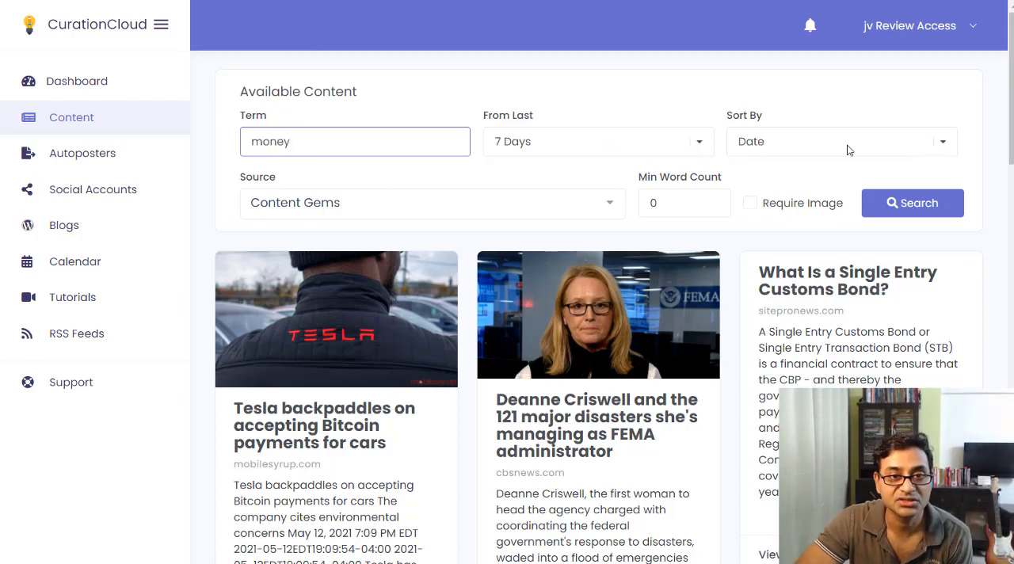
mouse_move(609, 214)
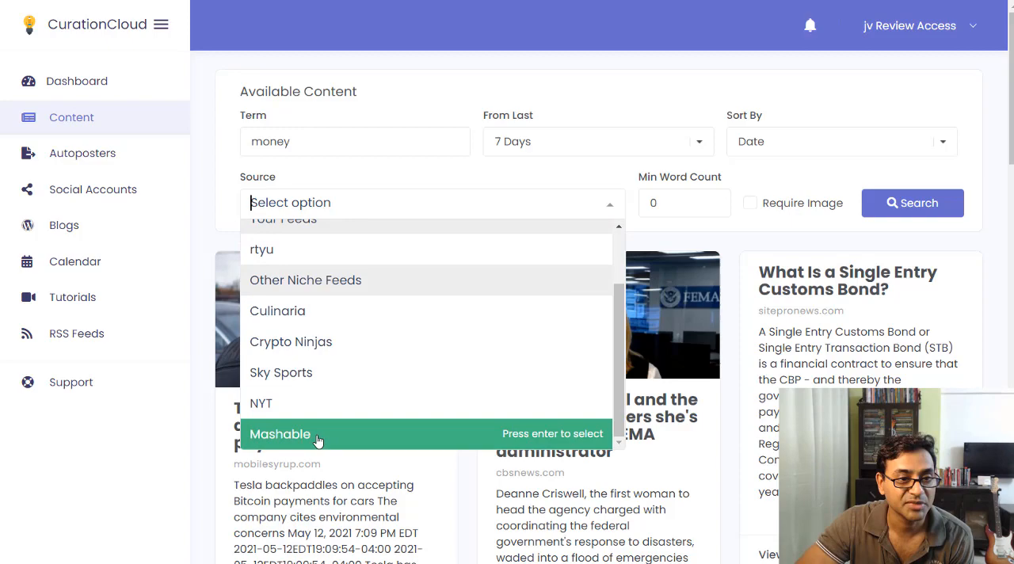
Step: Filter to Mashable with a 200-word minimum and run the search, returning two articles
click(279, 434)
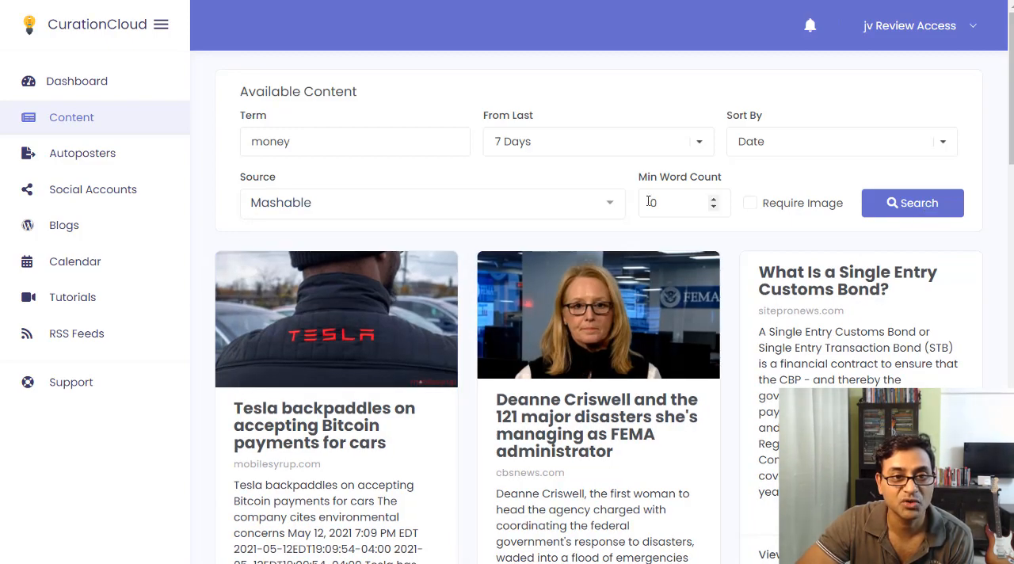
text(120)
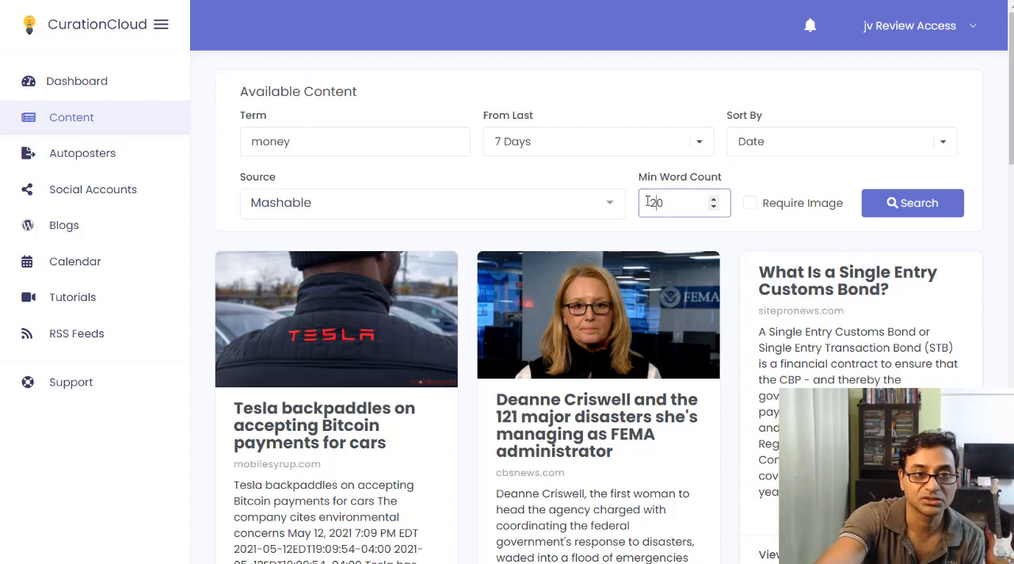
text(200)
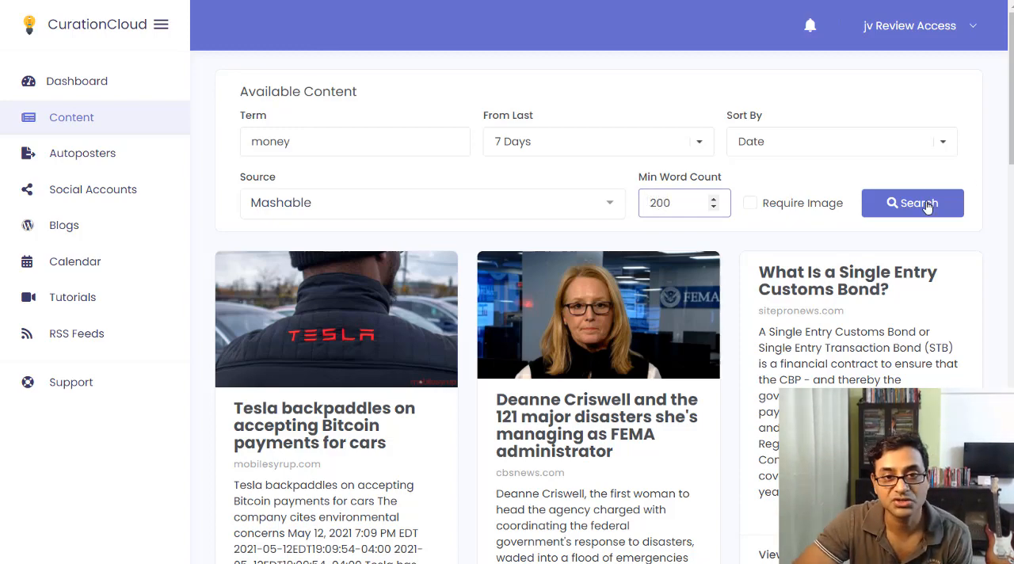
click(913, 203)
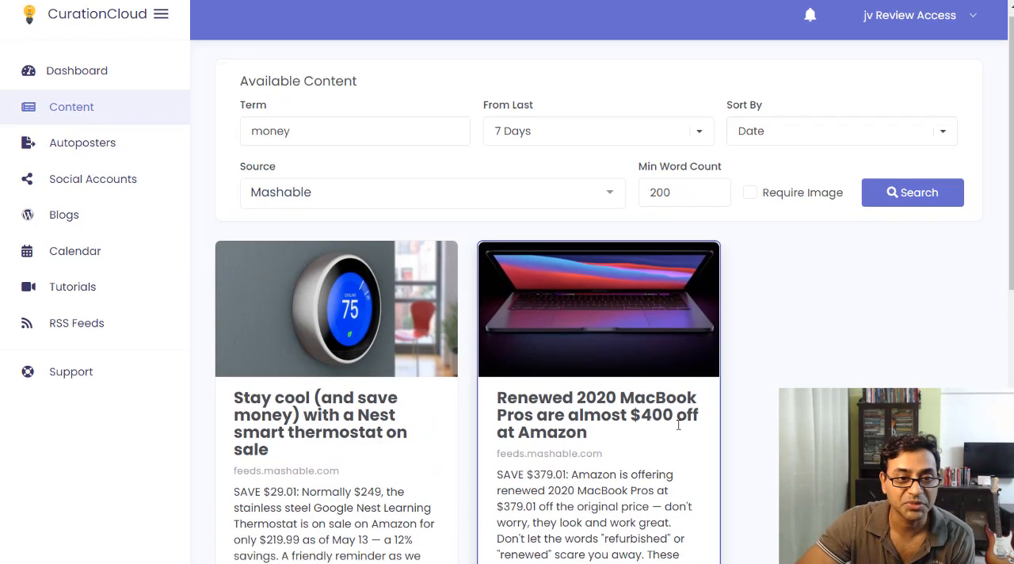
scroll(down, 3)
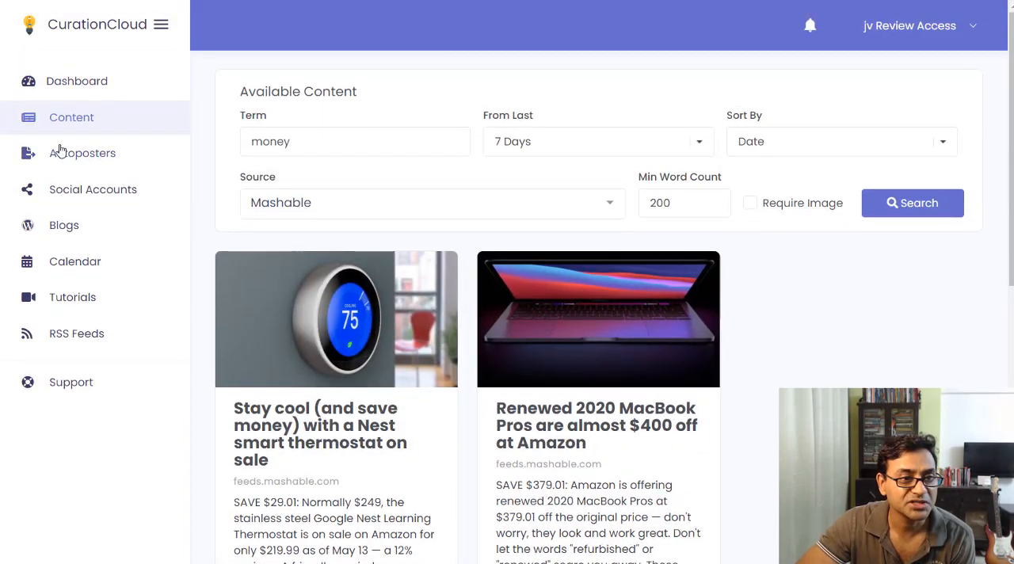
mouse_move(182, 288)
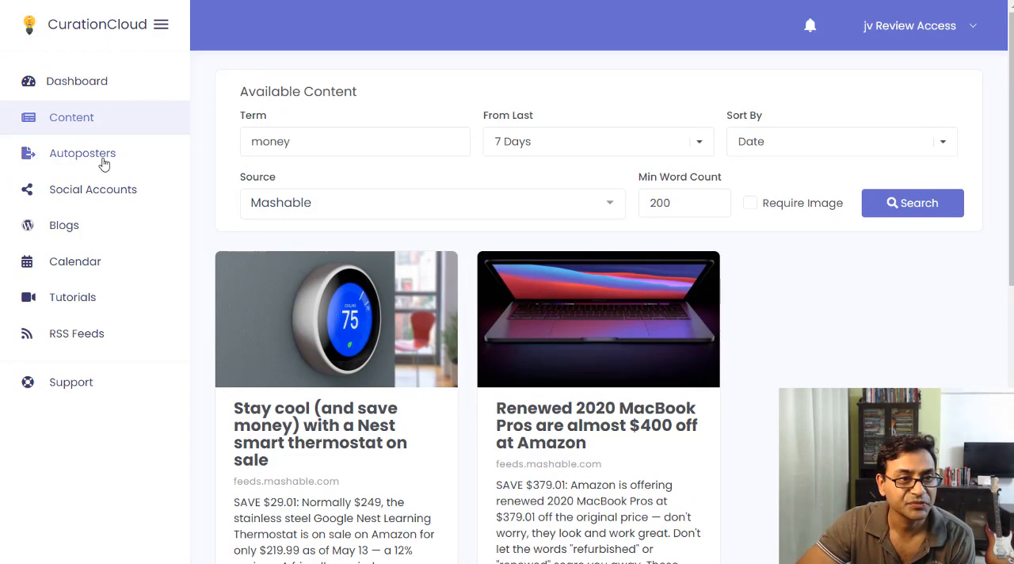
mouse_move(701, 303)
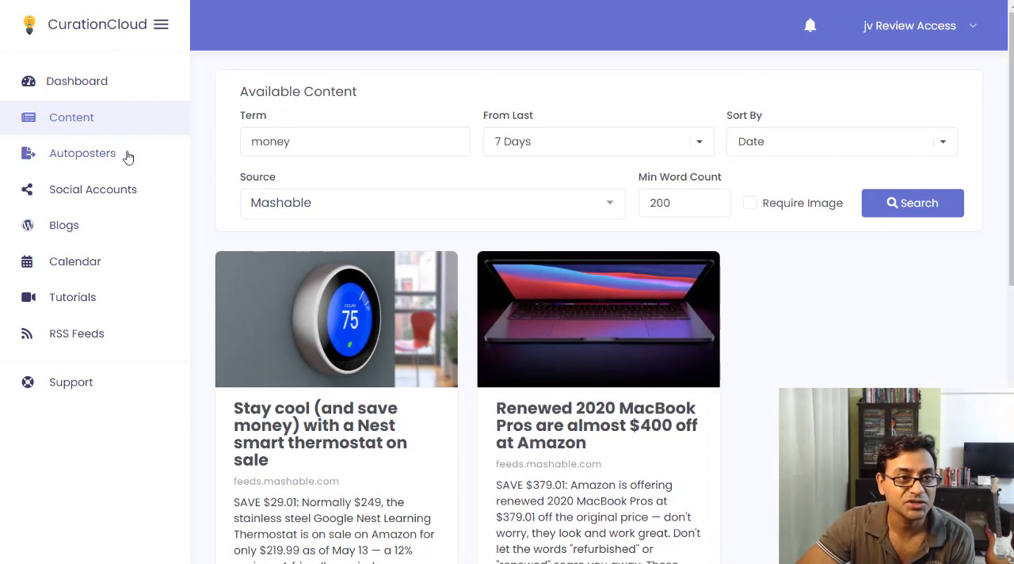
Step: View the new autoposter form and its posts-per-day setting, then dismiss it unsaved
click(83, 154)
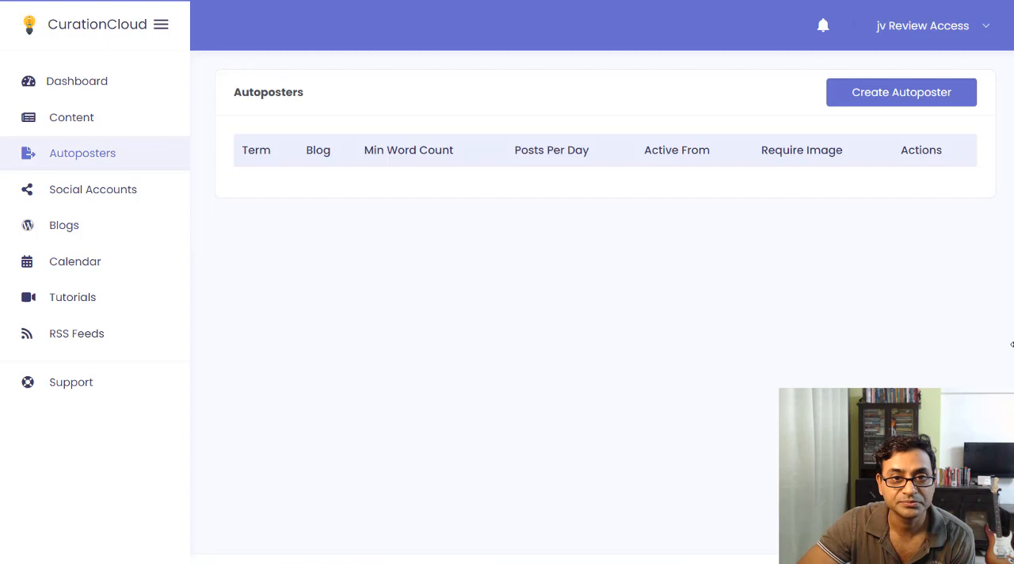
click(901, 92)
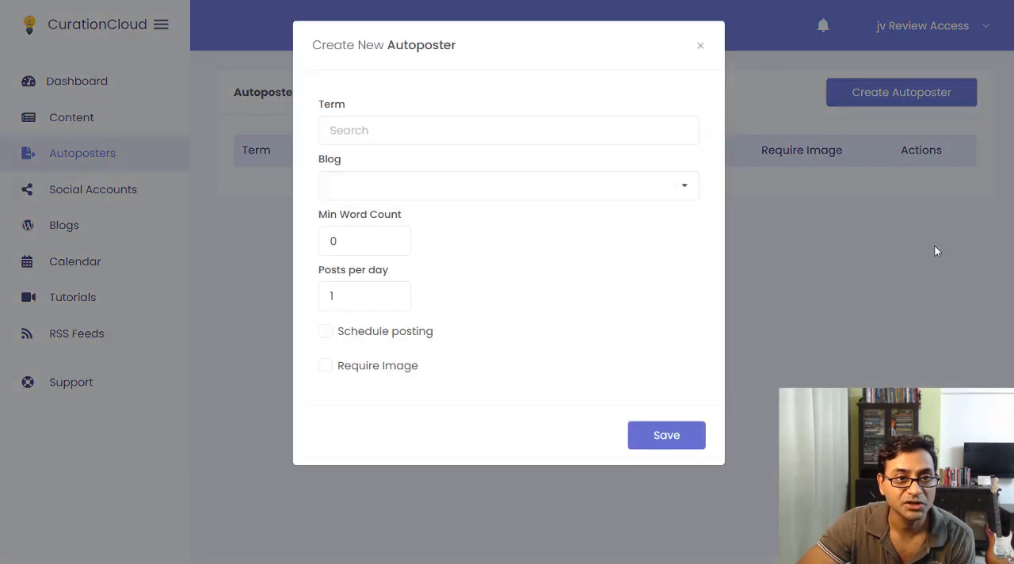
mouse_move(336, 186)
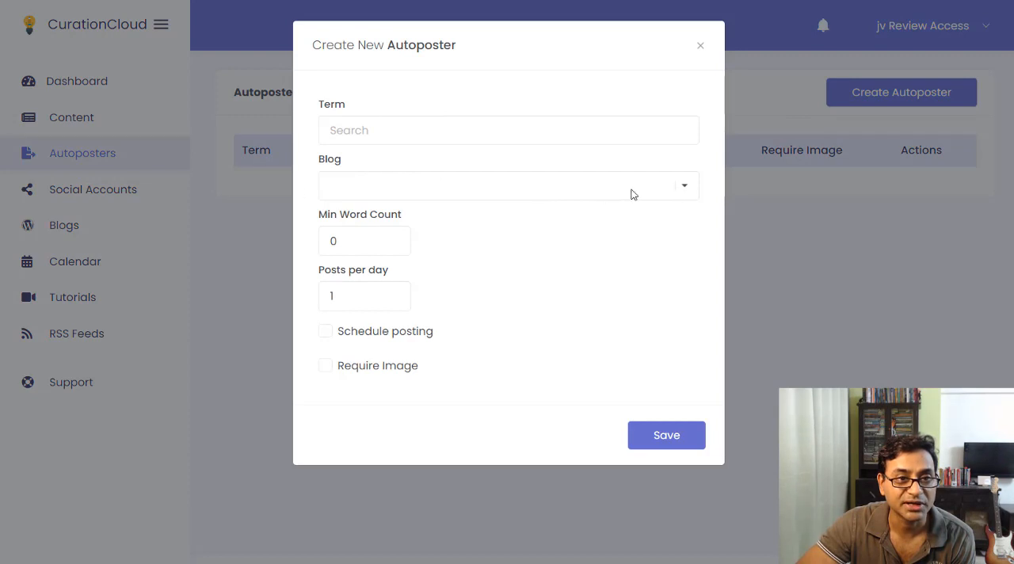
mouse_move(295, 233)
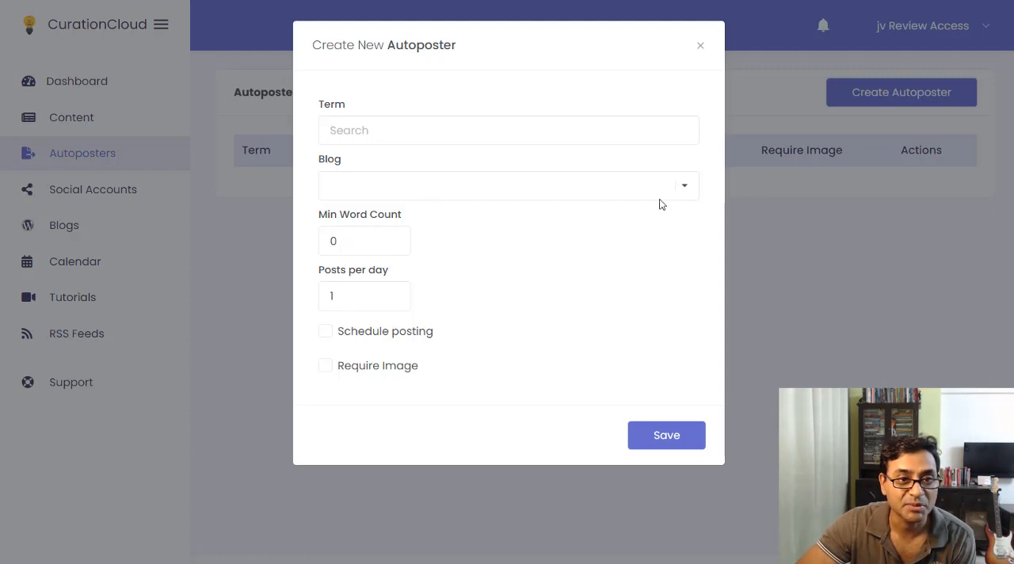
mouse_move(325, 325)
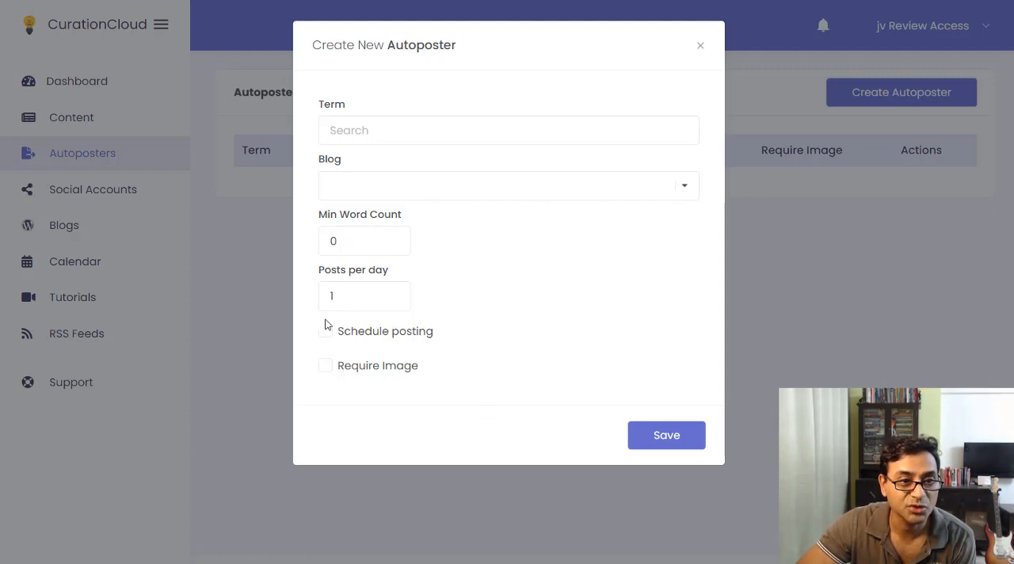
mouse_move(330, 338)
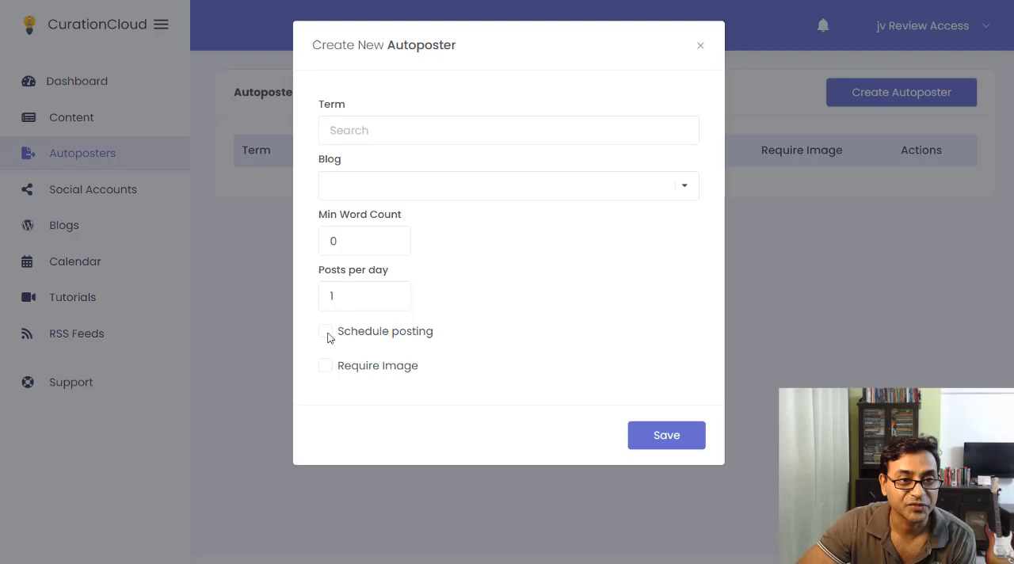
mouse_move(332, 382)
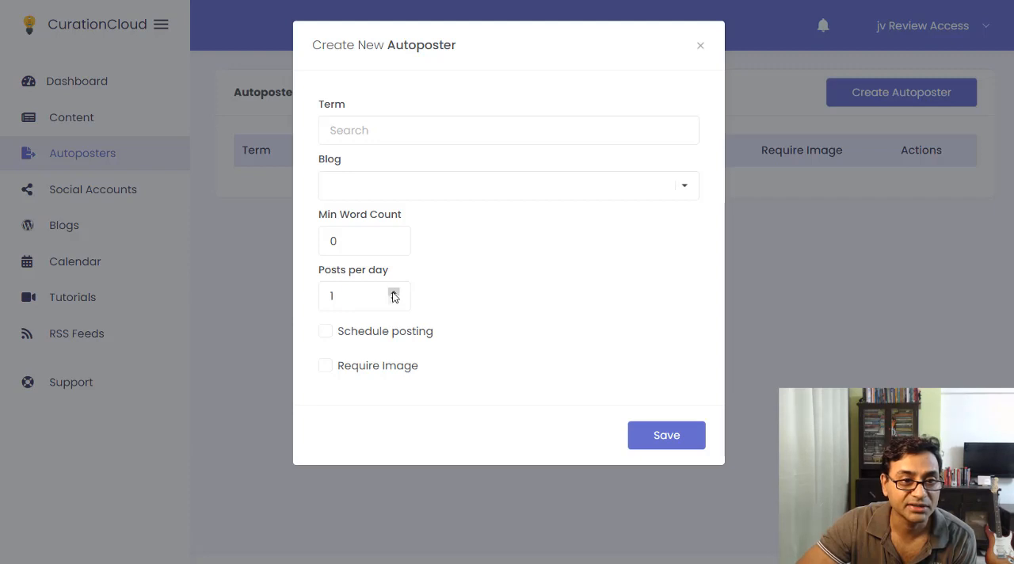
click(357, 294)
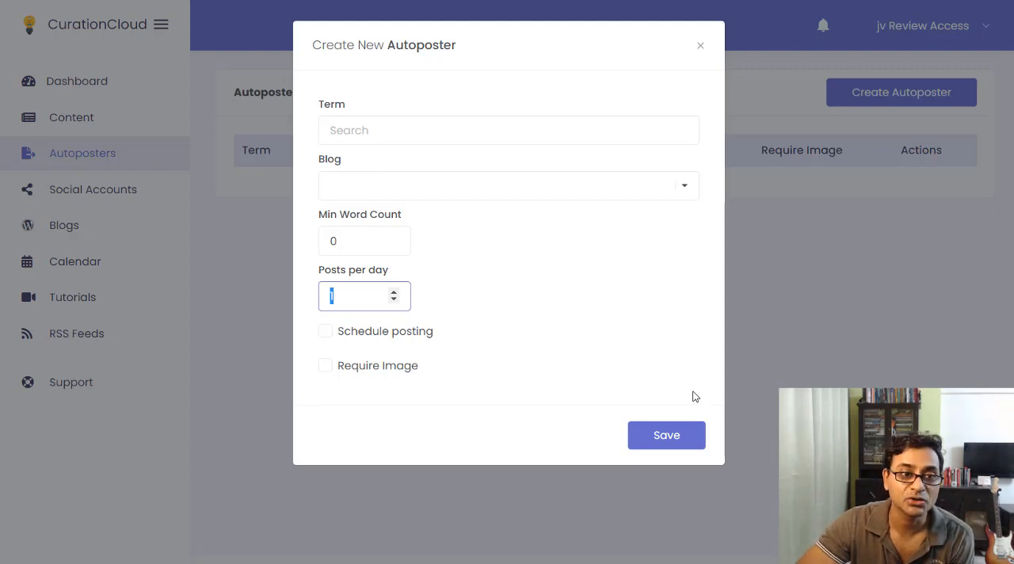
mouse_move(314, 329)
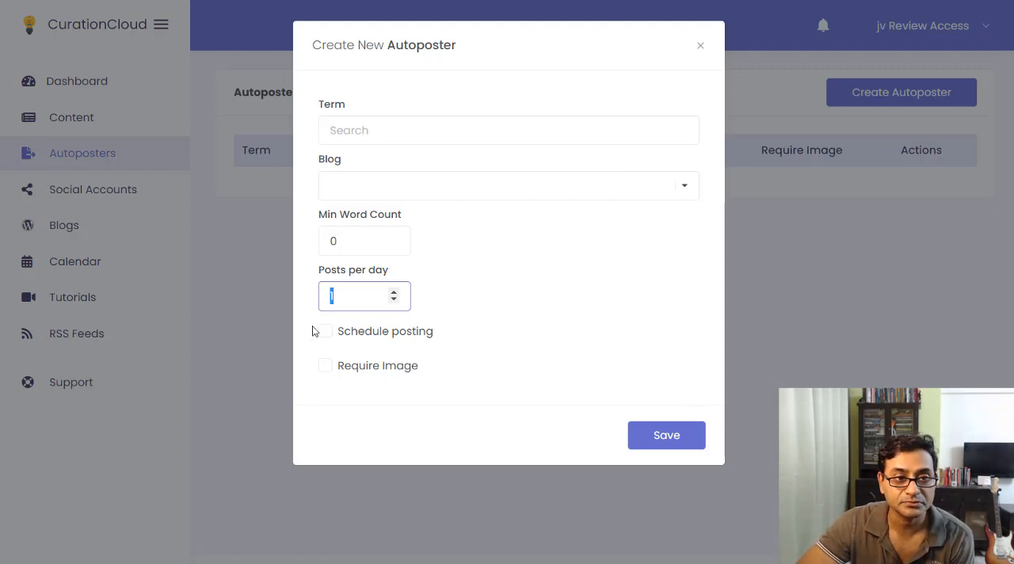
mouse_move(669, 320)
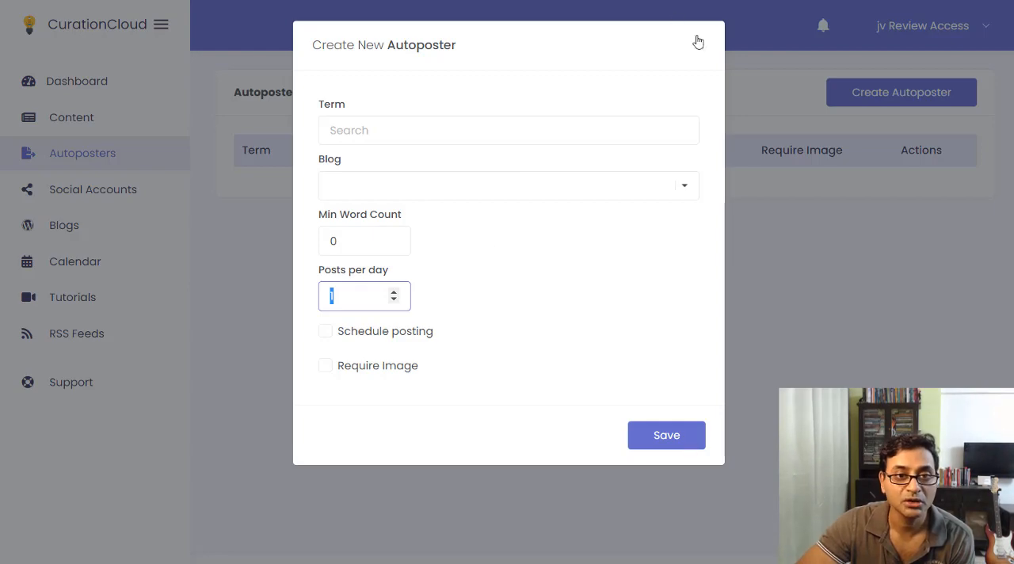
click(698, 42)
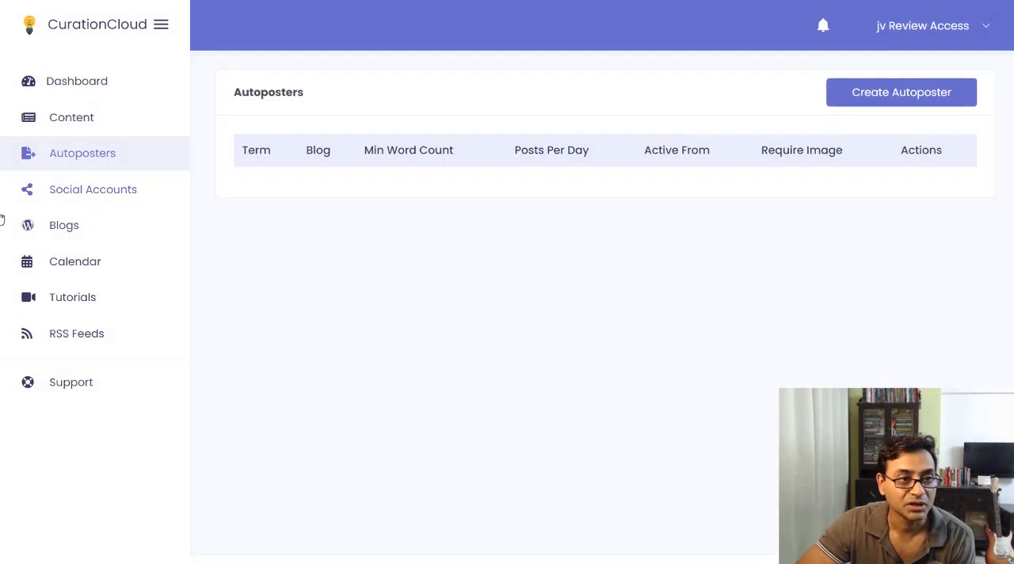
Step: View the connected Facebook account under Social Accounts, then the empty Blogs list
click(92, 188)
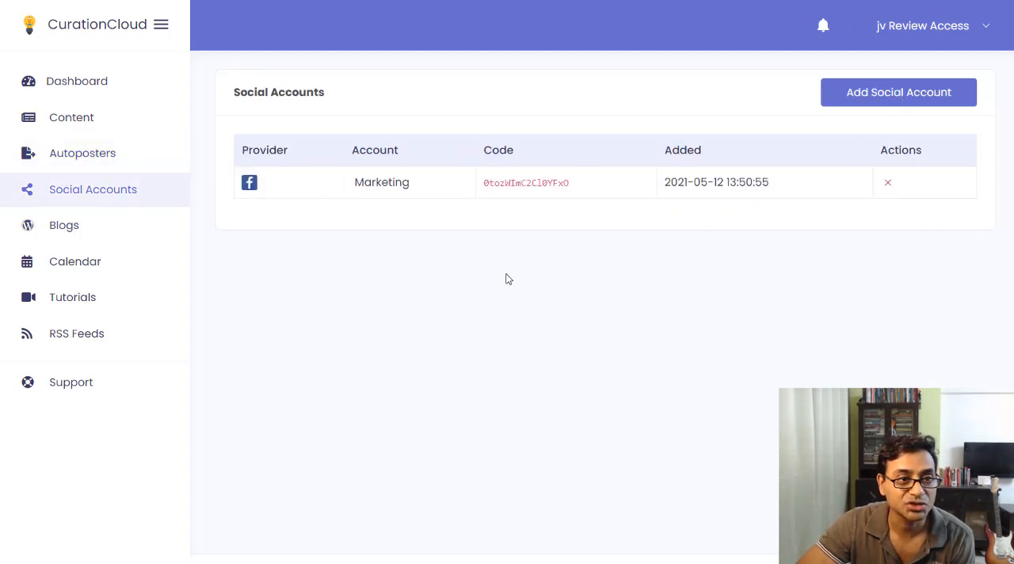
mouse_move(615, 333)
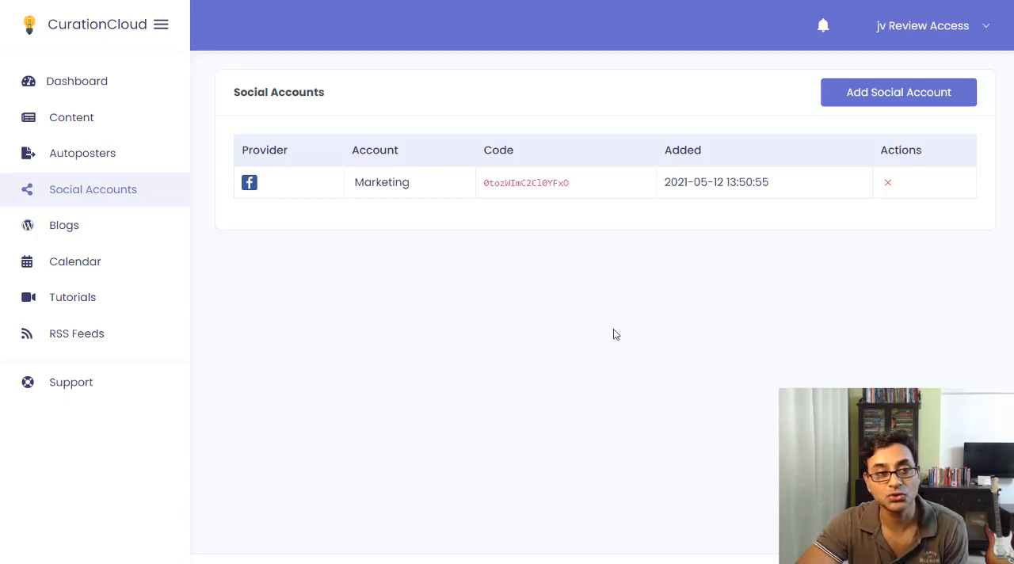
mouse_move(549, 317)
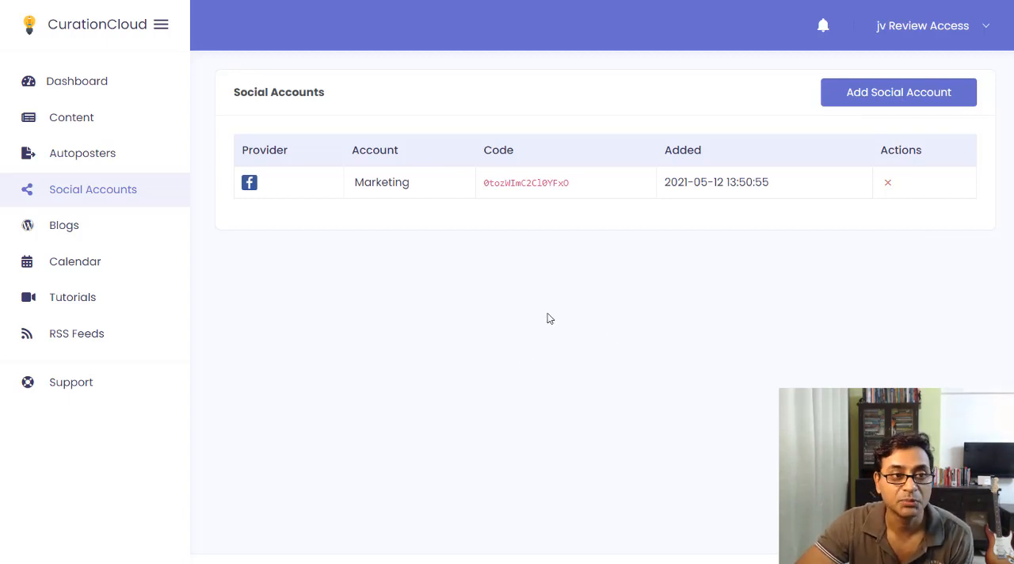
click(64, 225)
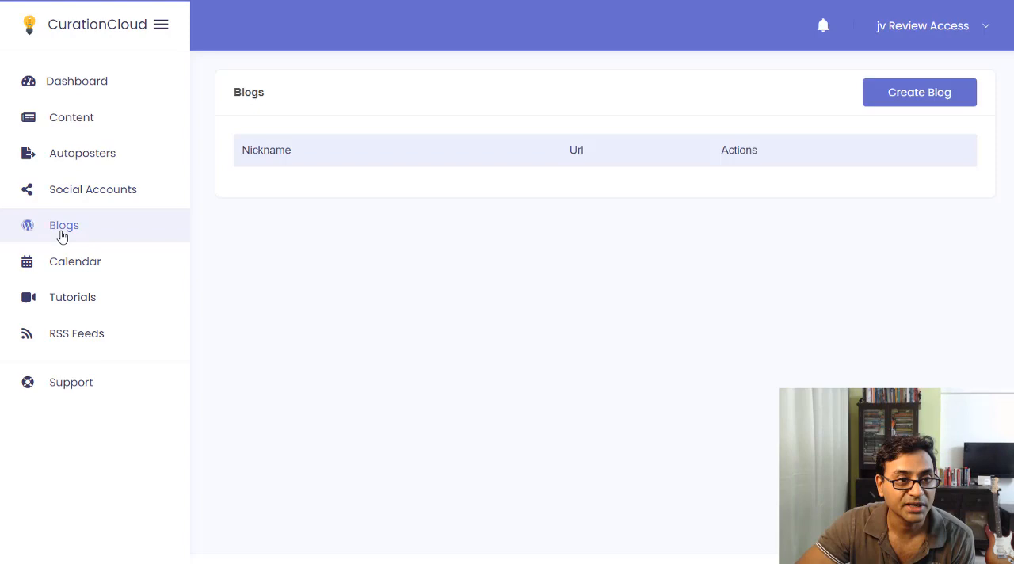
mouse_move(919, 92)
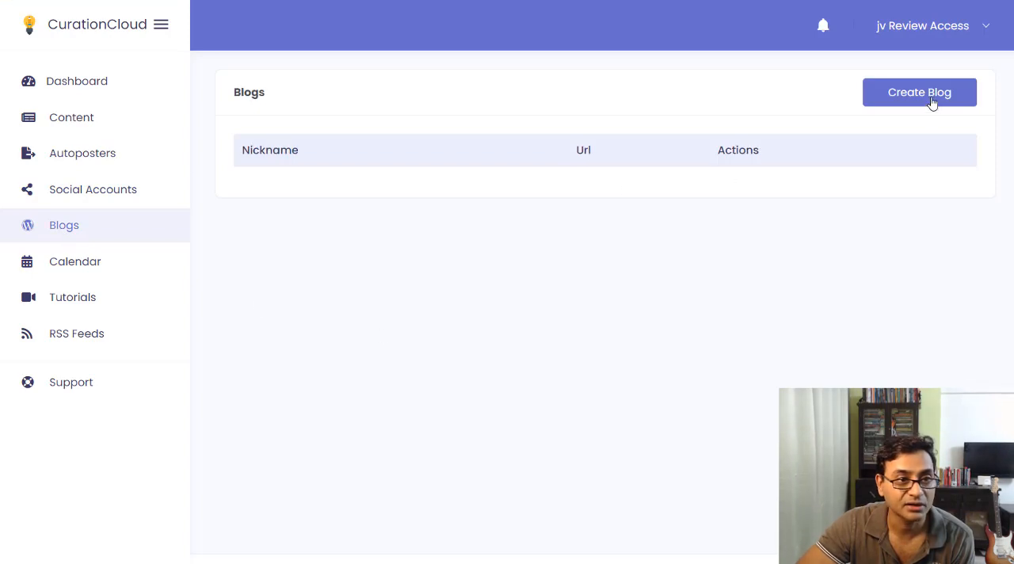
click(920, 92)
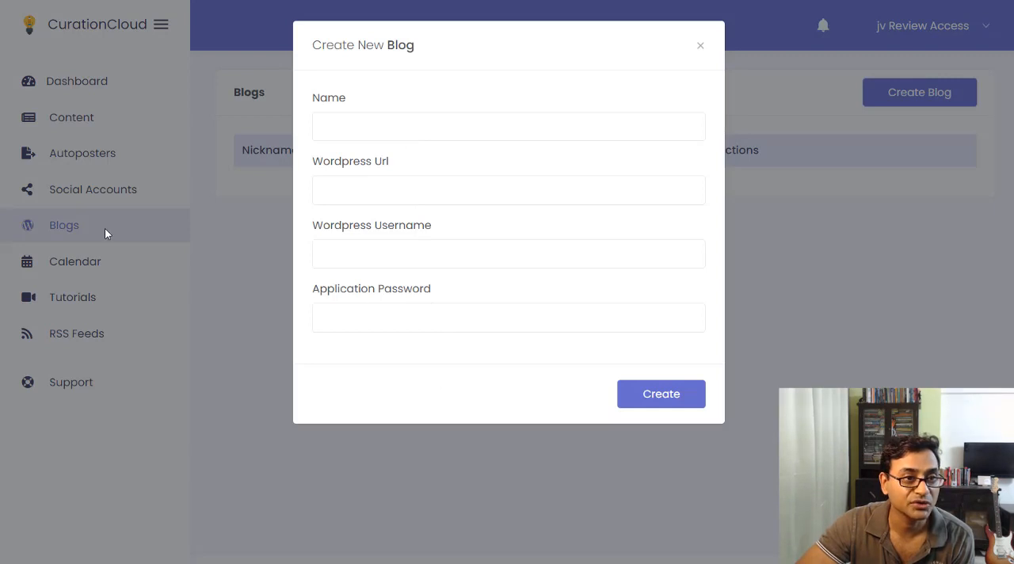
mouse_move(250, 146)
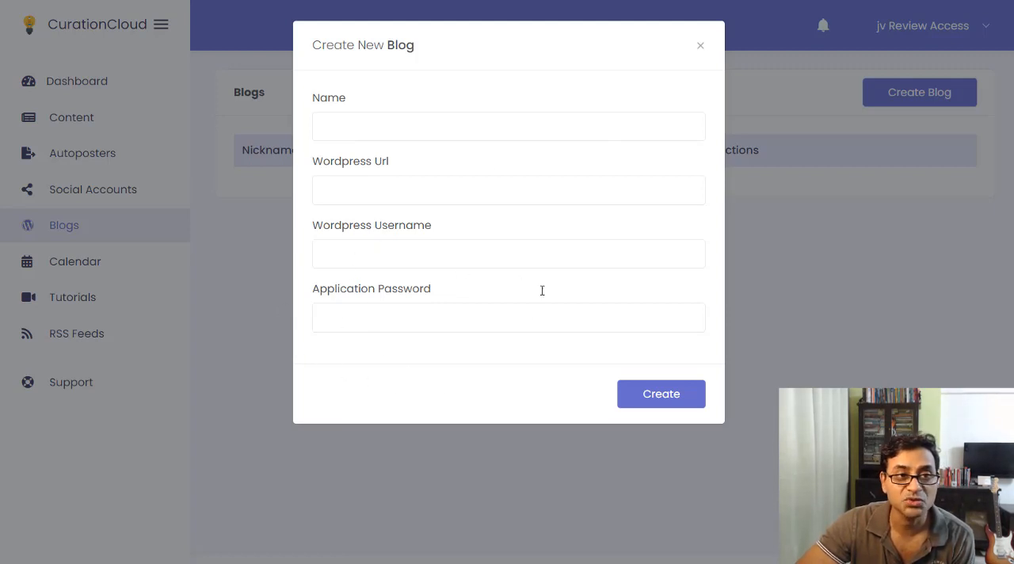
mouse_move(332, 184)
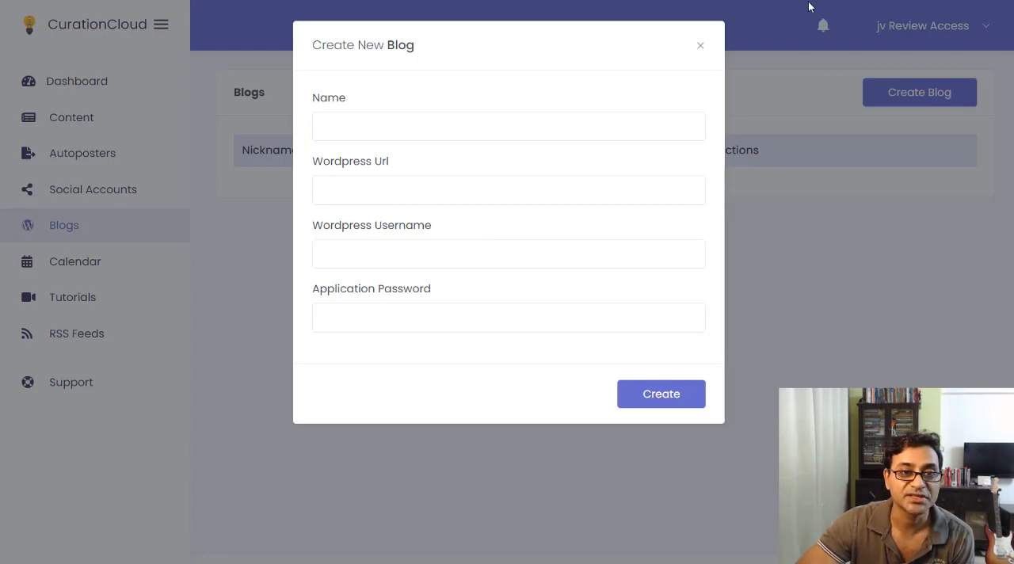
click(701, 44)
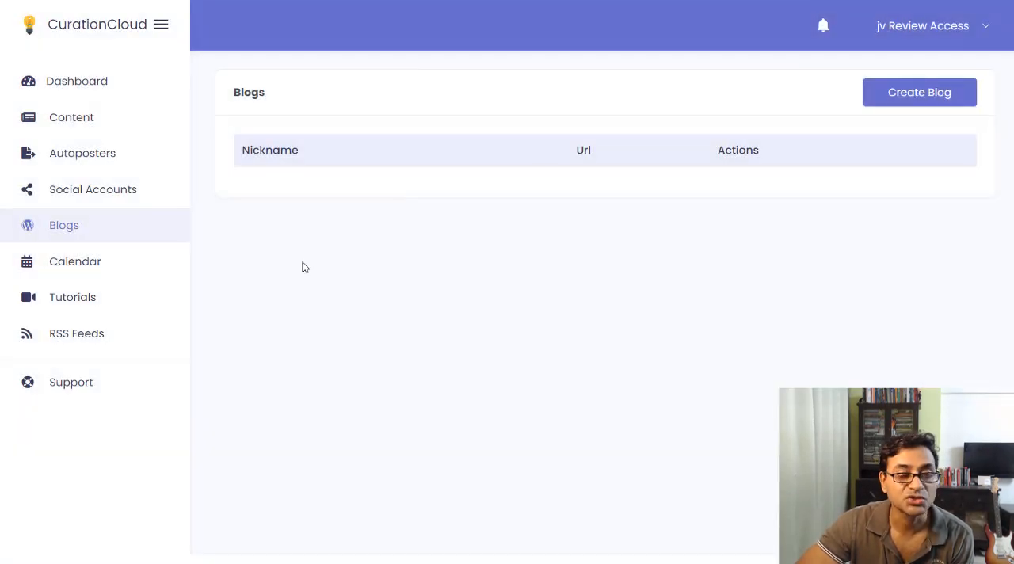
mouse_move(75, 262)
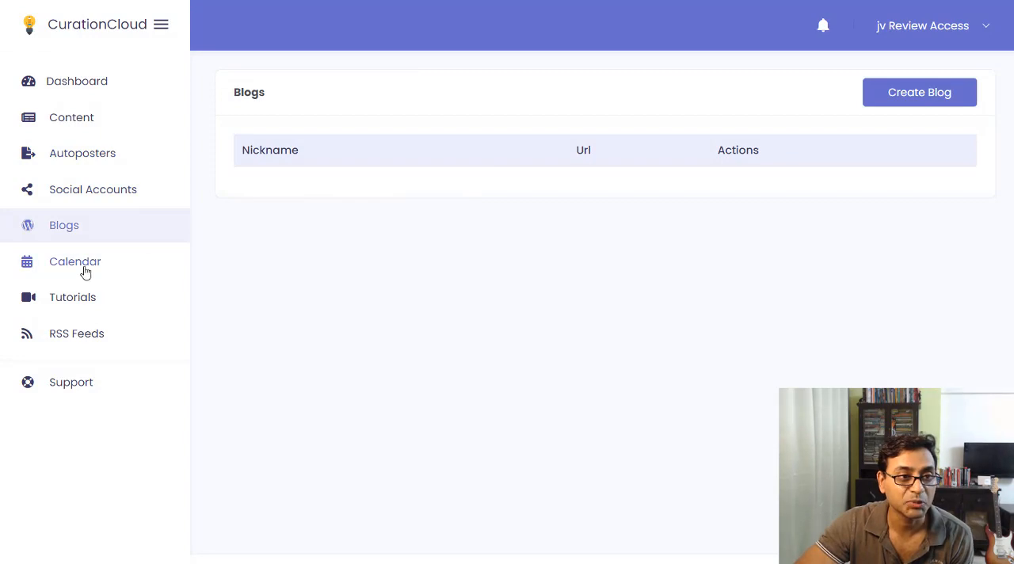
Step: View the Calendar week of May 10–16, 2021 with its scheduled article posts
click(74, 261)
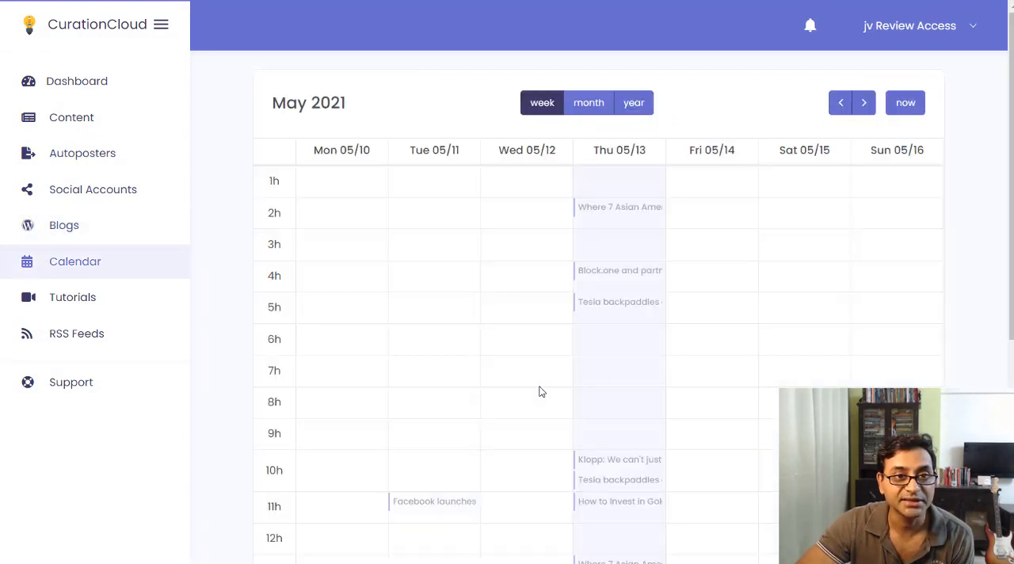
scroll(down, 3)
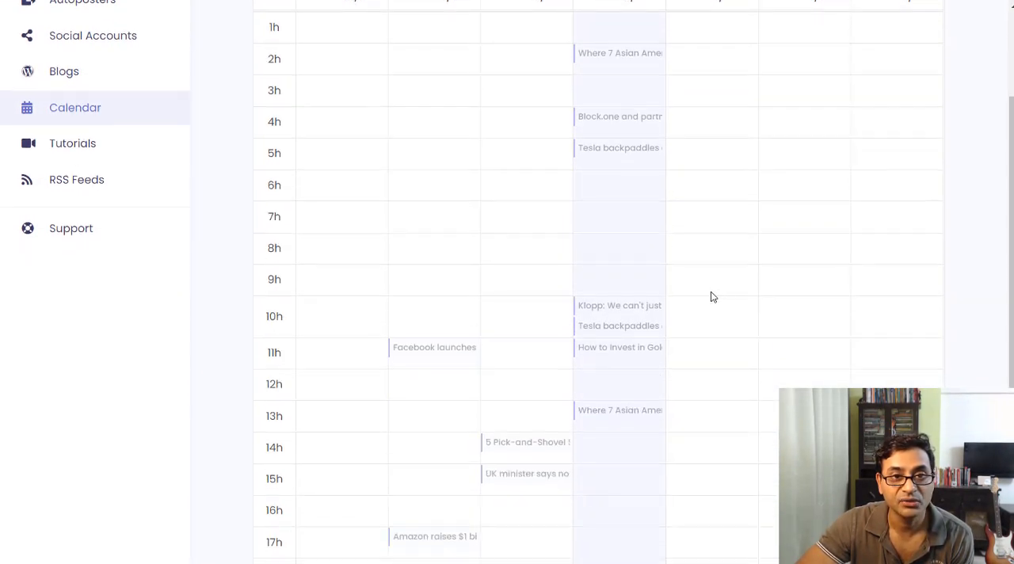
scroll(down, 3)
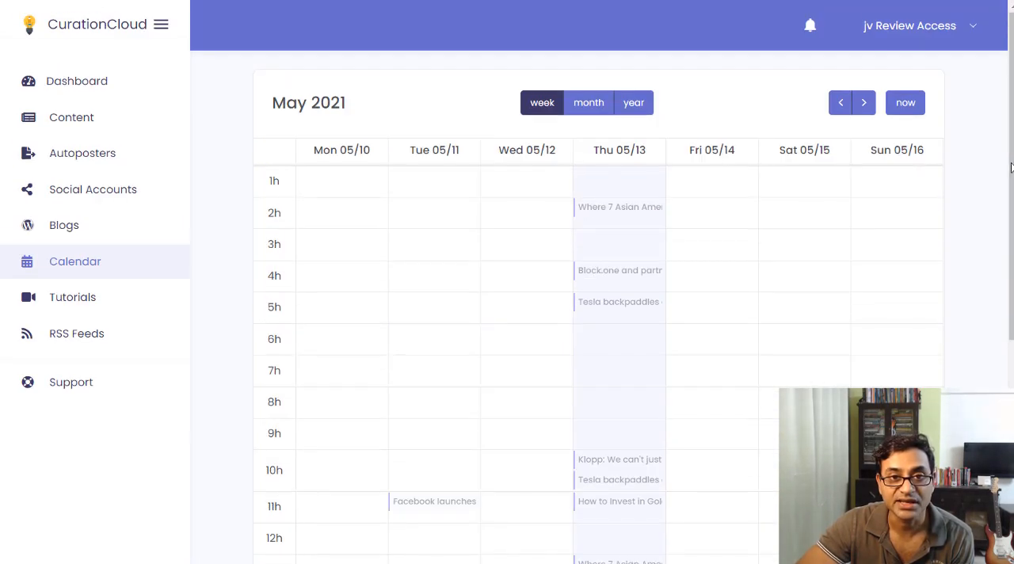
mouse_move(844, 156)
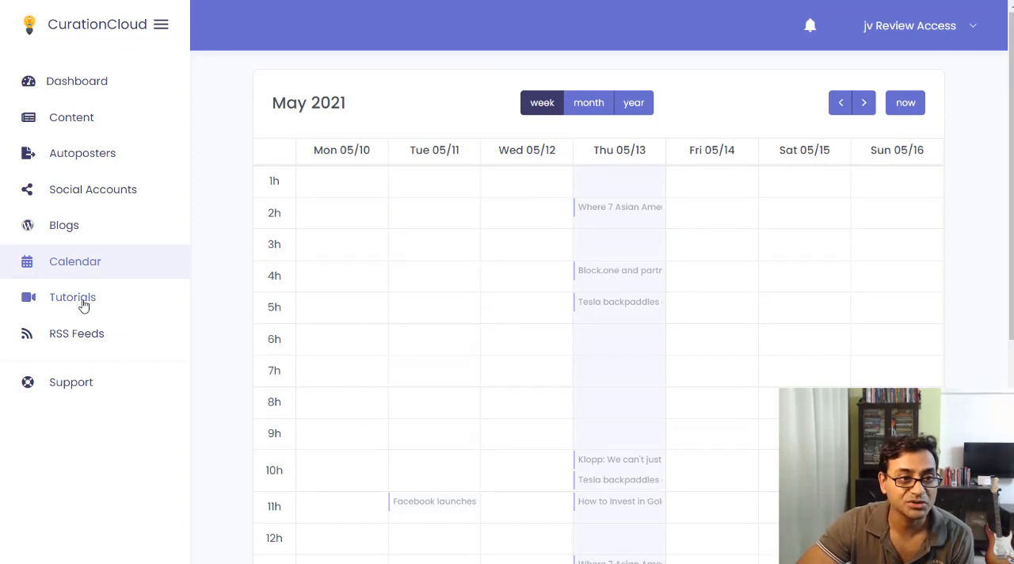
Step: Browse the Tutorials videos for app overview, blogs, social accounts and RSS feeds
click(72, 298)
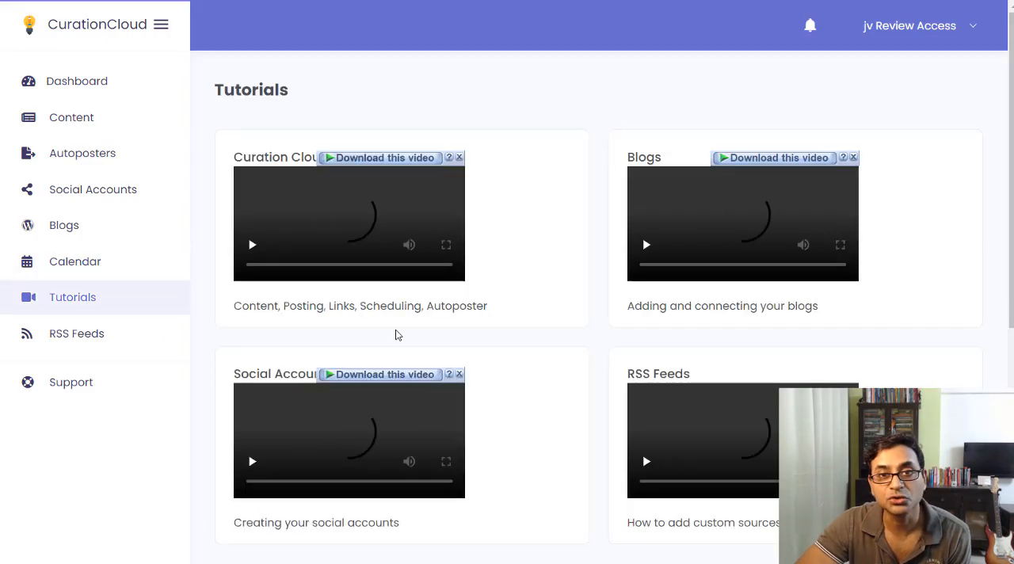
scroll(down, 3)
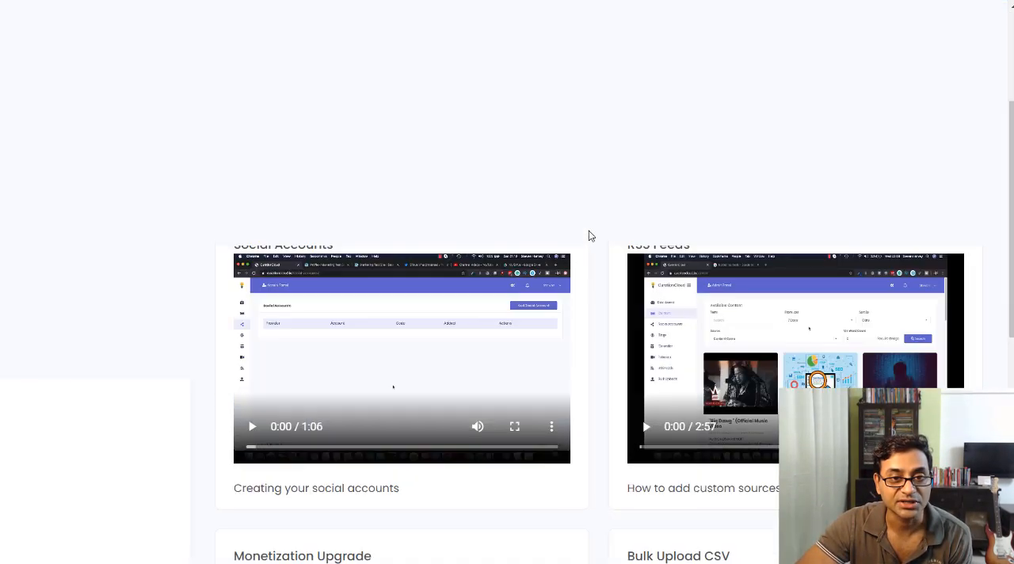
scroll(up, 3)
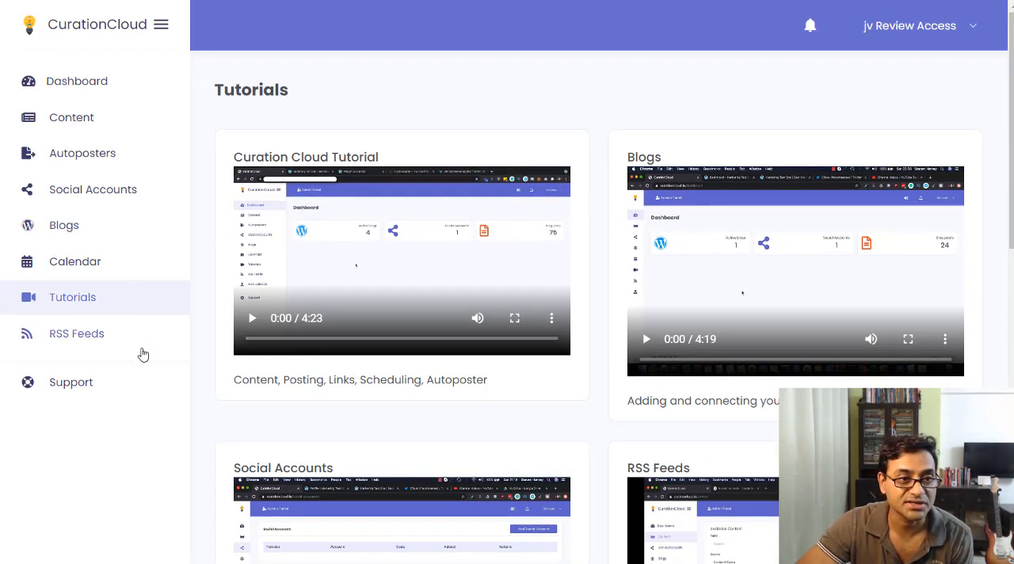
click(76, 332)
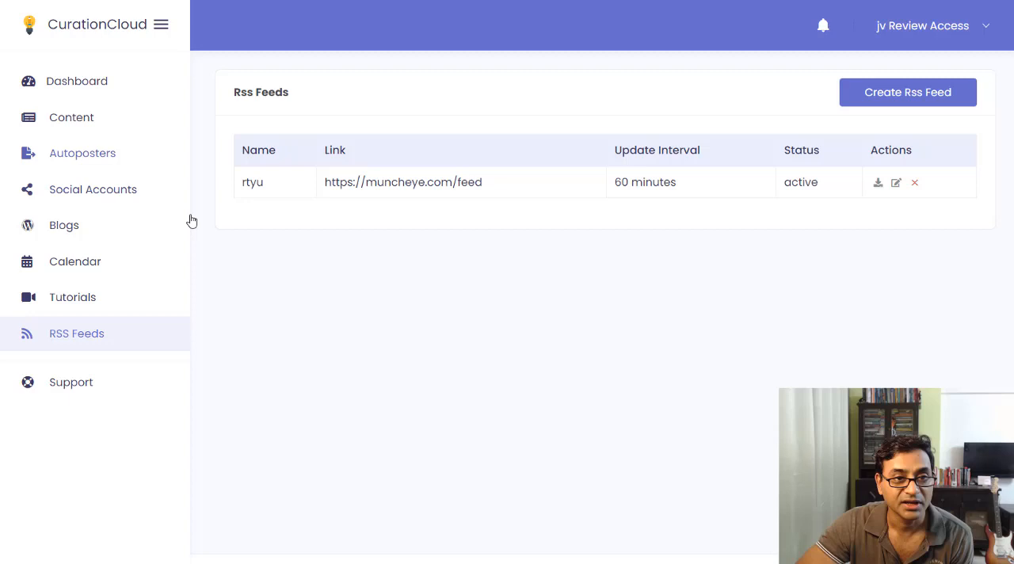
mouse_move(346, 111)
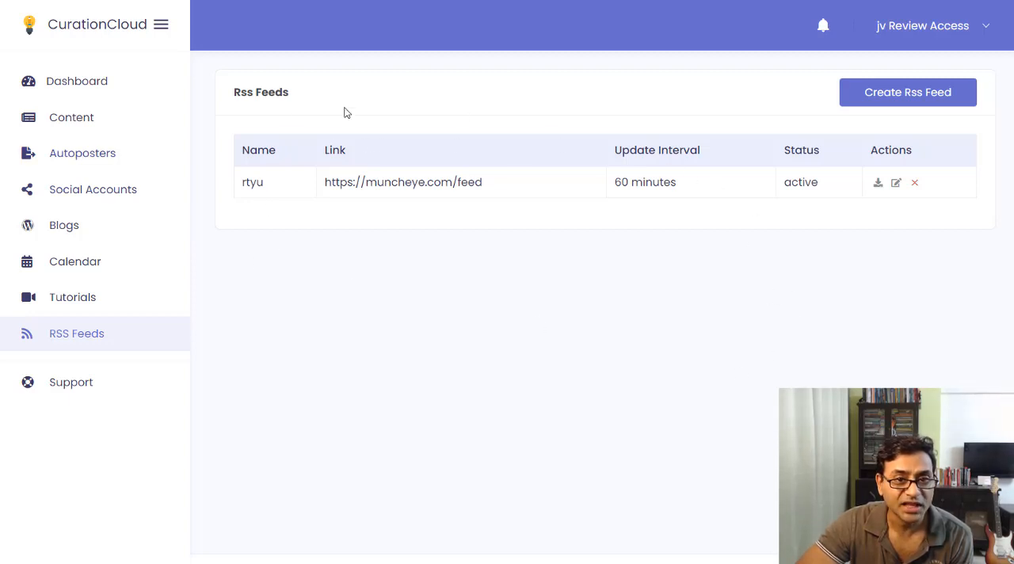
mouse_move(219, 180)
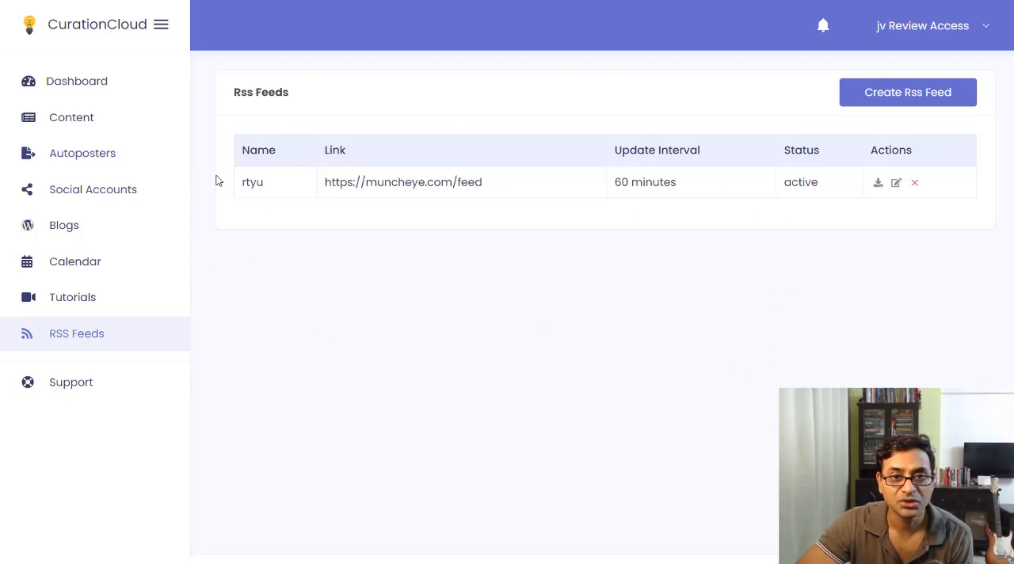
mouse_move(465, 279)
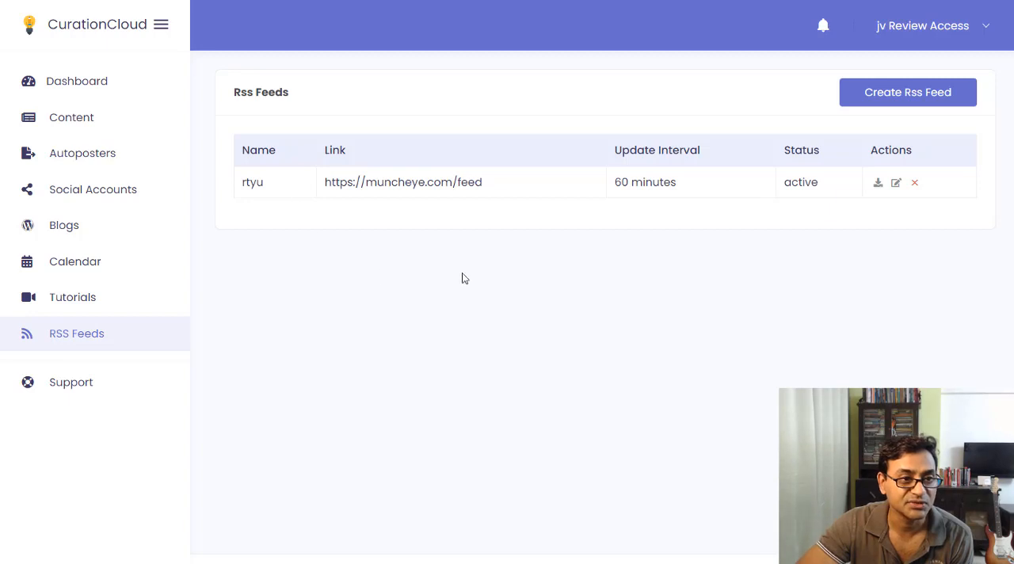
mouse_move(577, 247)
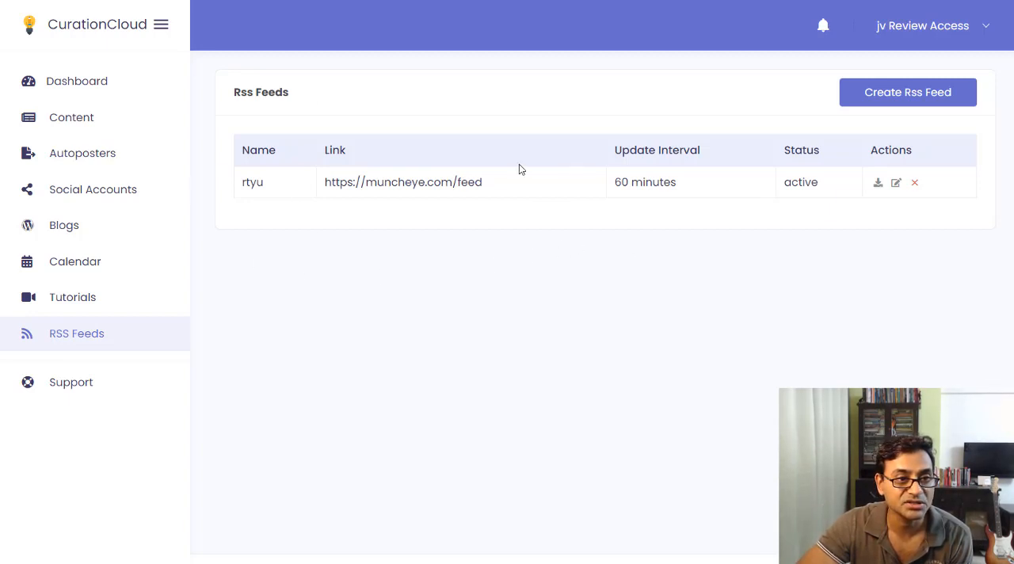
mouse_move(171, 191)
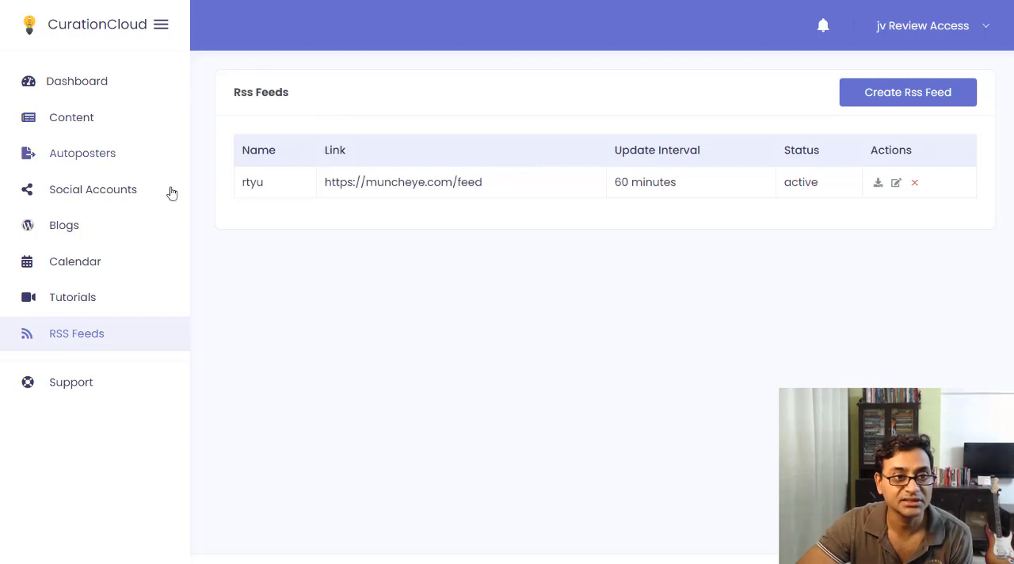
mouse_move(210, 190)
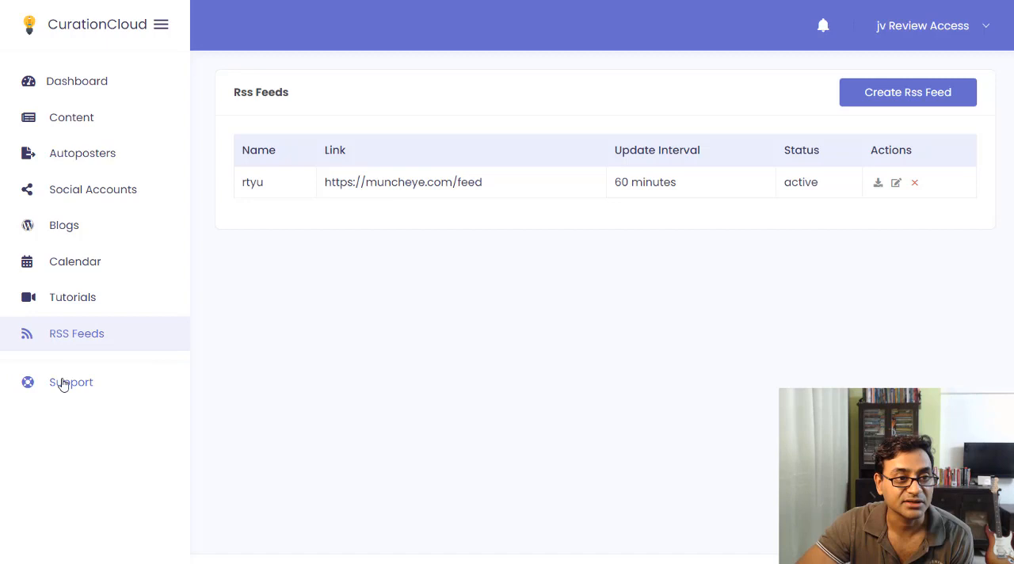
mouse_move(71, 203)
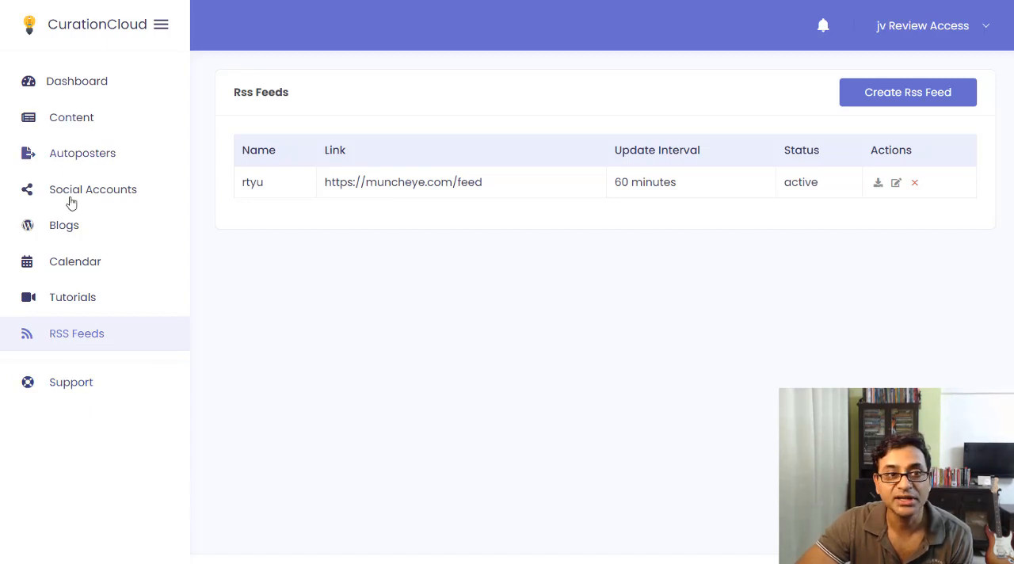
mouse_move(76, 362)
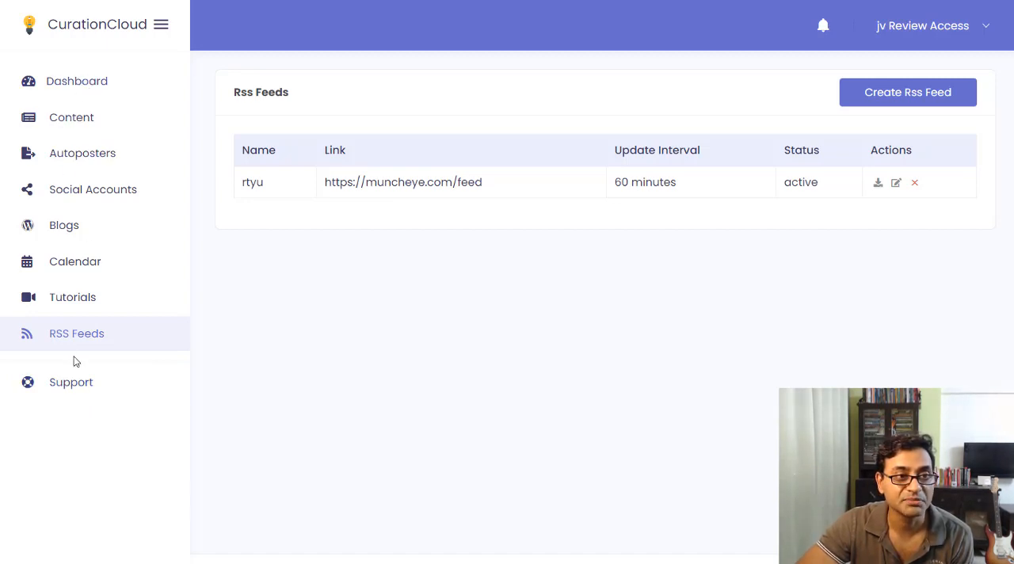
mouse_move(76, 81)
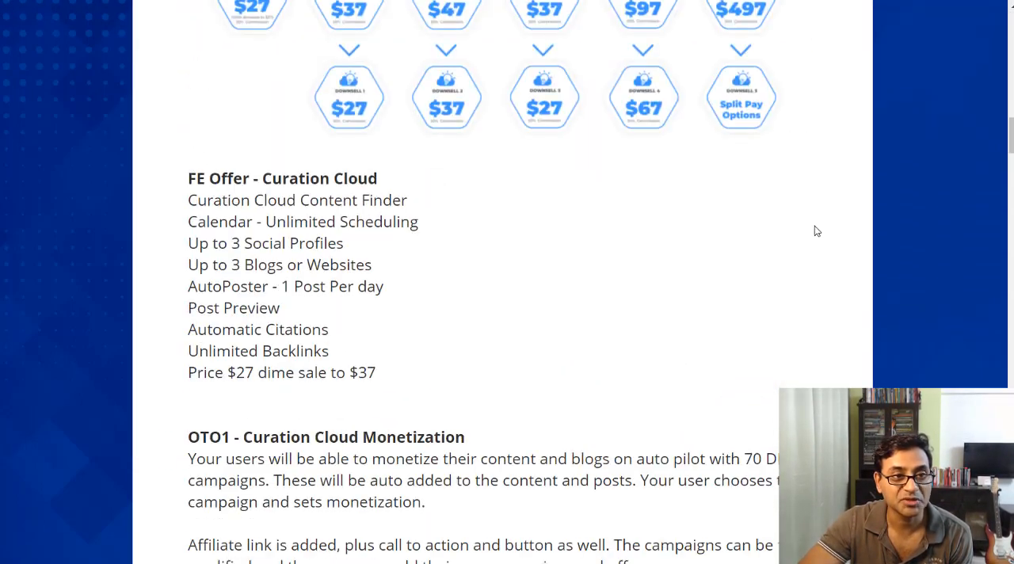
Step: Scroll the sales page to the funnel price chart and FE Offer feature list
scroll(down, 3)
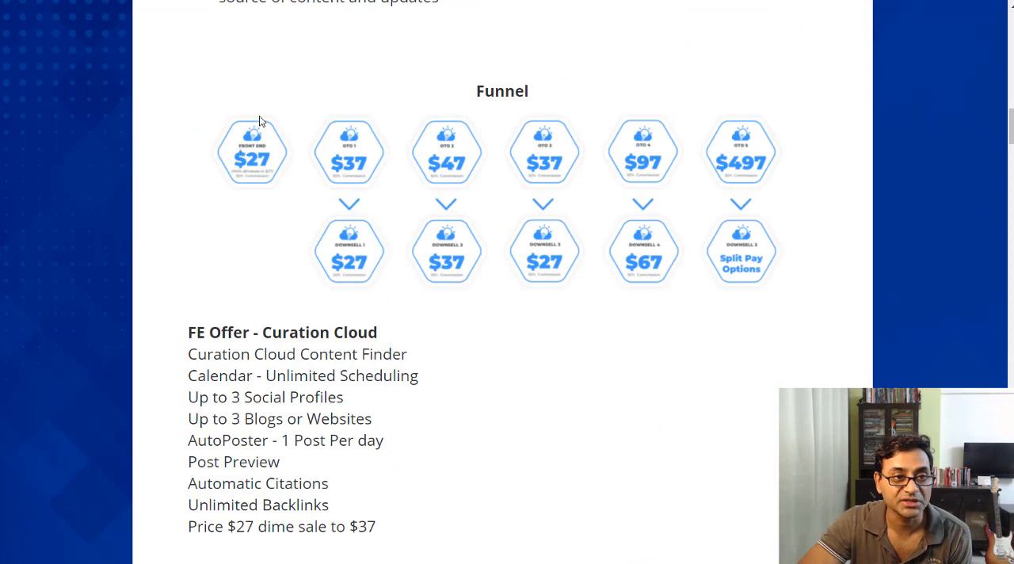
scroll(down, 3)
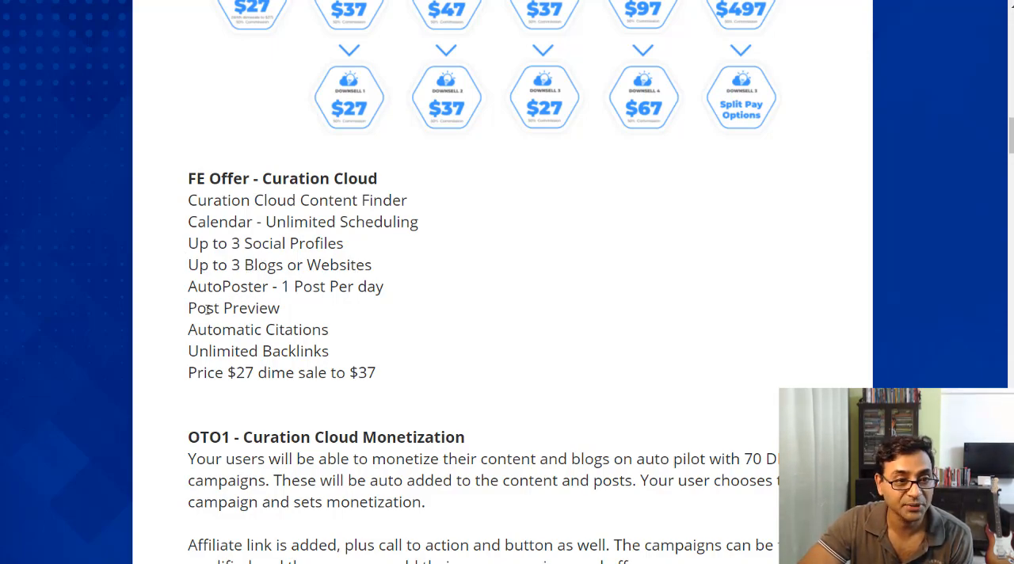
mouse_move(183, 342)
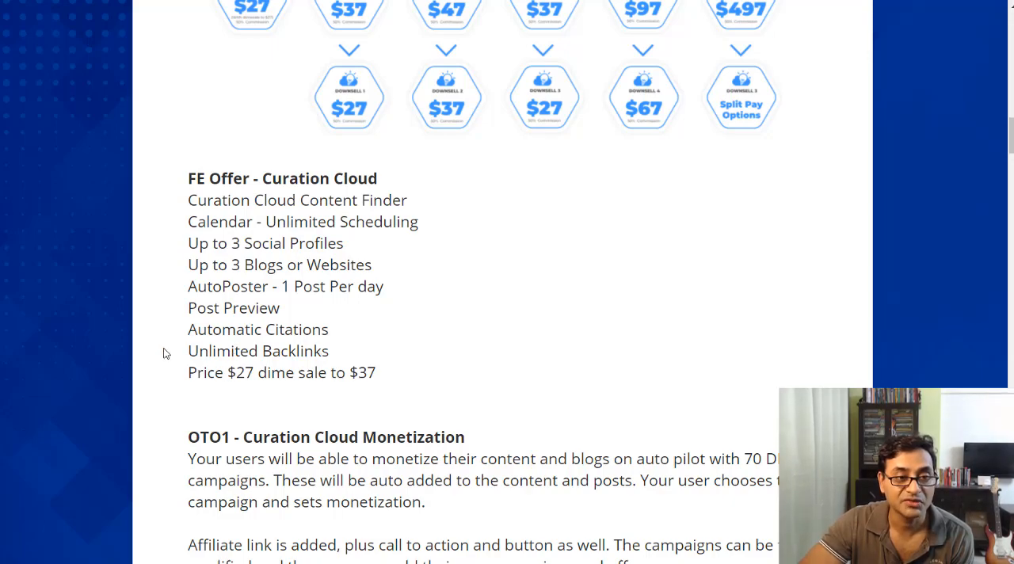
mouse_move(188, 374)
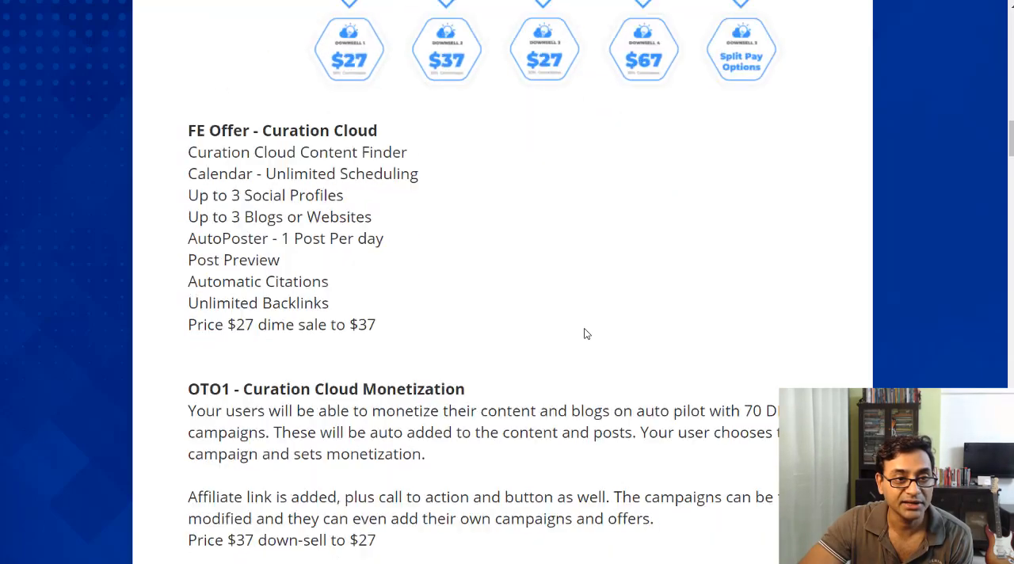
Step: Scroll through the OTO1 and OTO2 upgrade details and prices
scroll(down, 3)
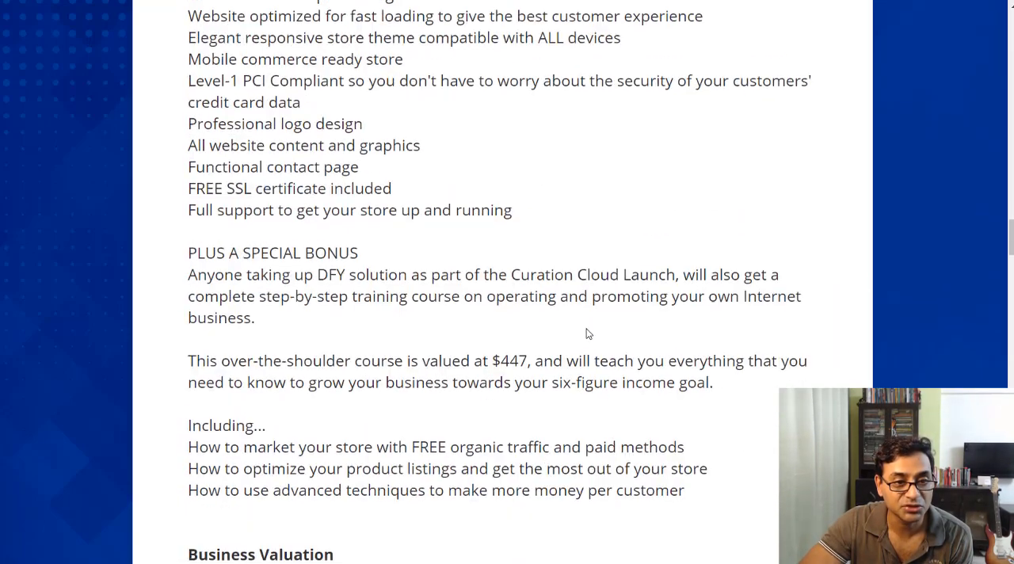
scroll(down, 3)
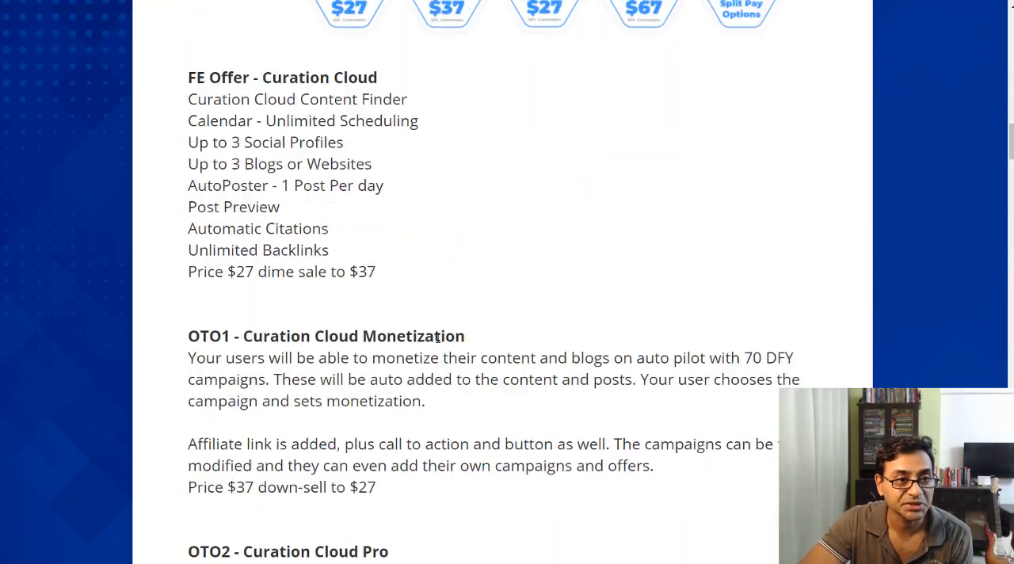
scroll(down, 3)
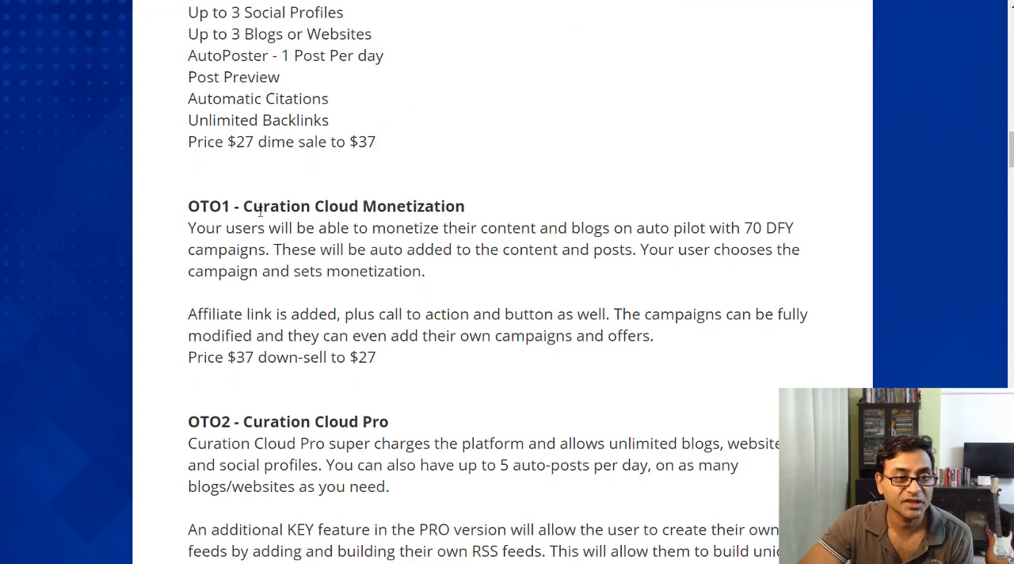
scroll(up, 3)
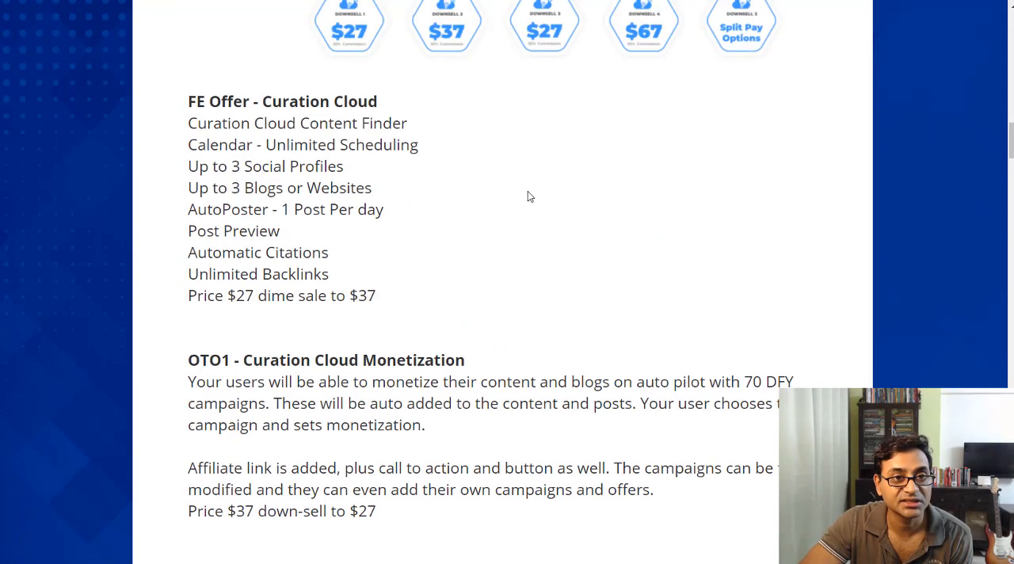
scroll(down, 3)
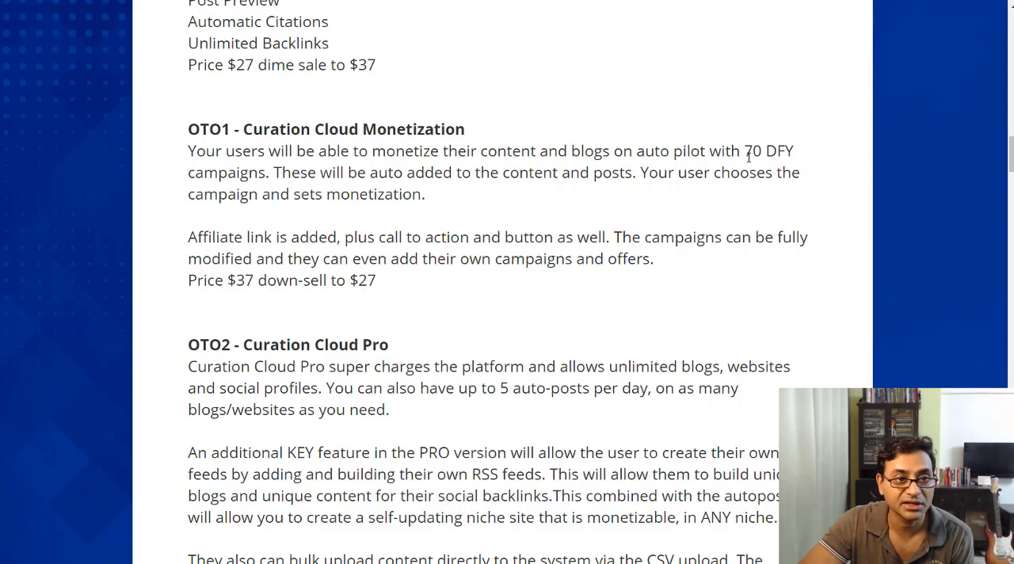
mouse_move(533, 222)
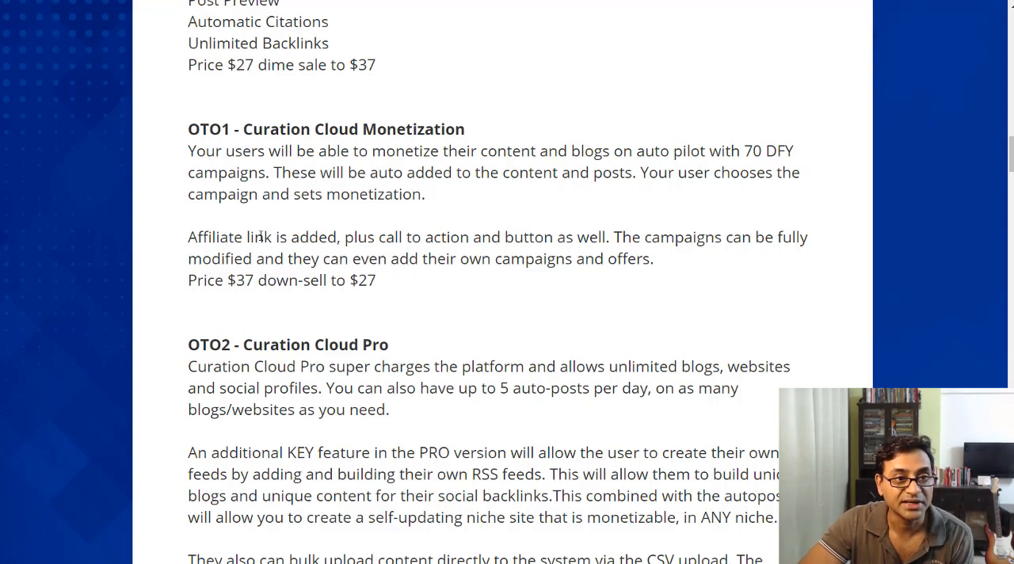
mouse_move(498, 196)
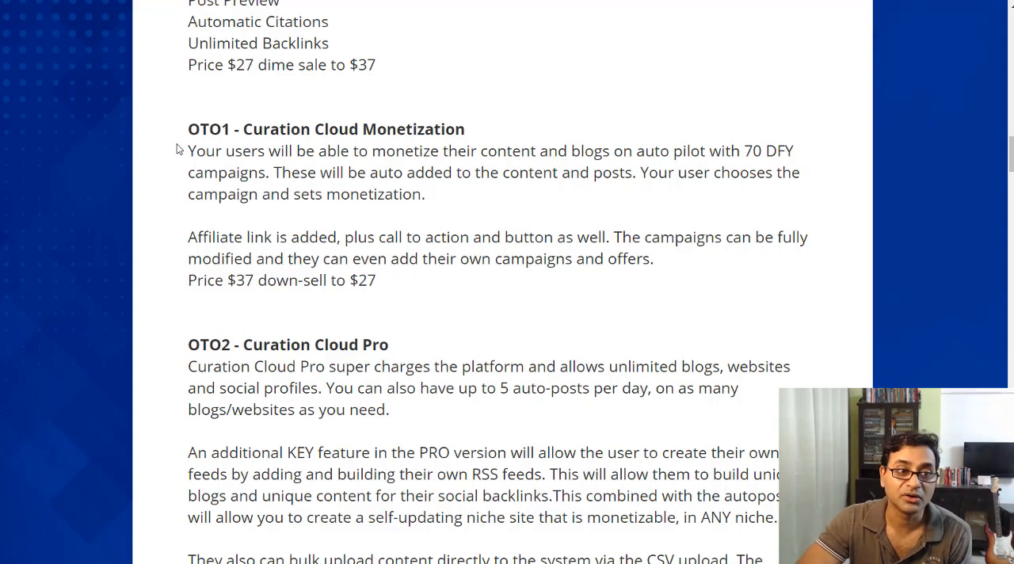
mouse_move(472, 130)
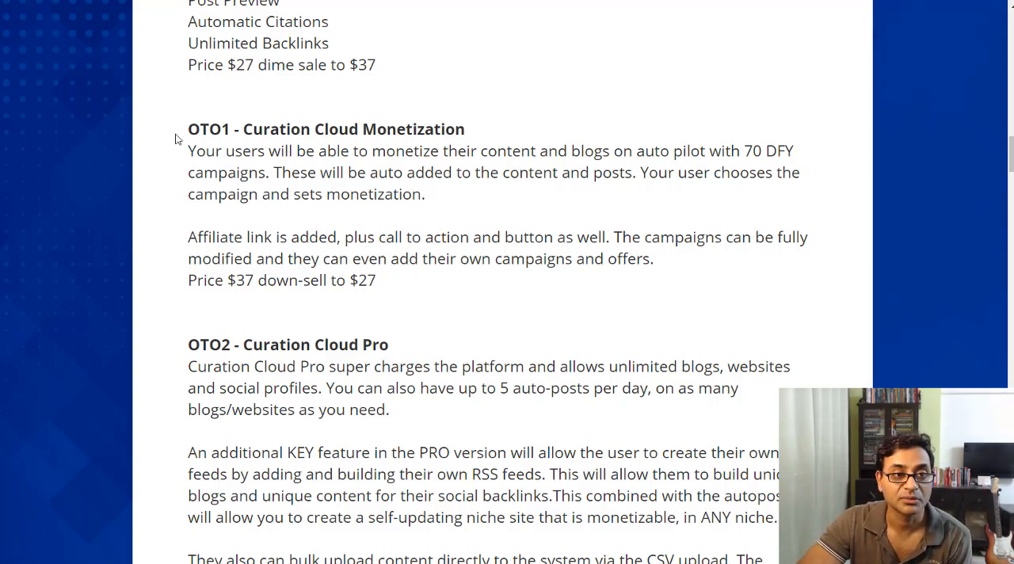
mouse_move(220, 111)
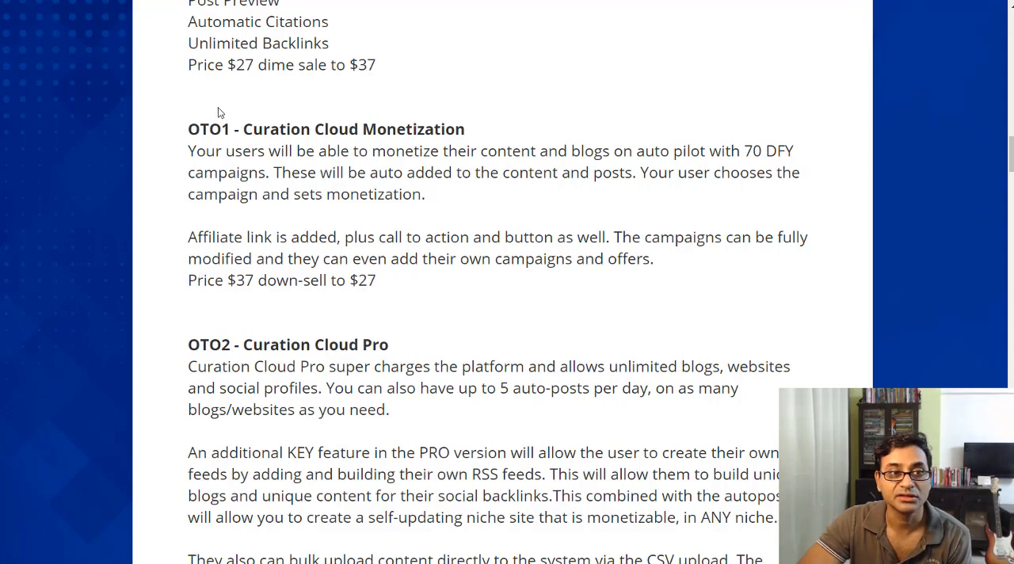
mouse_move(400, 298)
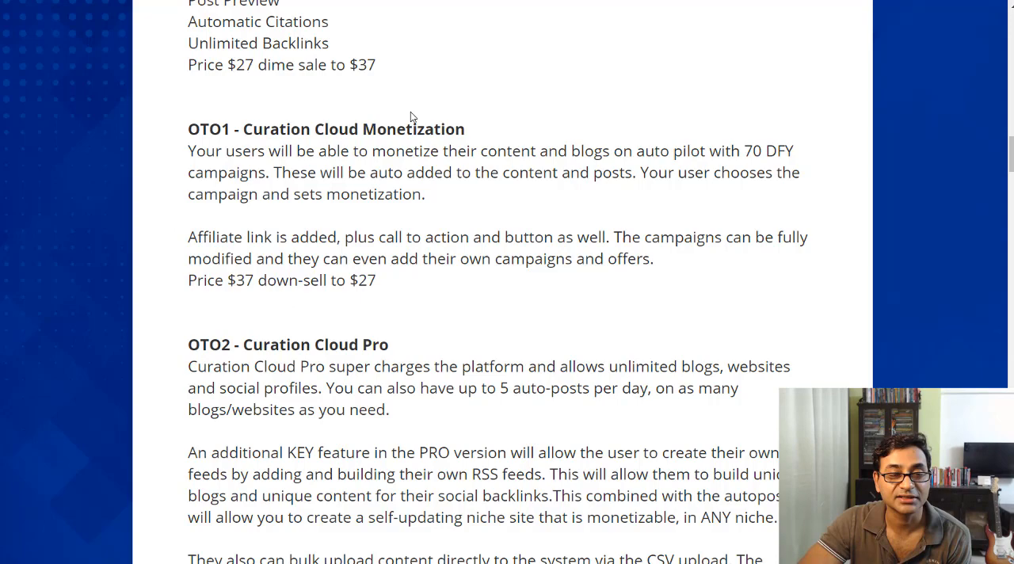
mouse_move(197, 288)
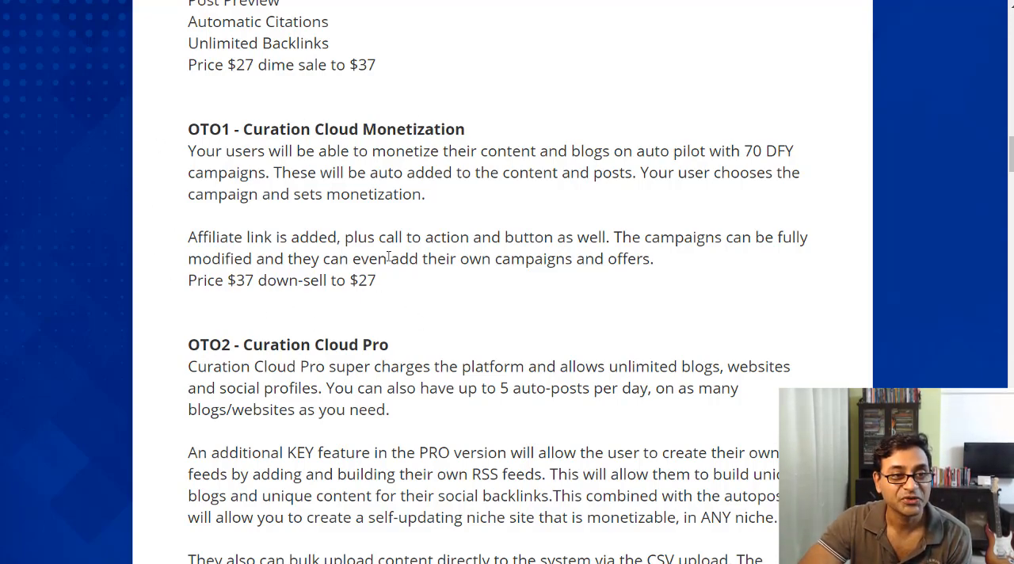
Step: Continue past OTO3 to the OTO4 Resellers Licence pricing, with OTO5 coming into view
scroll(up, 3)
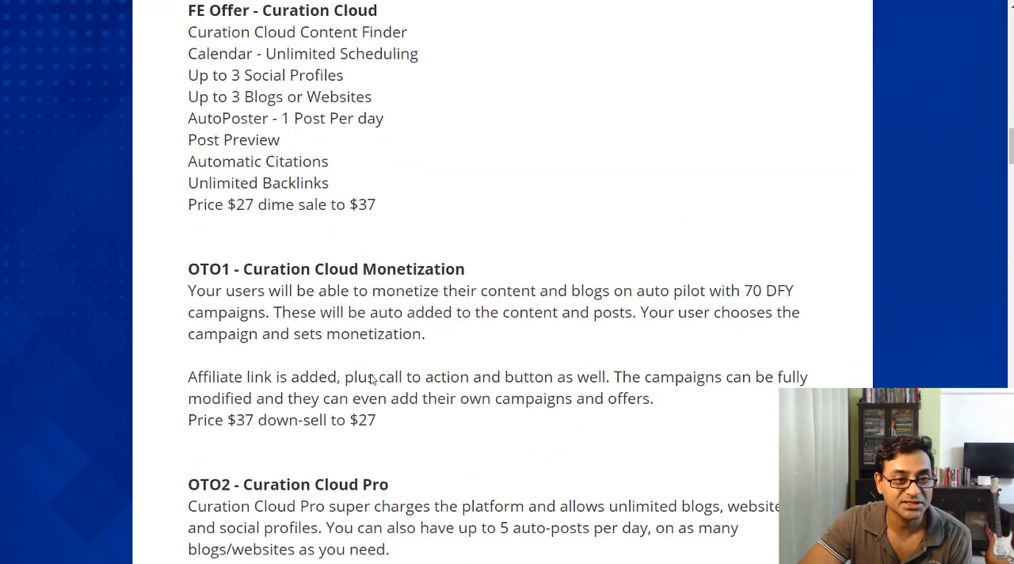
scroll(down, 3)
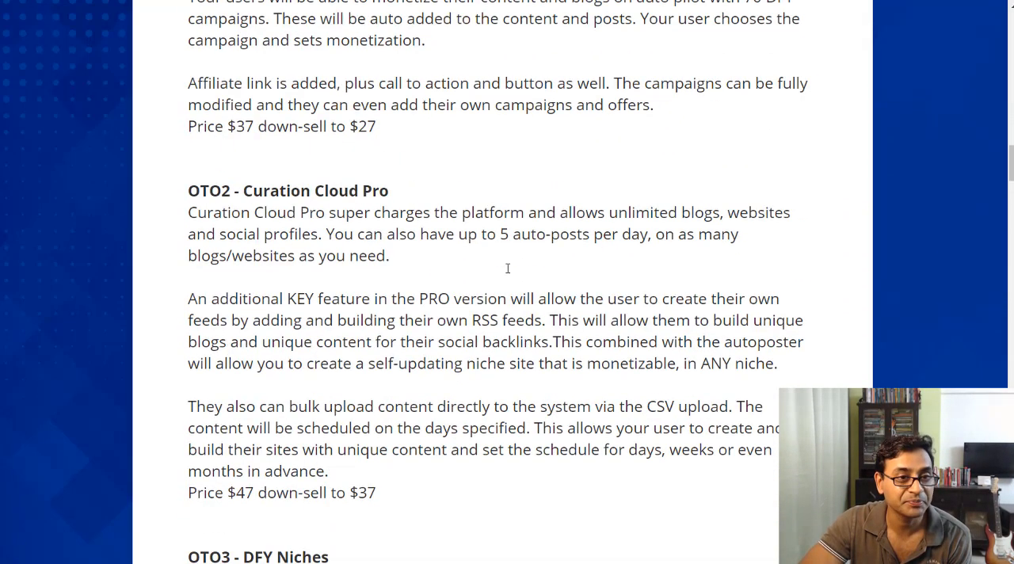
mouse_move(453, 476)
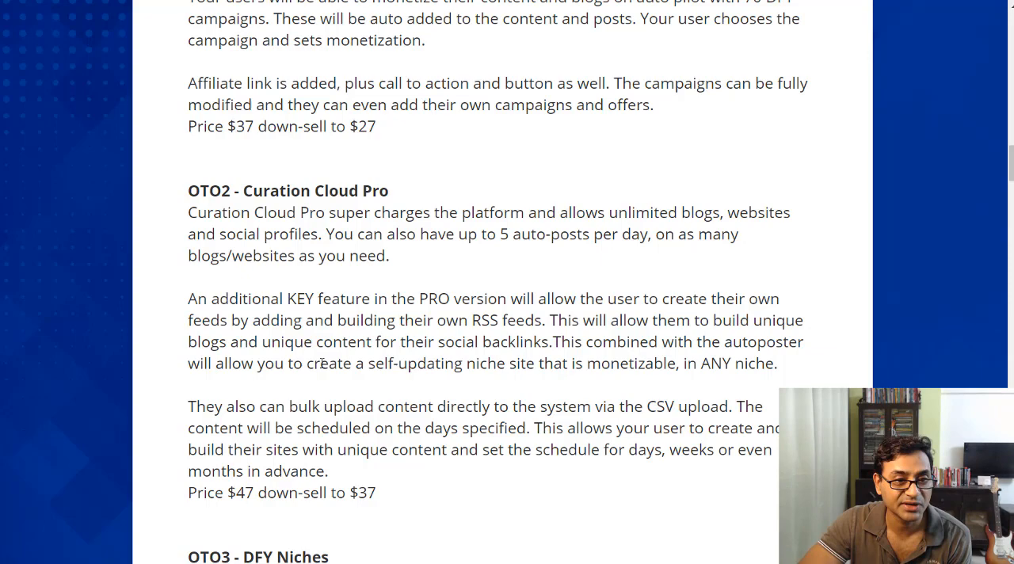
mouse_move(574, 479)
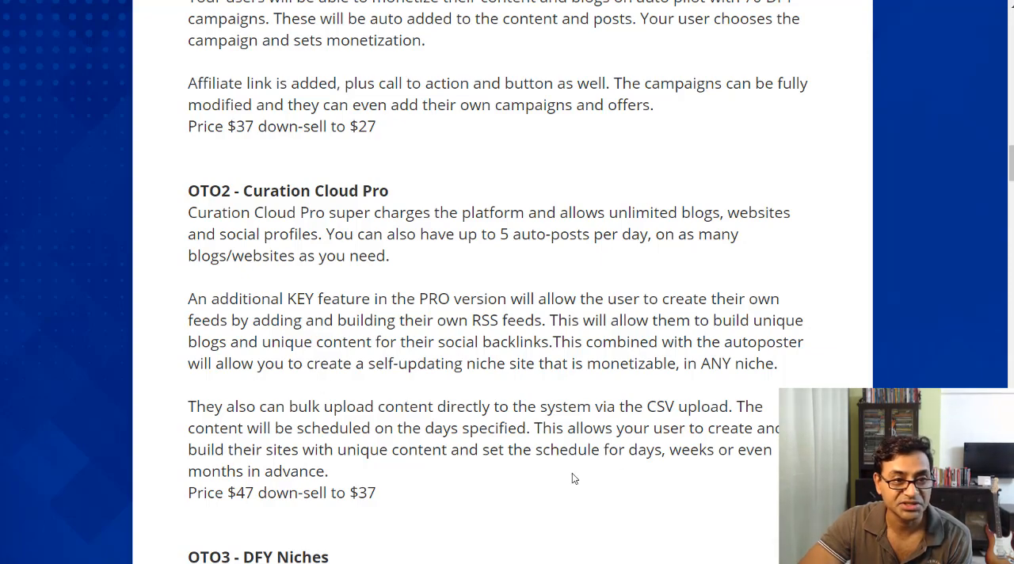
mouse_move(403, 360)
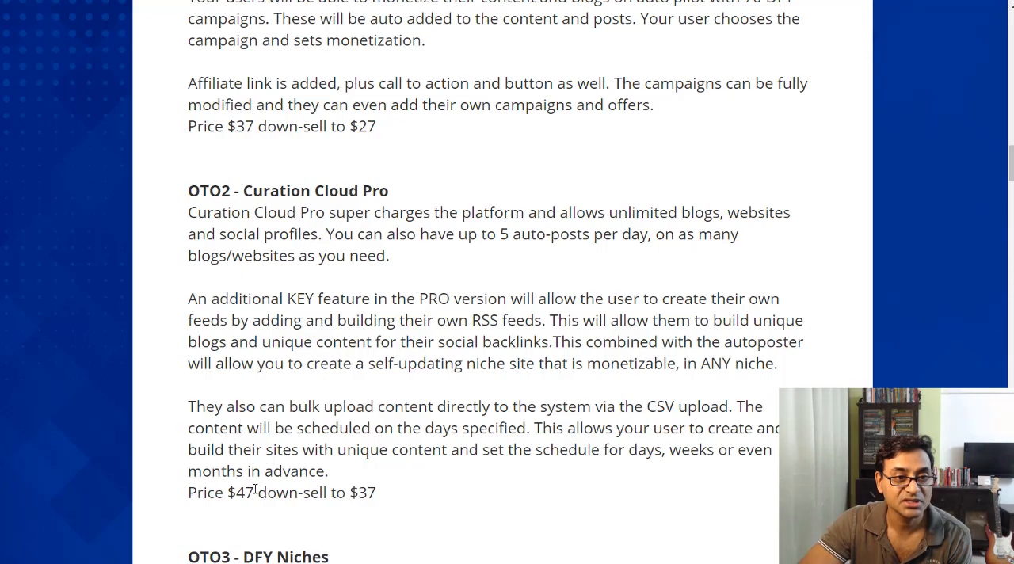
scroll(down, 3)
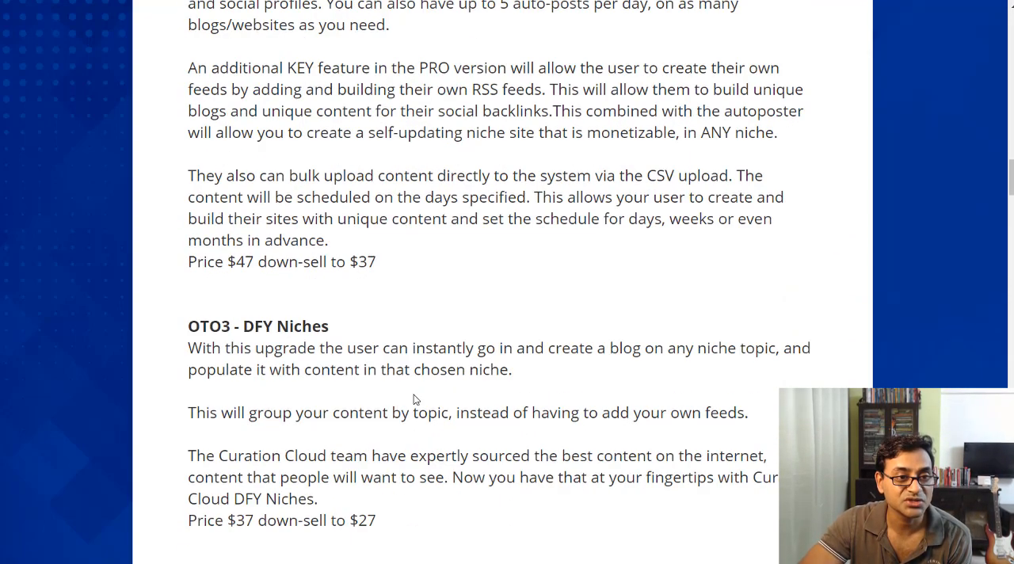
scroll(down, 3)
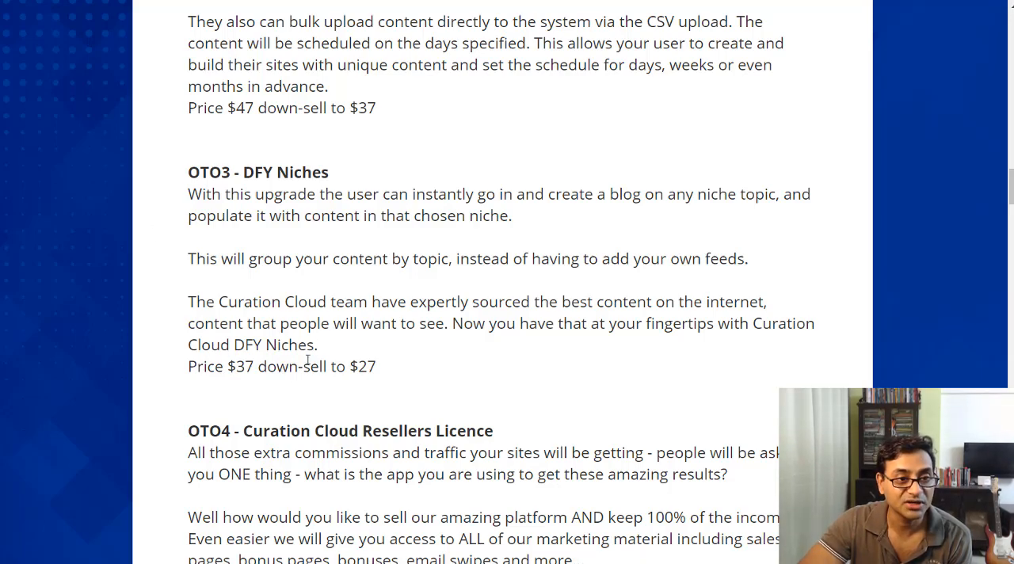
scroll(down, 3)
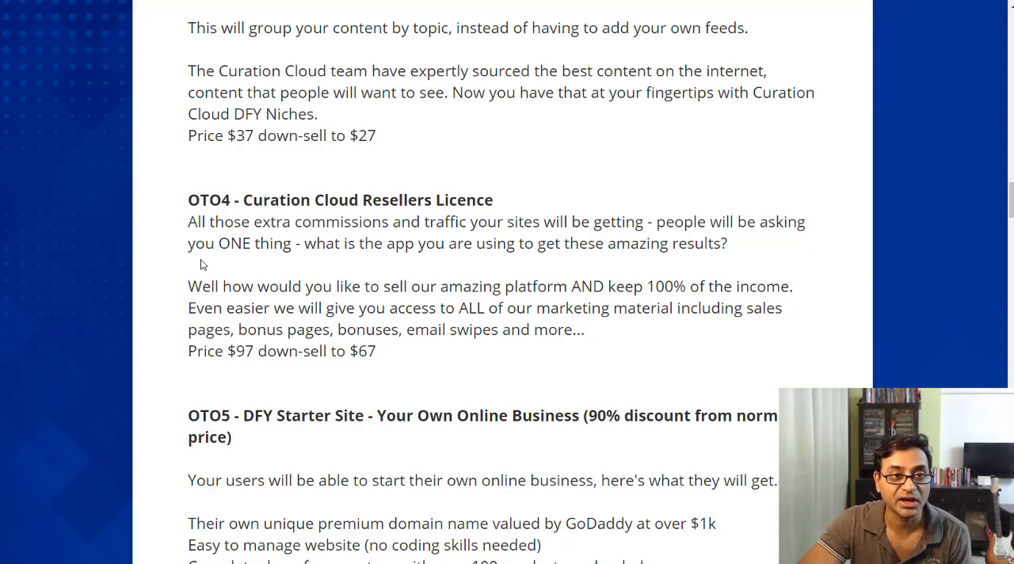
mouse_move(390, 172)
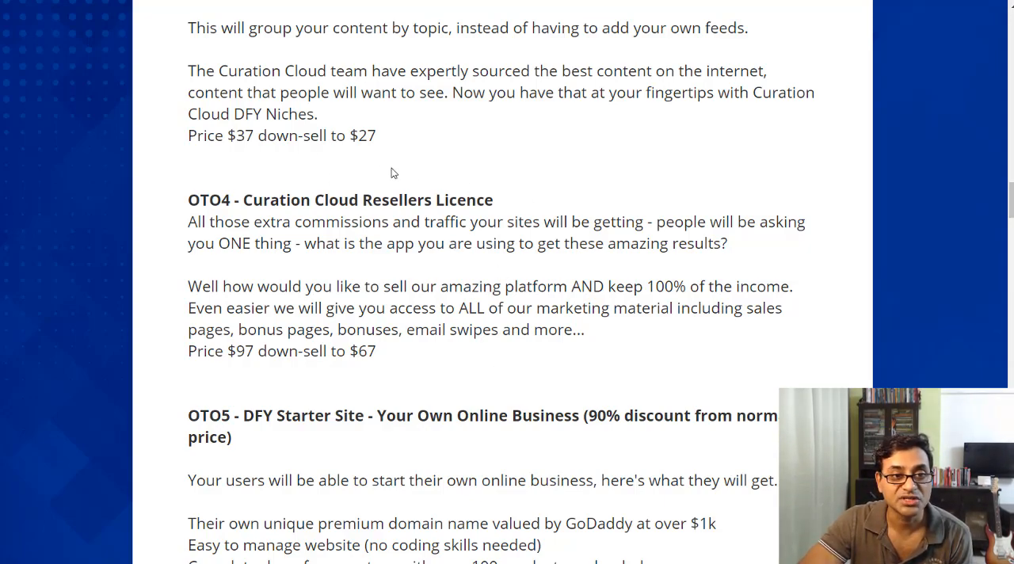
Step: Review OTO5's DFY Starter Site, bonus course and $497 price, then return to the $27 FE offer
scroll(down, 3)
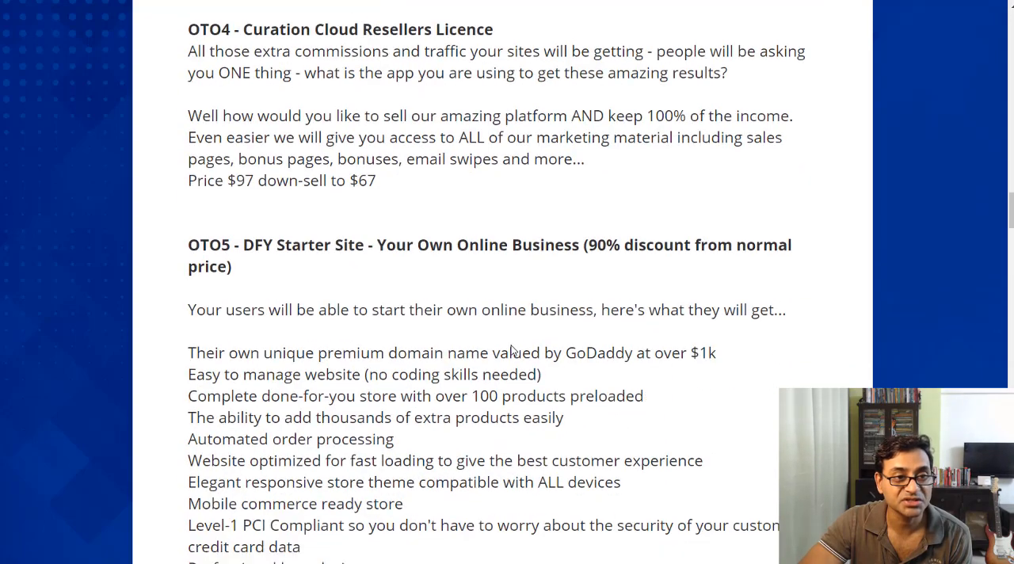
scroll(down, 3)
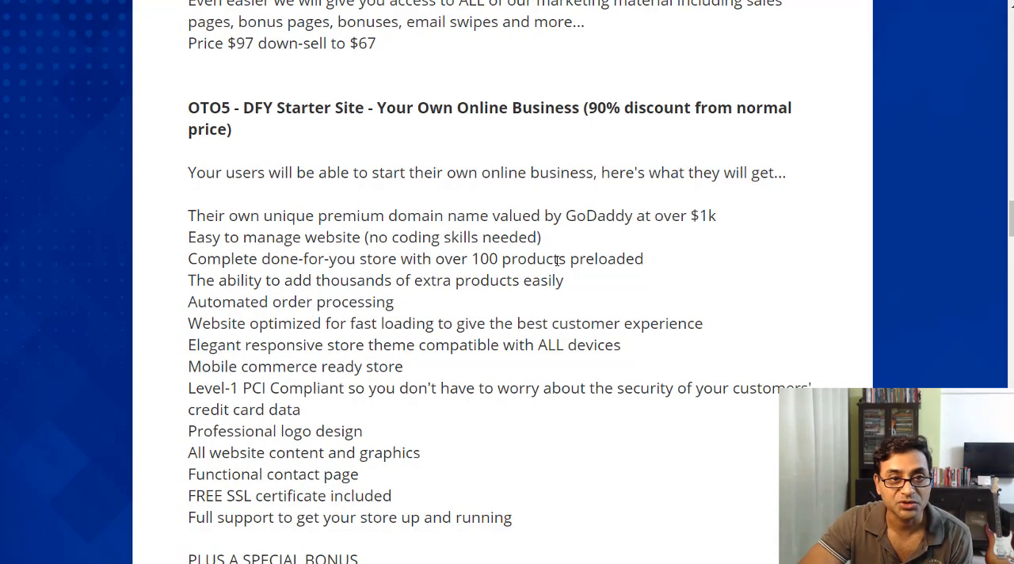
mouse_move(720, 130)
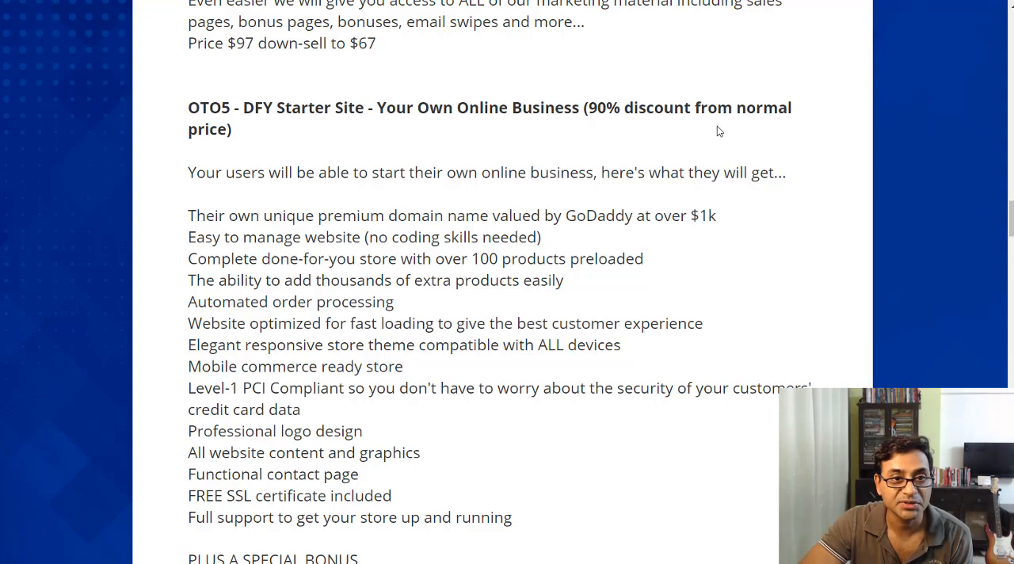
scroll(down, 3)
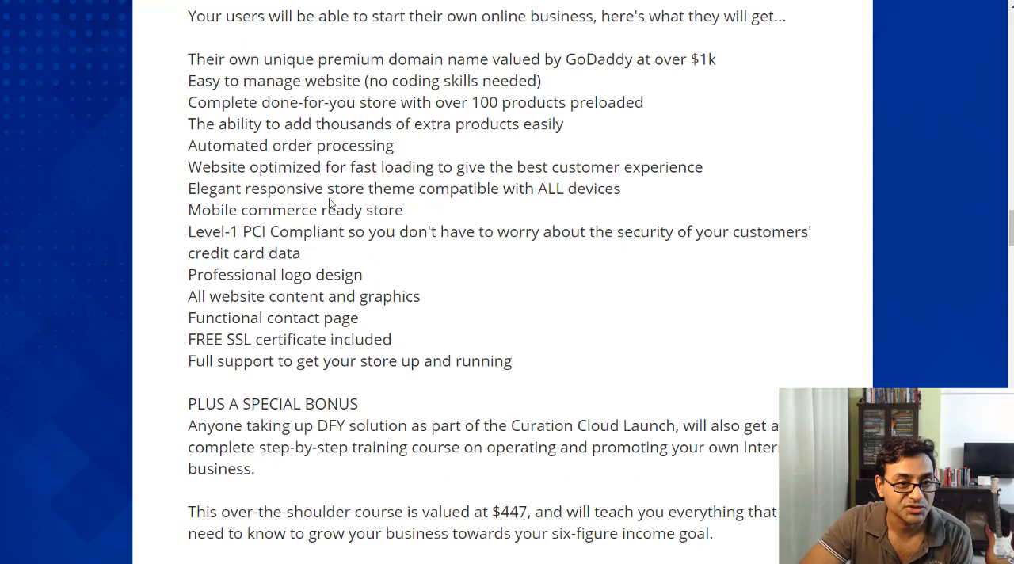
scroll(down, 3)
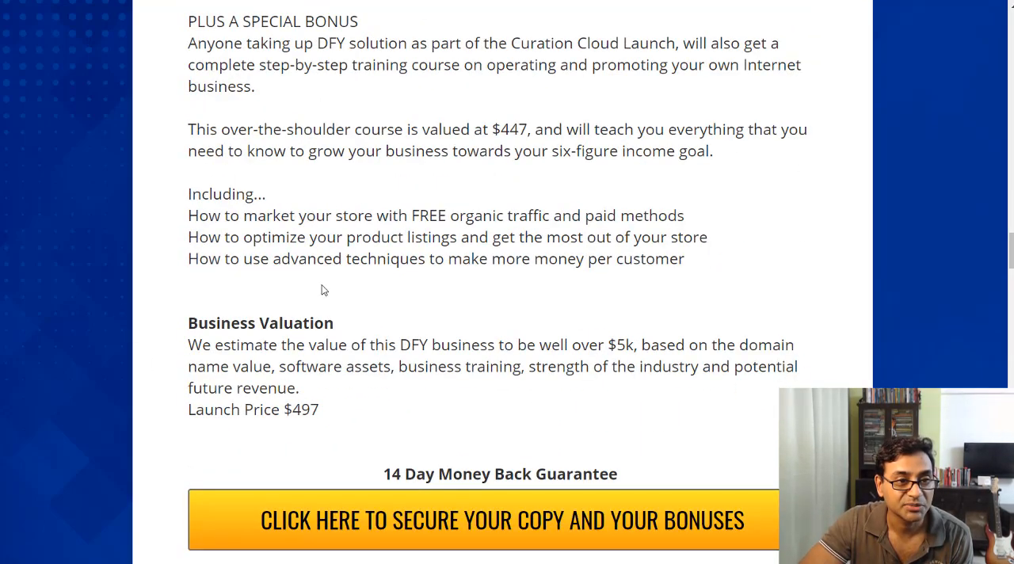
mouse_move(277, 304)
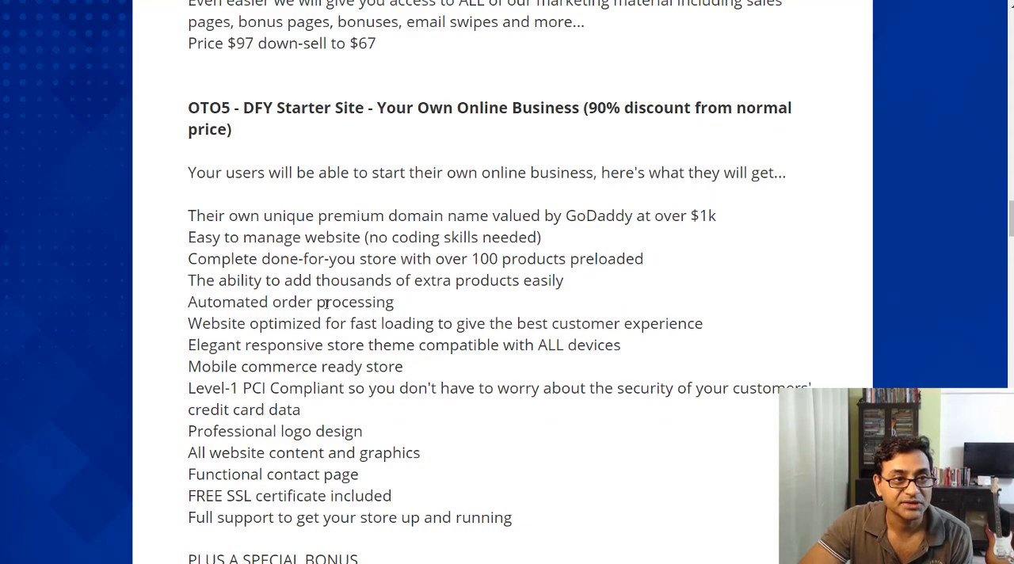
scroll(down, 3)
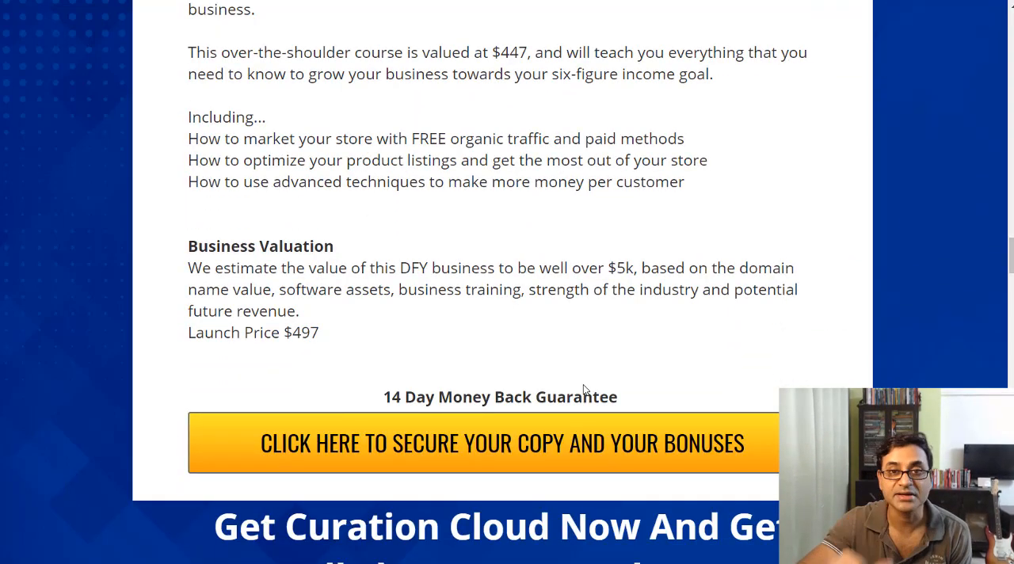
scroll(down, 3)
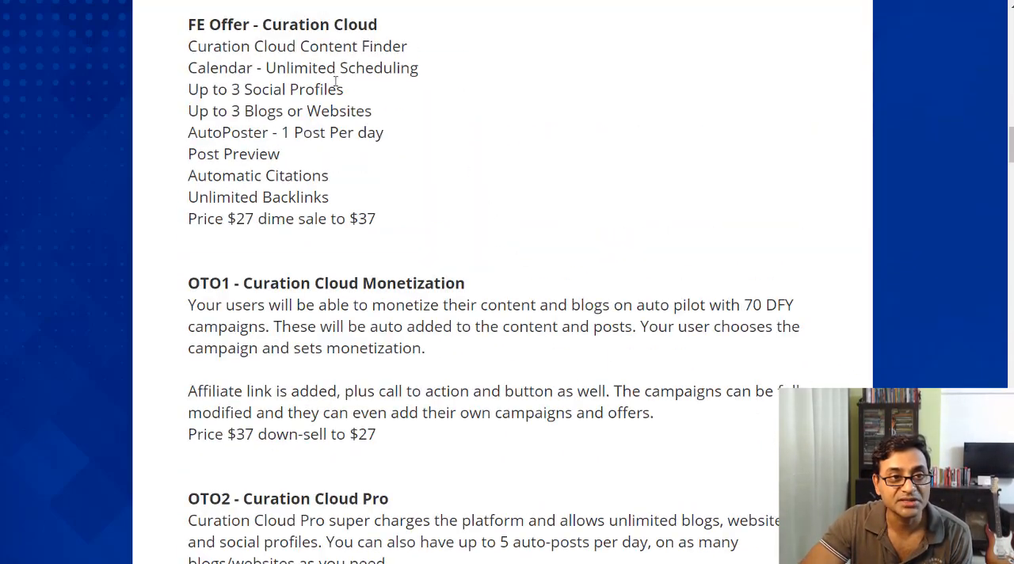
scroll(up, 3)
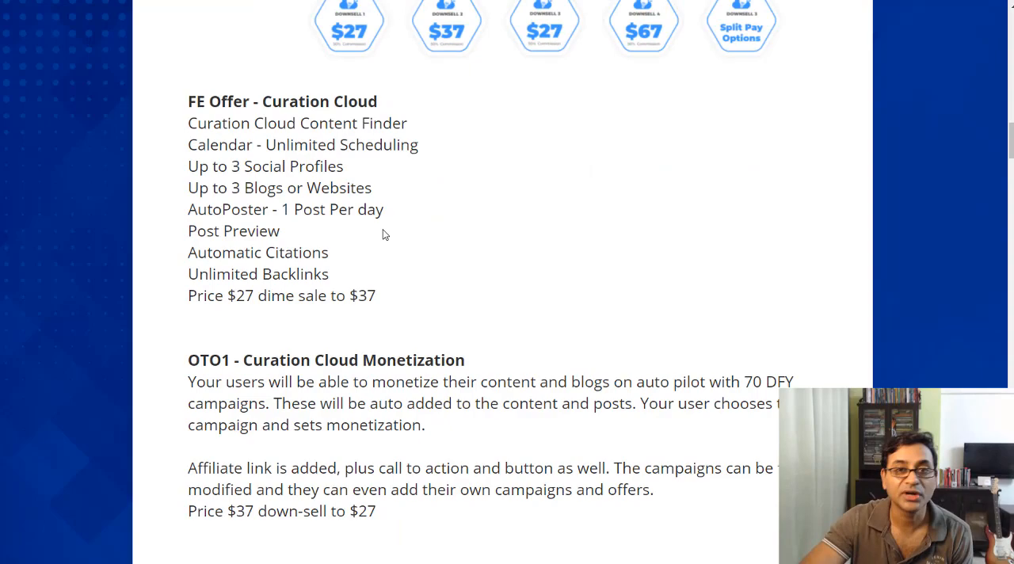
Step: Scroll through Bonuses #1 to #4 until Bonus #5, valued $367, is showing
scroll(down, 3)
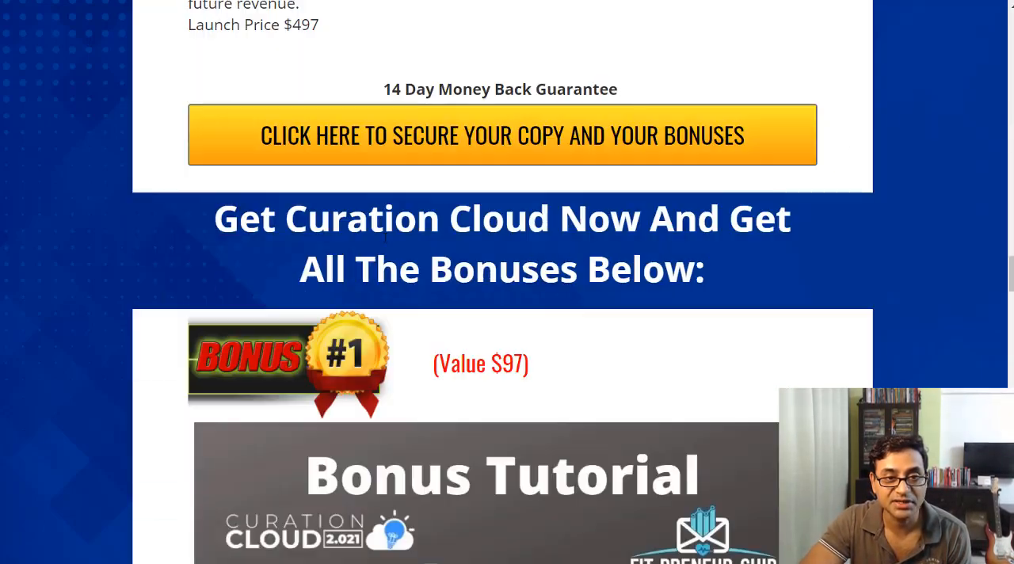
scroll(down, 3)
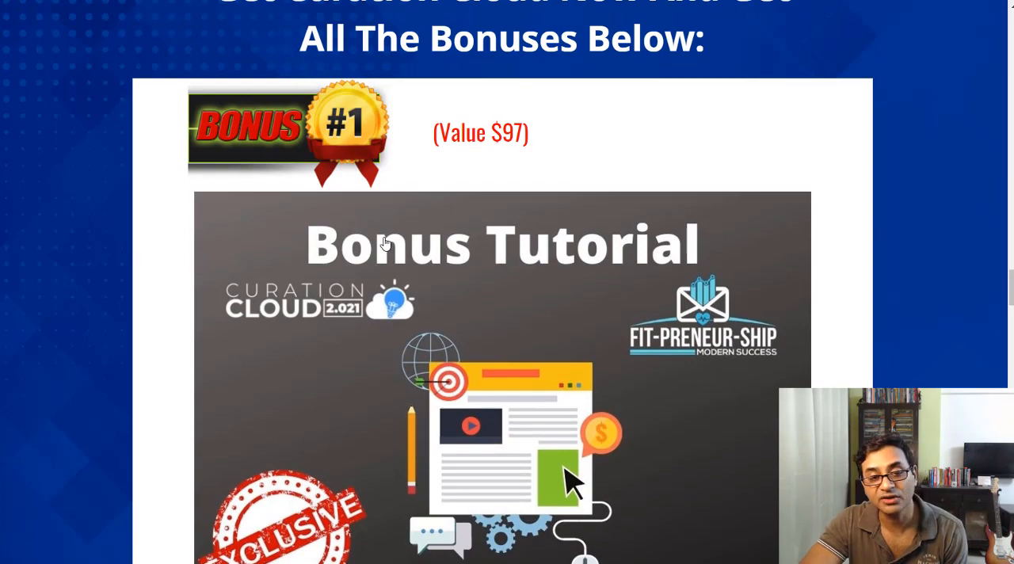
scroll(down, 3)
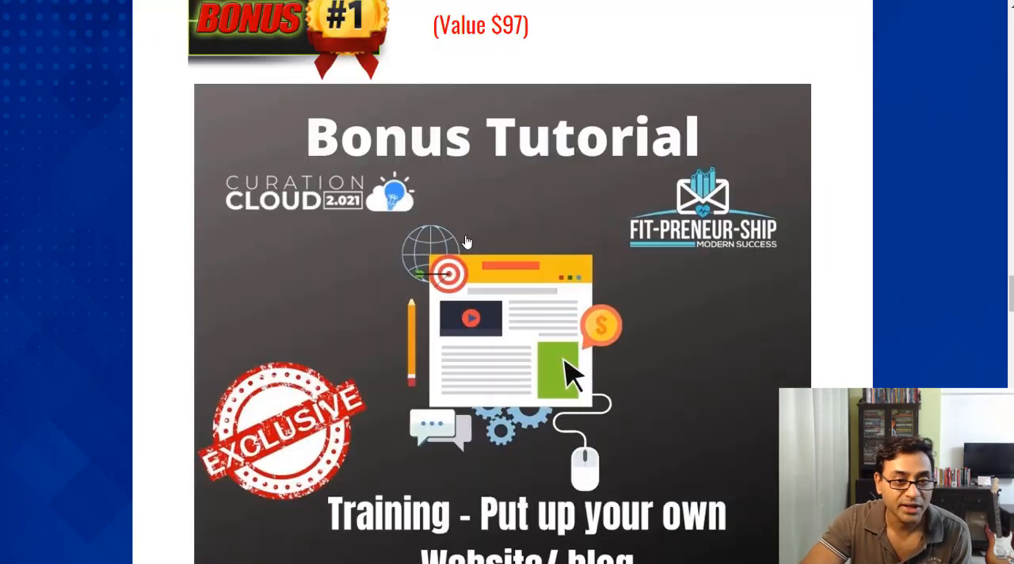
scroll(down, 3)
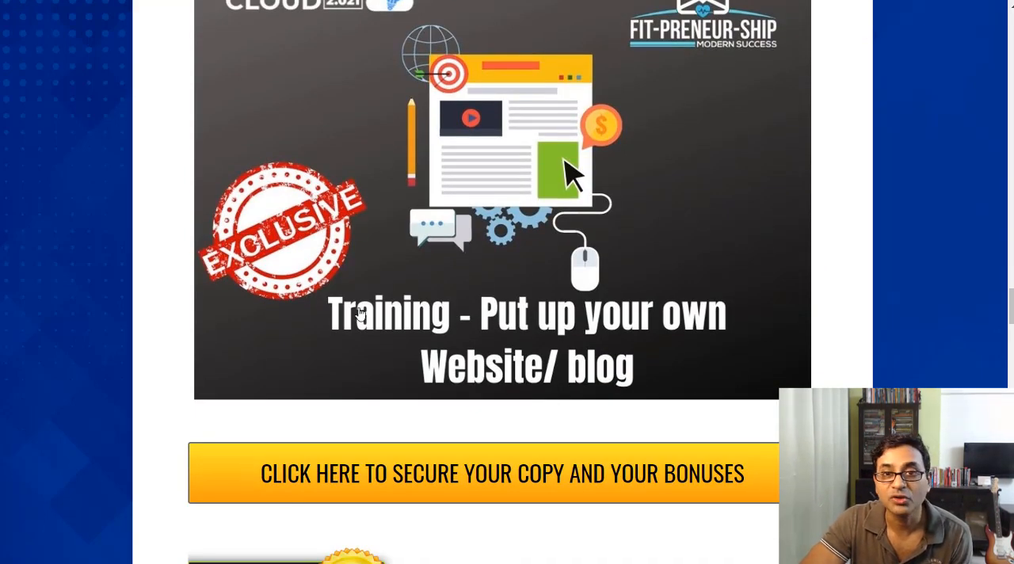
scroll(down, 3)
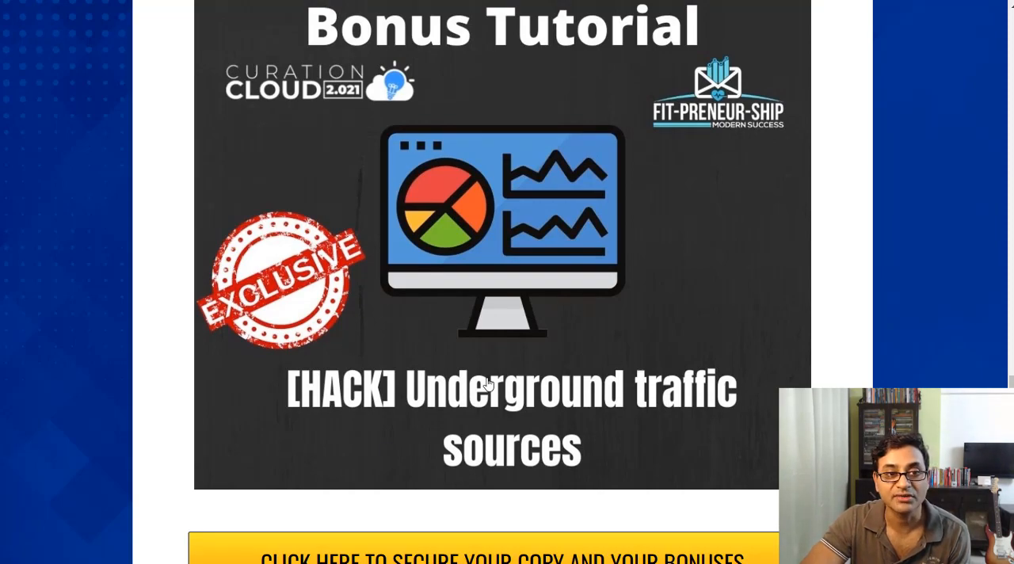
scroll(down, 3)
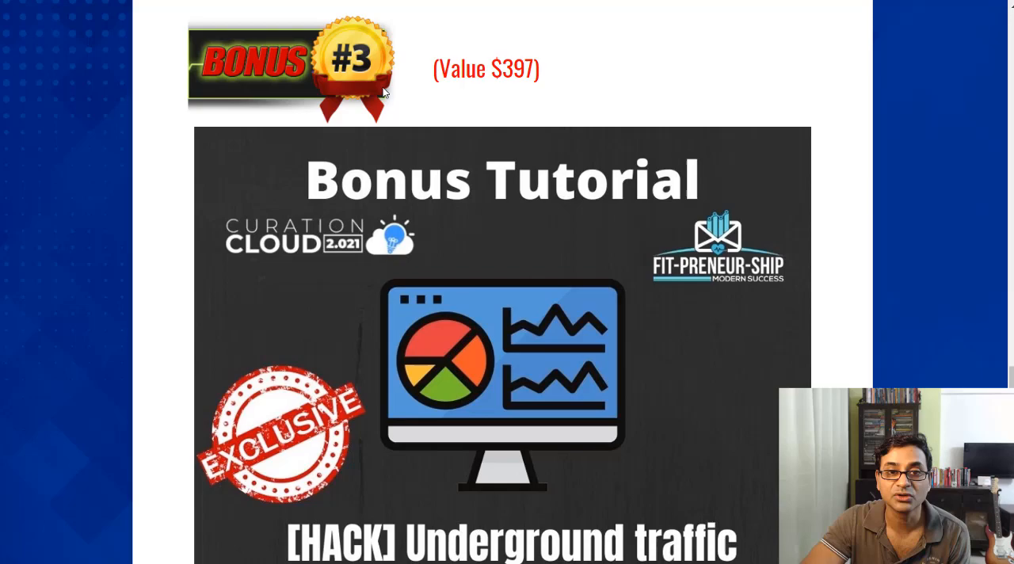
scroll(down, 3)
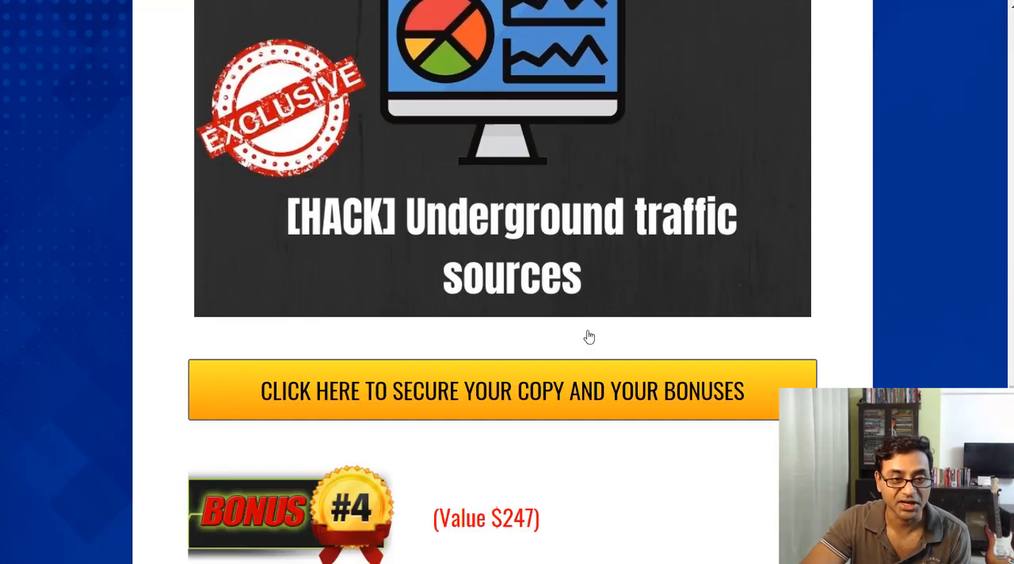
scroll(down, 3)
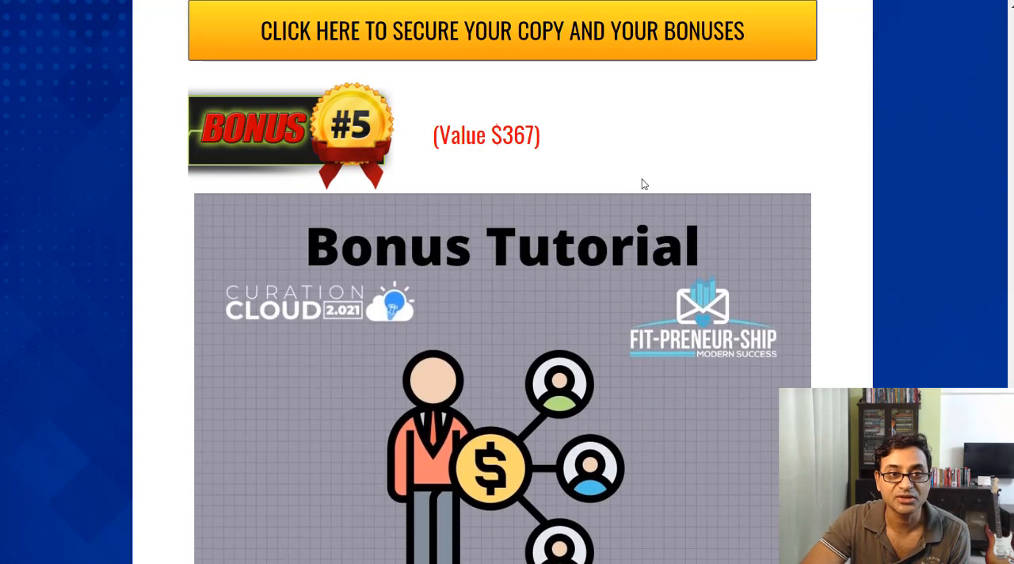
Step: View the $3,500 total bonus value and funnel prices, then return to Bonus #4 ($247)
scroll(down, 3)
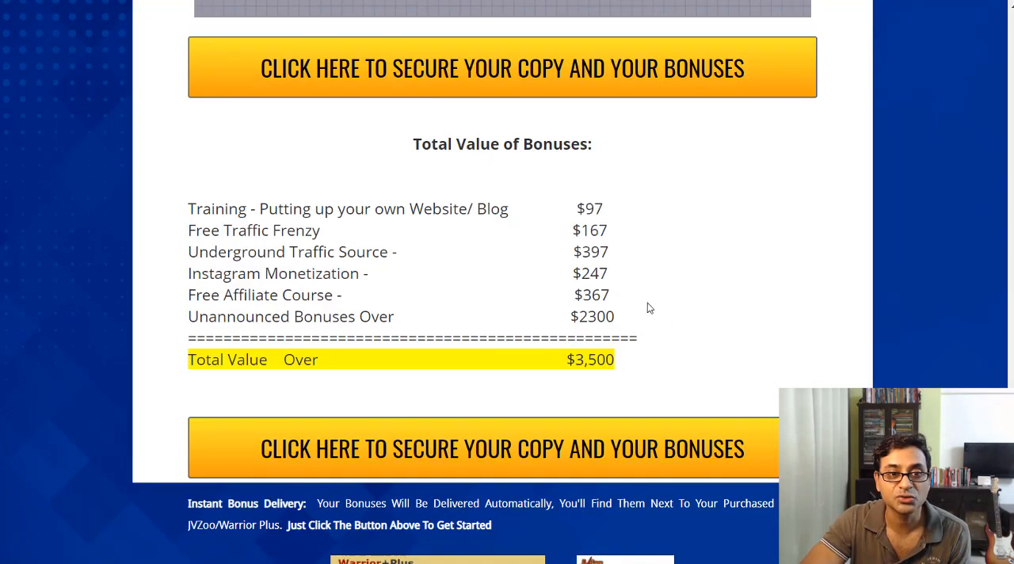
mouse_move(640, 333)
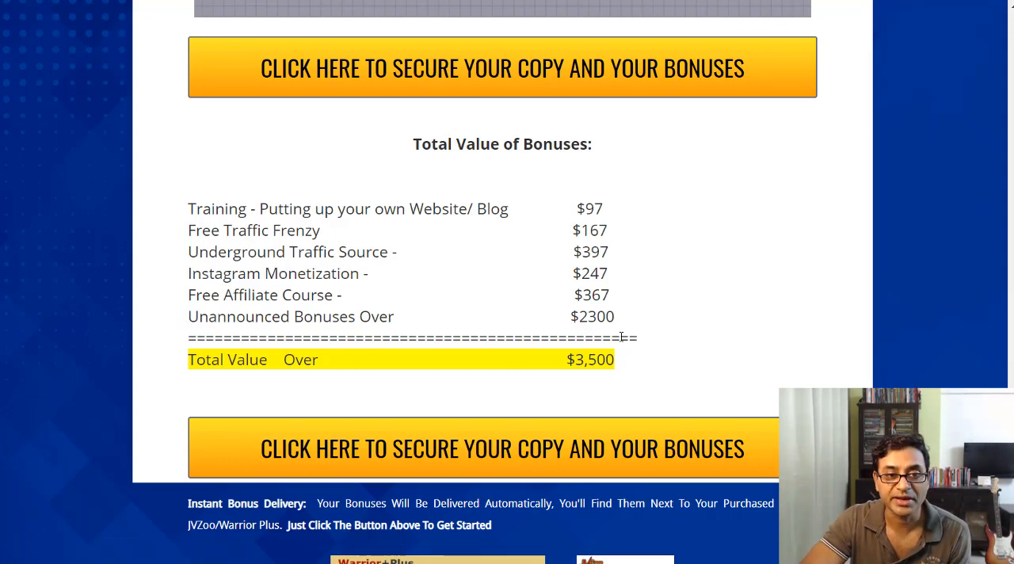
mouse_move(358, 406)
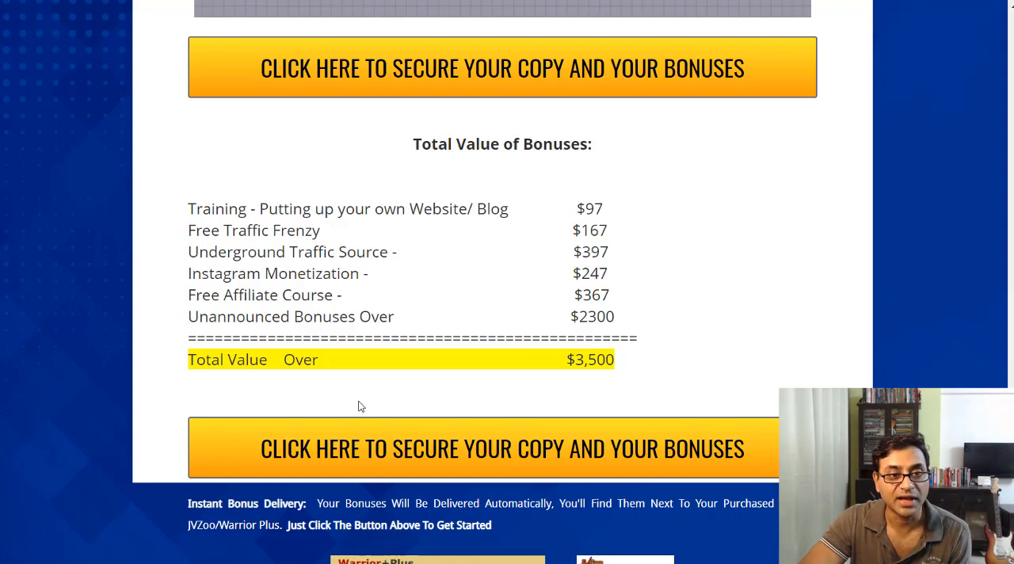
mouse_move(656, 377)
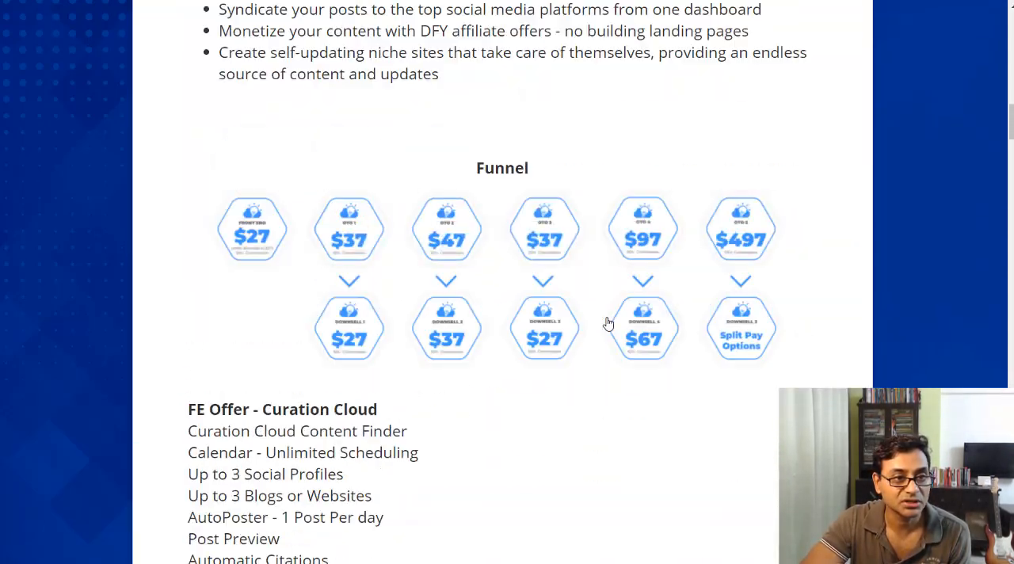
scroll(down, 3)
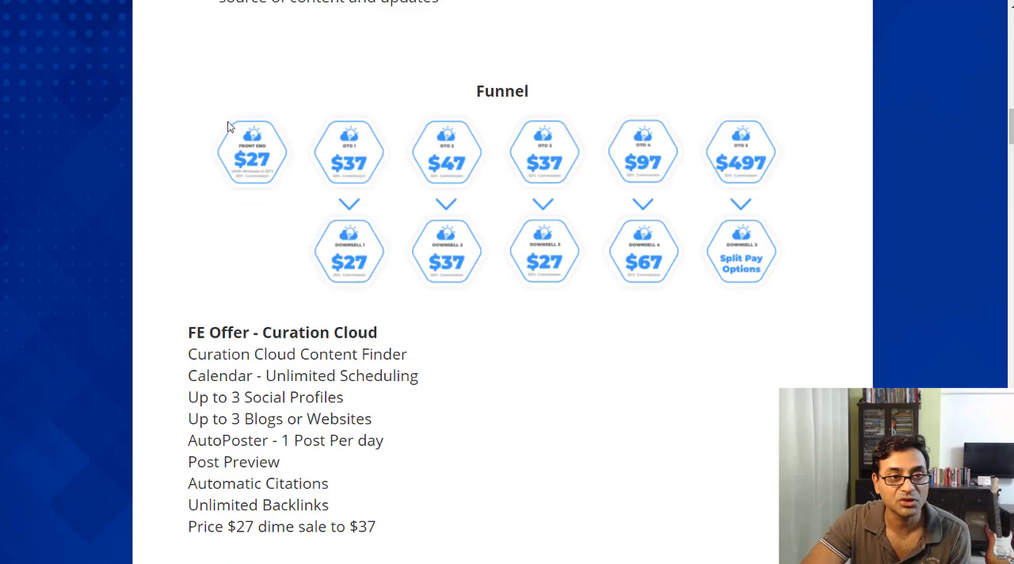
scroll(down, 3)
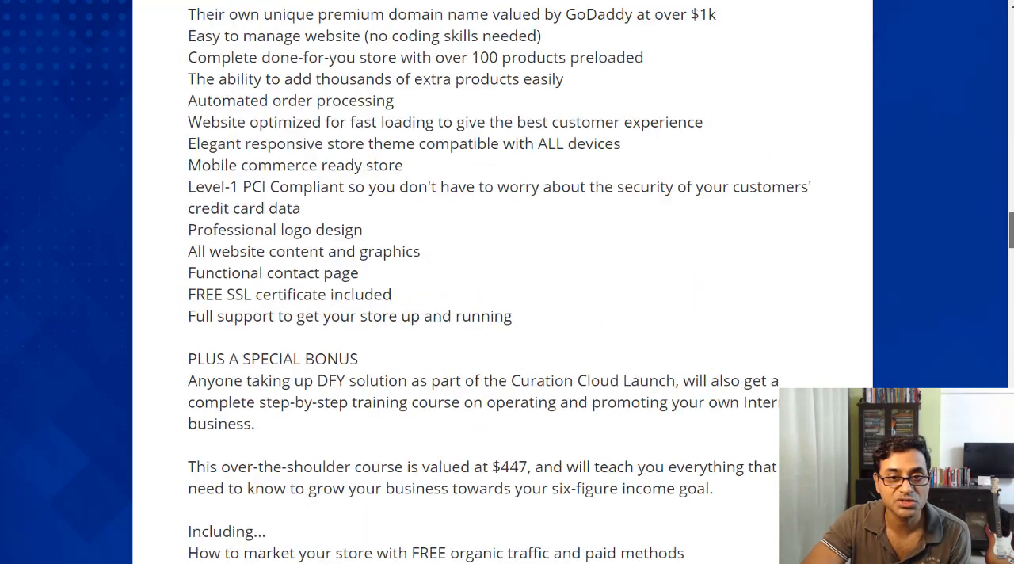
scroll(down, 3)
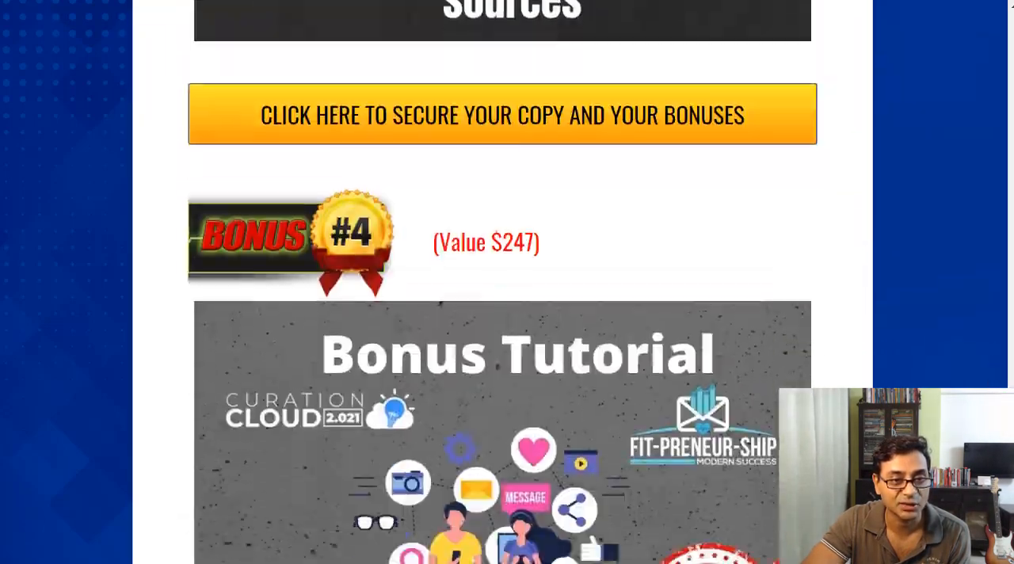
Step: Scroll past the $3,500 Total Value of Bonuses table to the Instant Bonus Delivery section with Warrior+Plus receipt screenshots
scroll(down, 3)
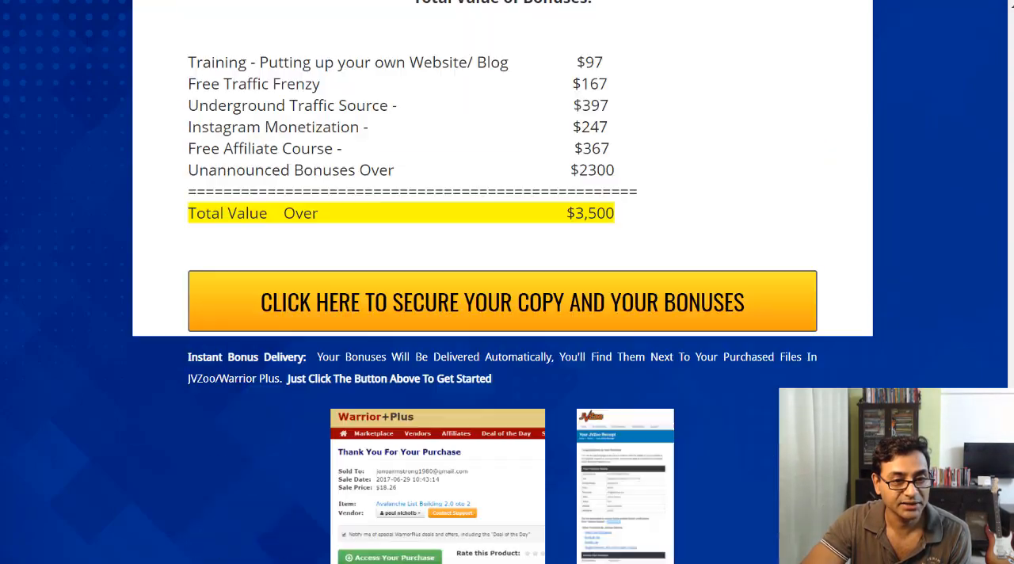
scroll(down, 3)
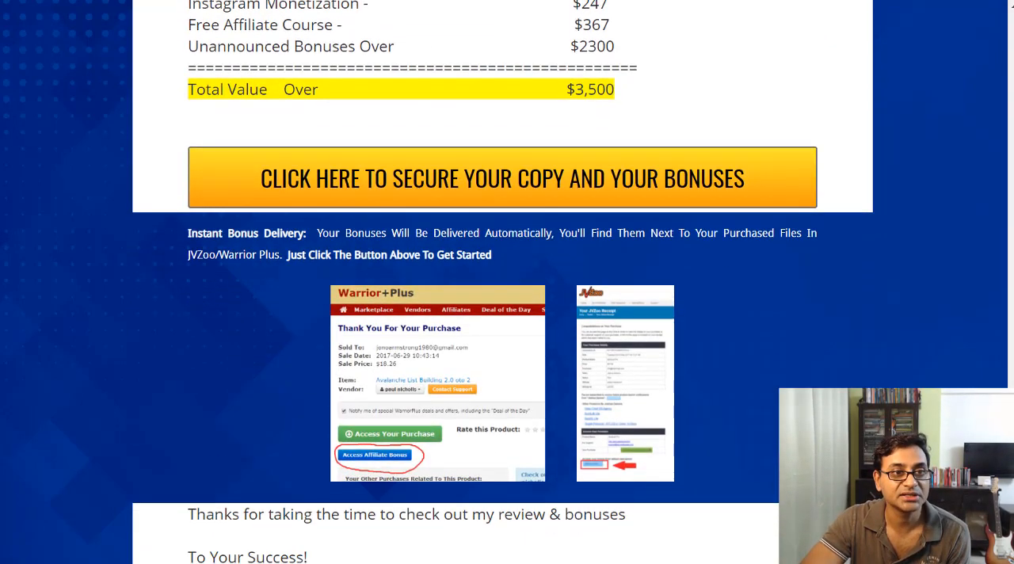
mouse_move(230, 317)
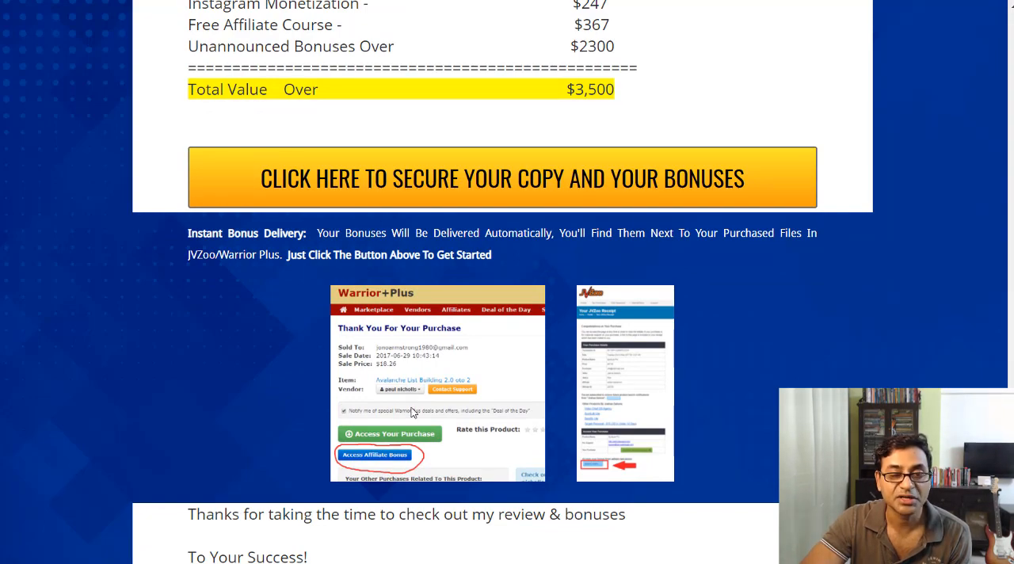
mouse_move(428, 415)
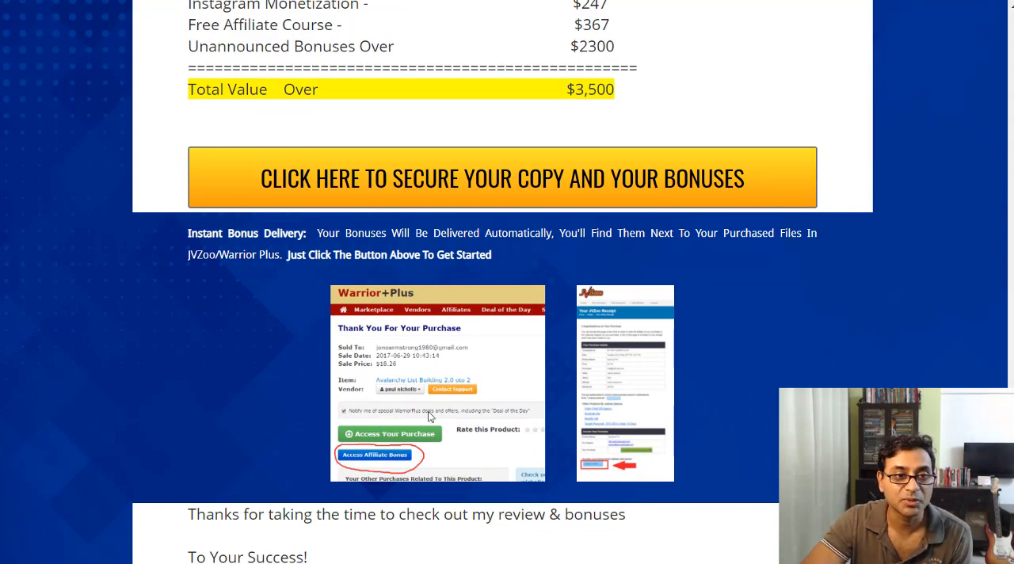
scroll(down, 3)
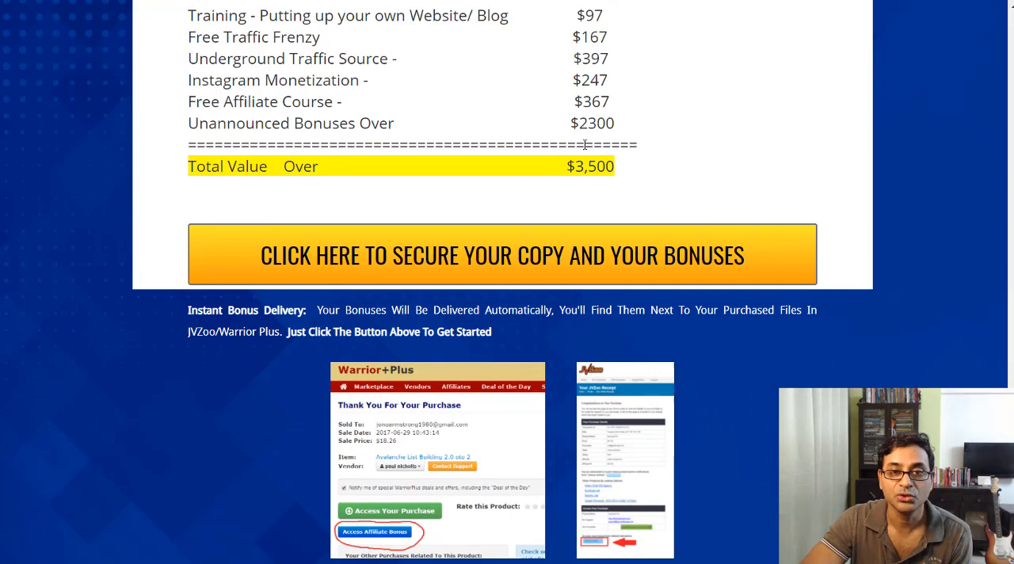
scroll(down, 3)
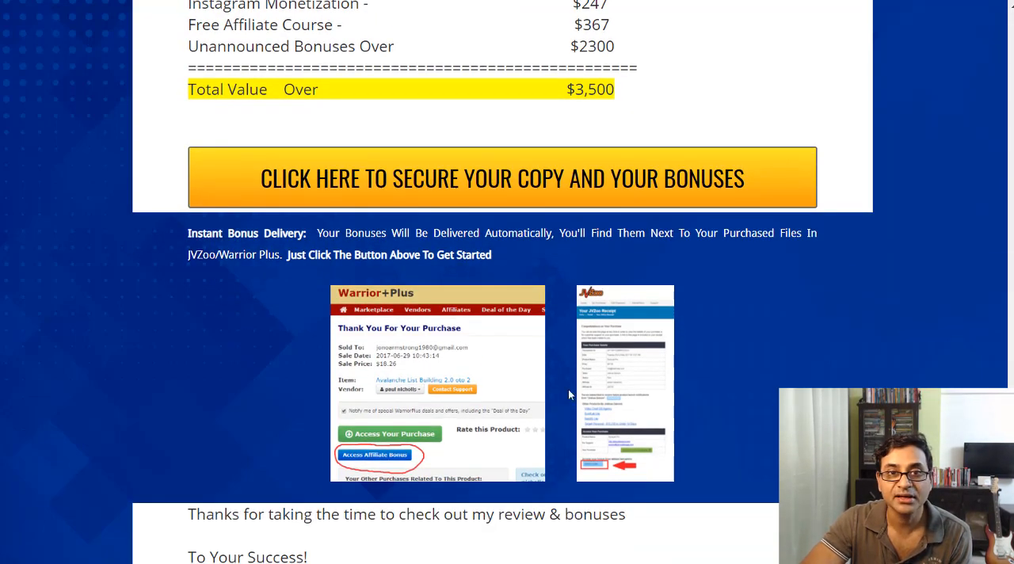
scroll(down, 3)
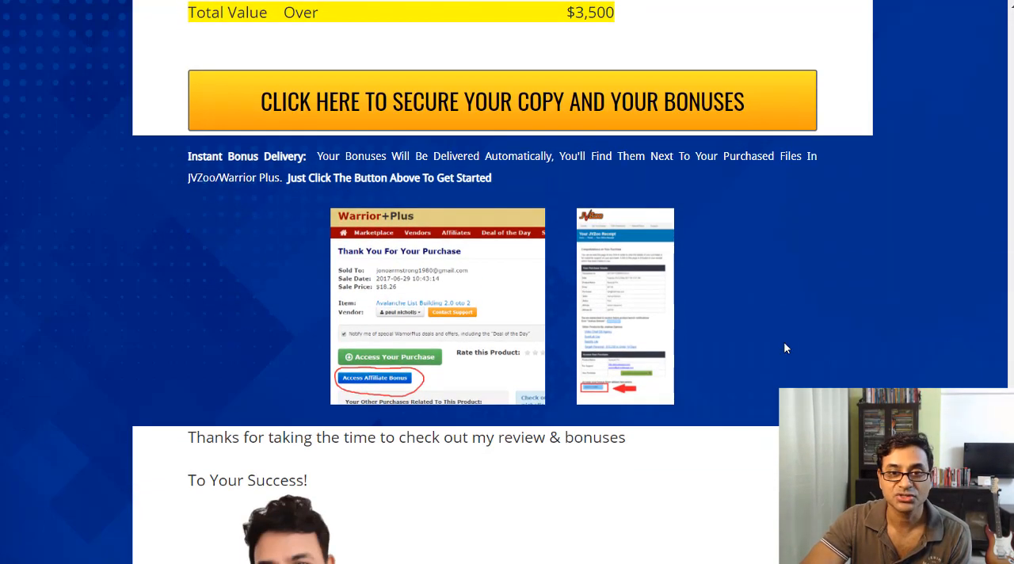